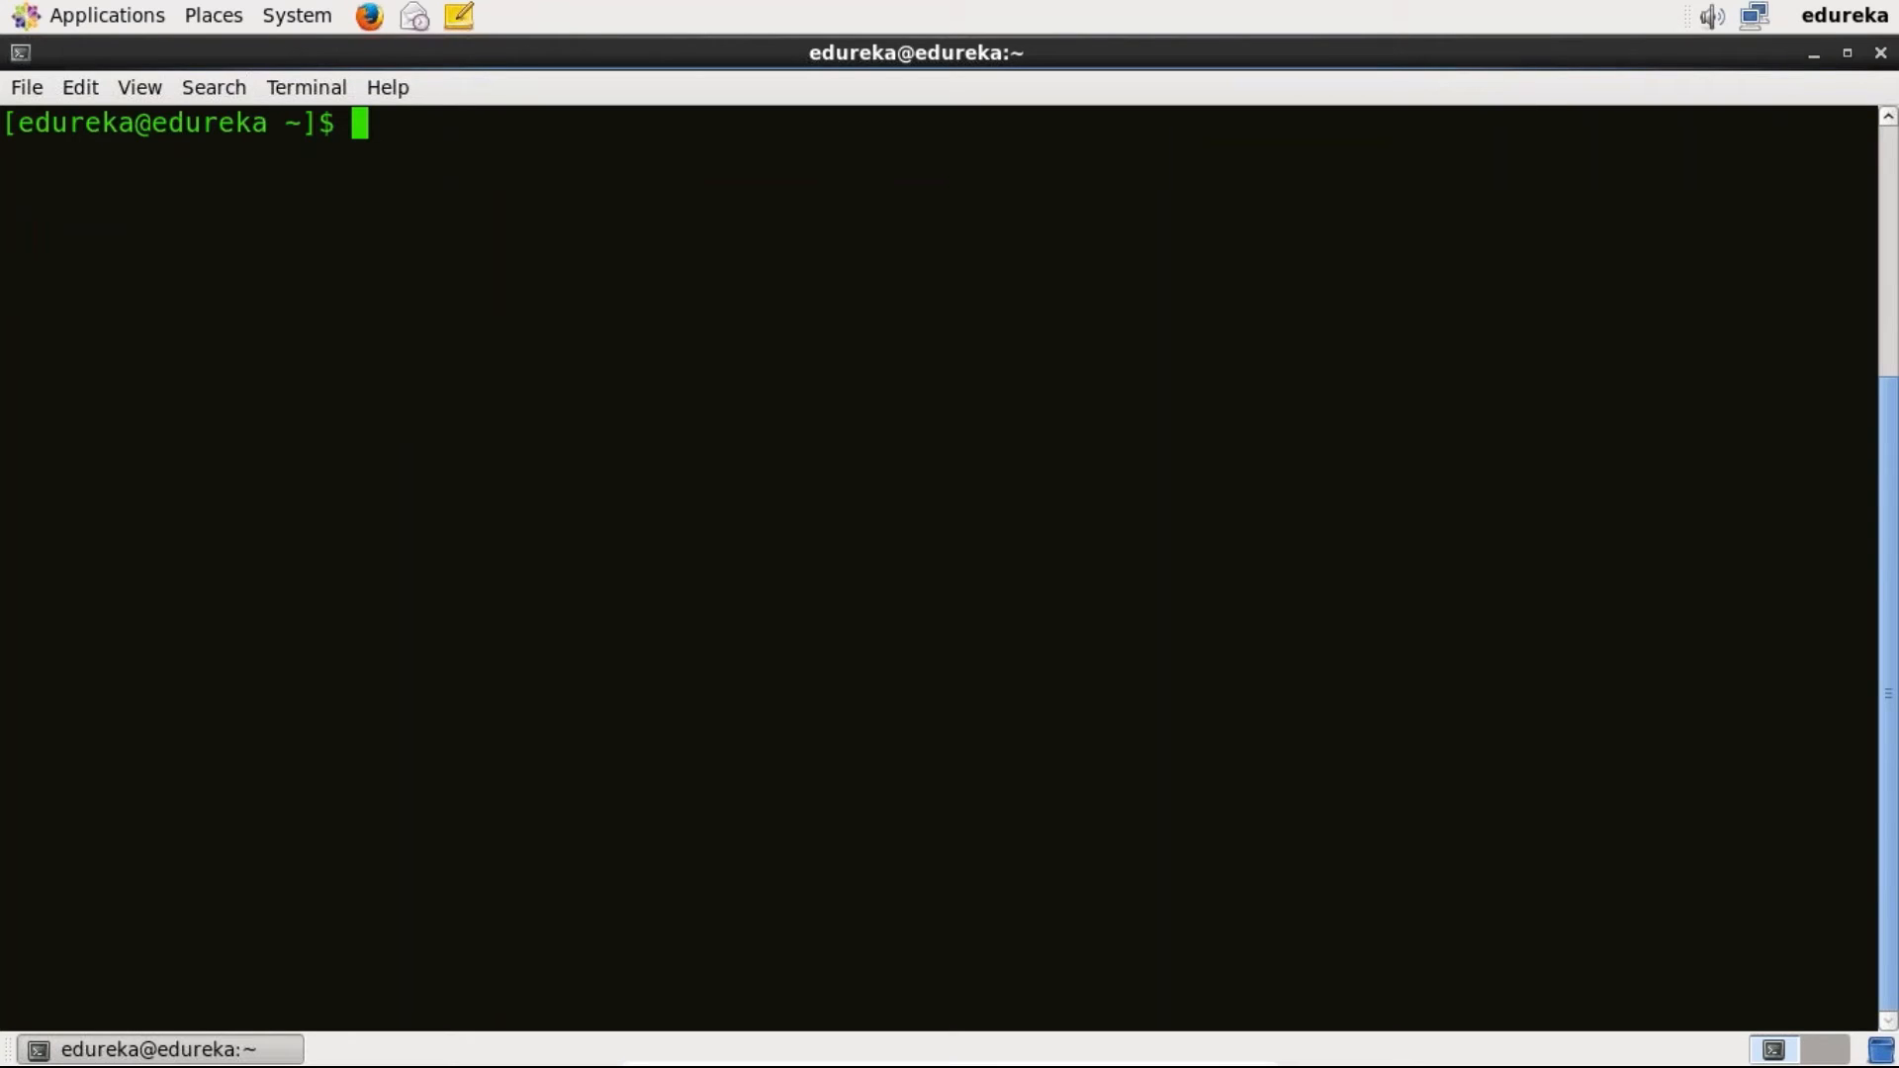
- Run 'sudo yum update' (nothing to update), then clear the screen
{"action": "type", "text": "sudo yum"}
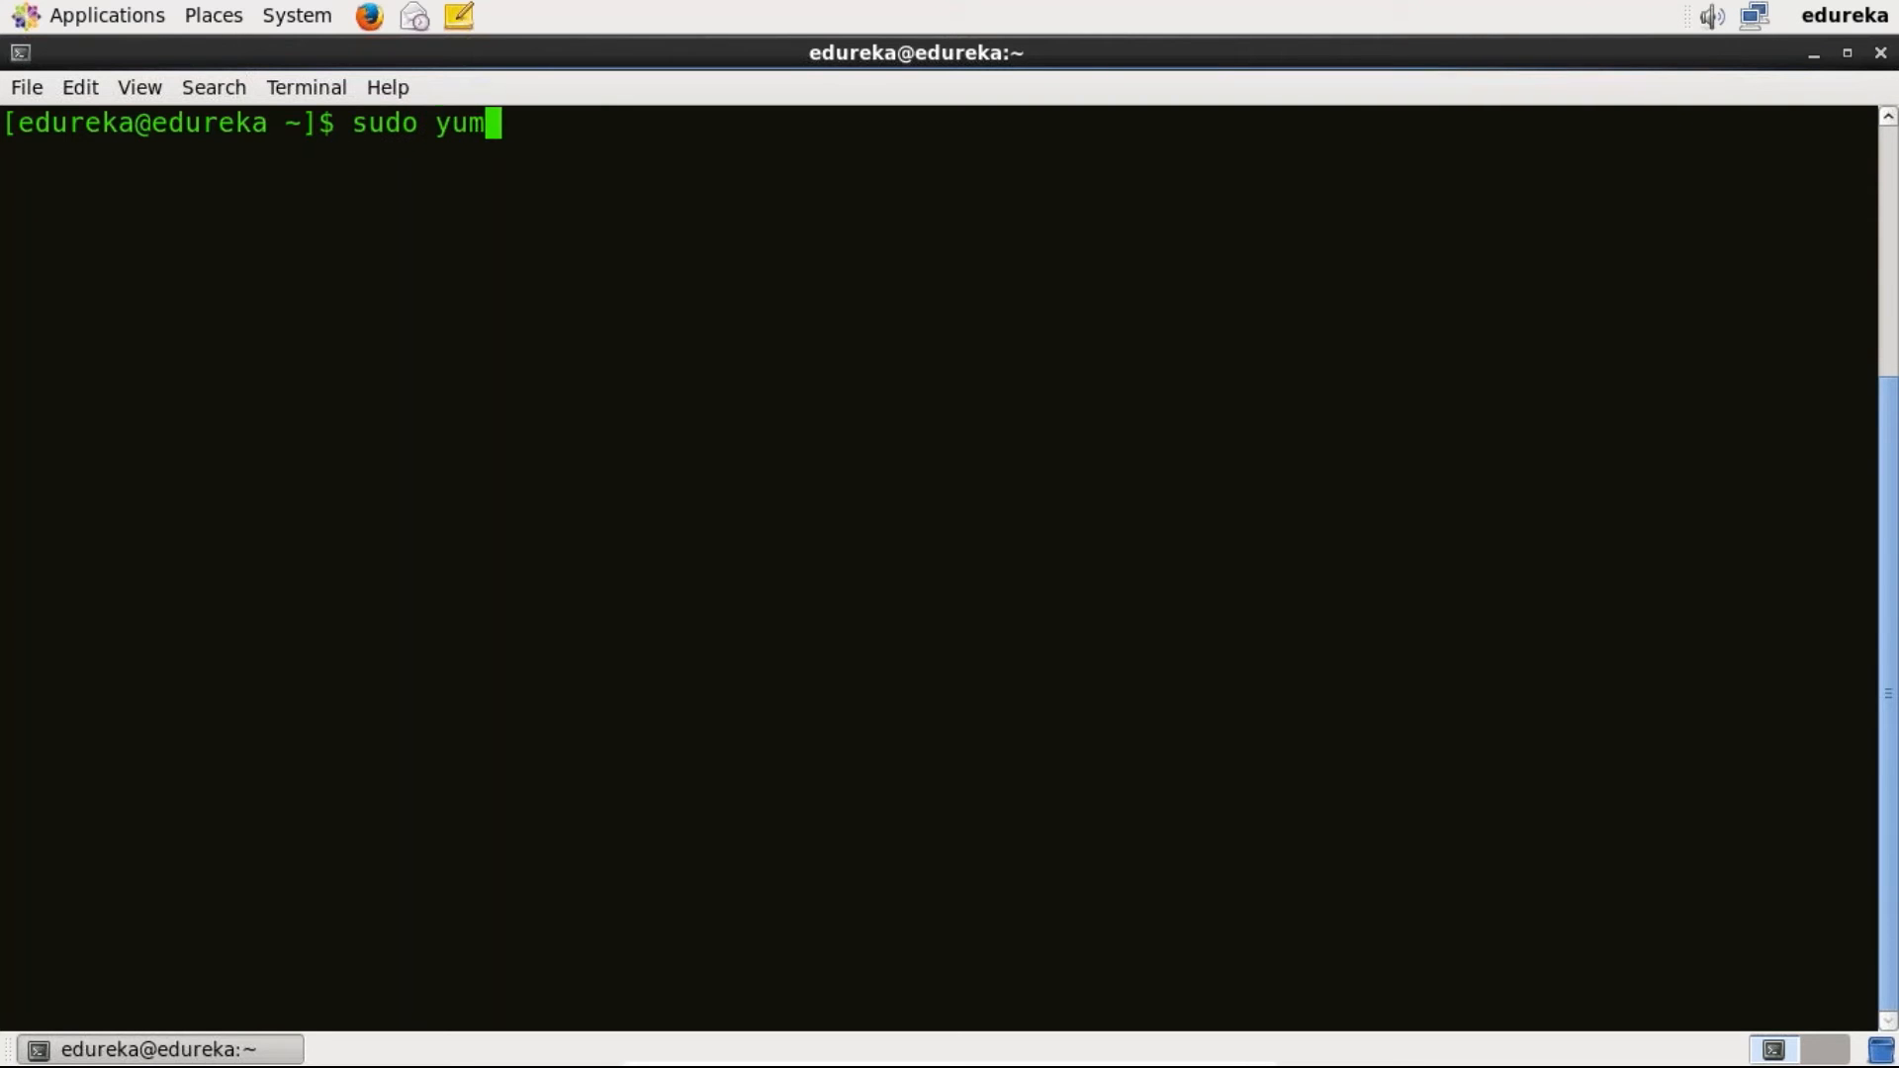
{"action": "type", "text": "update"}
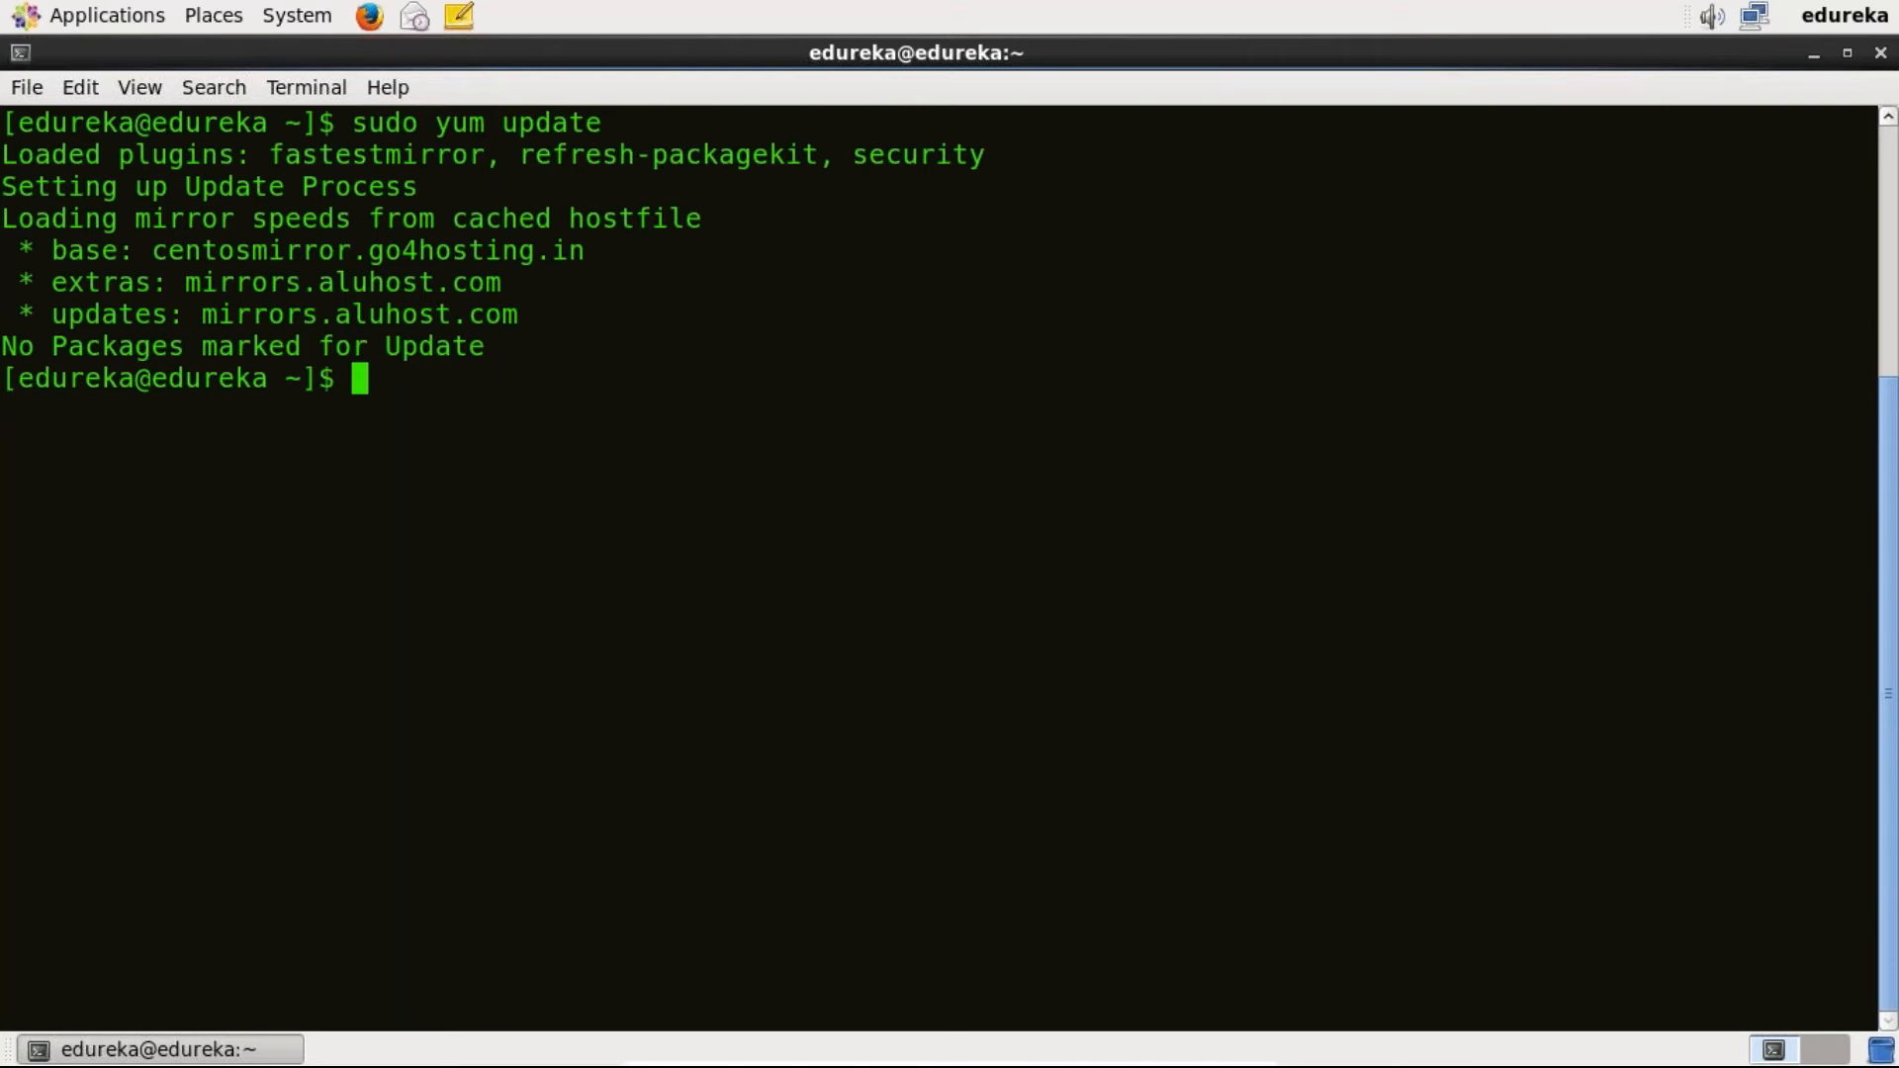
{"action": "type", "text": "clear"}
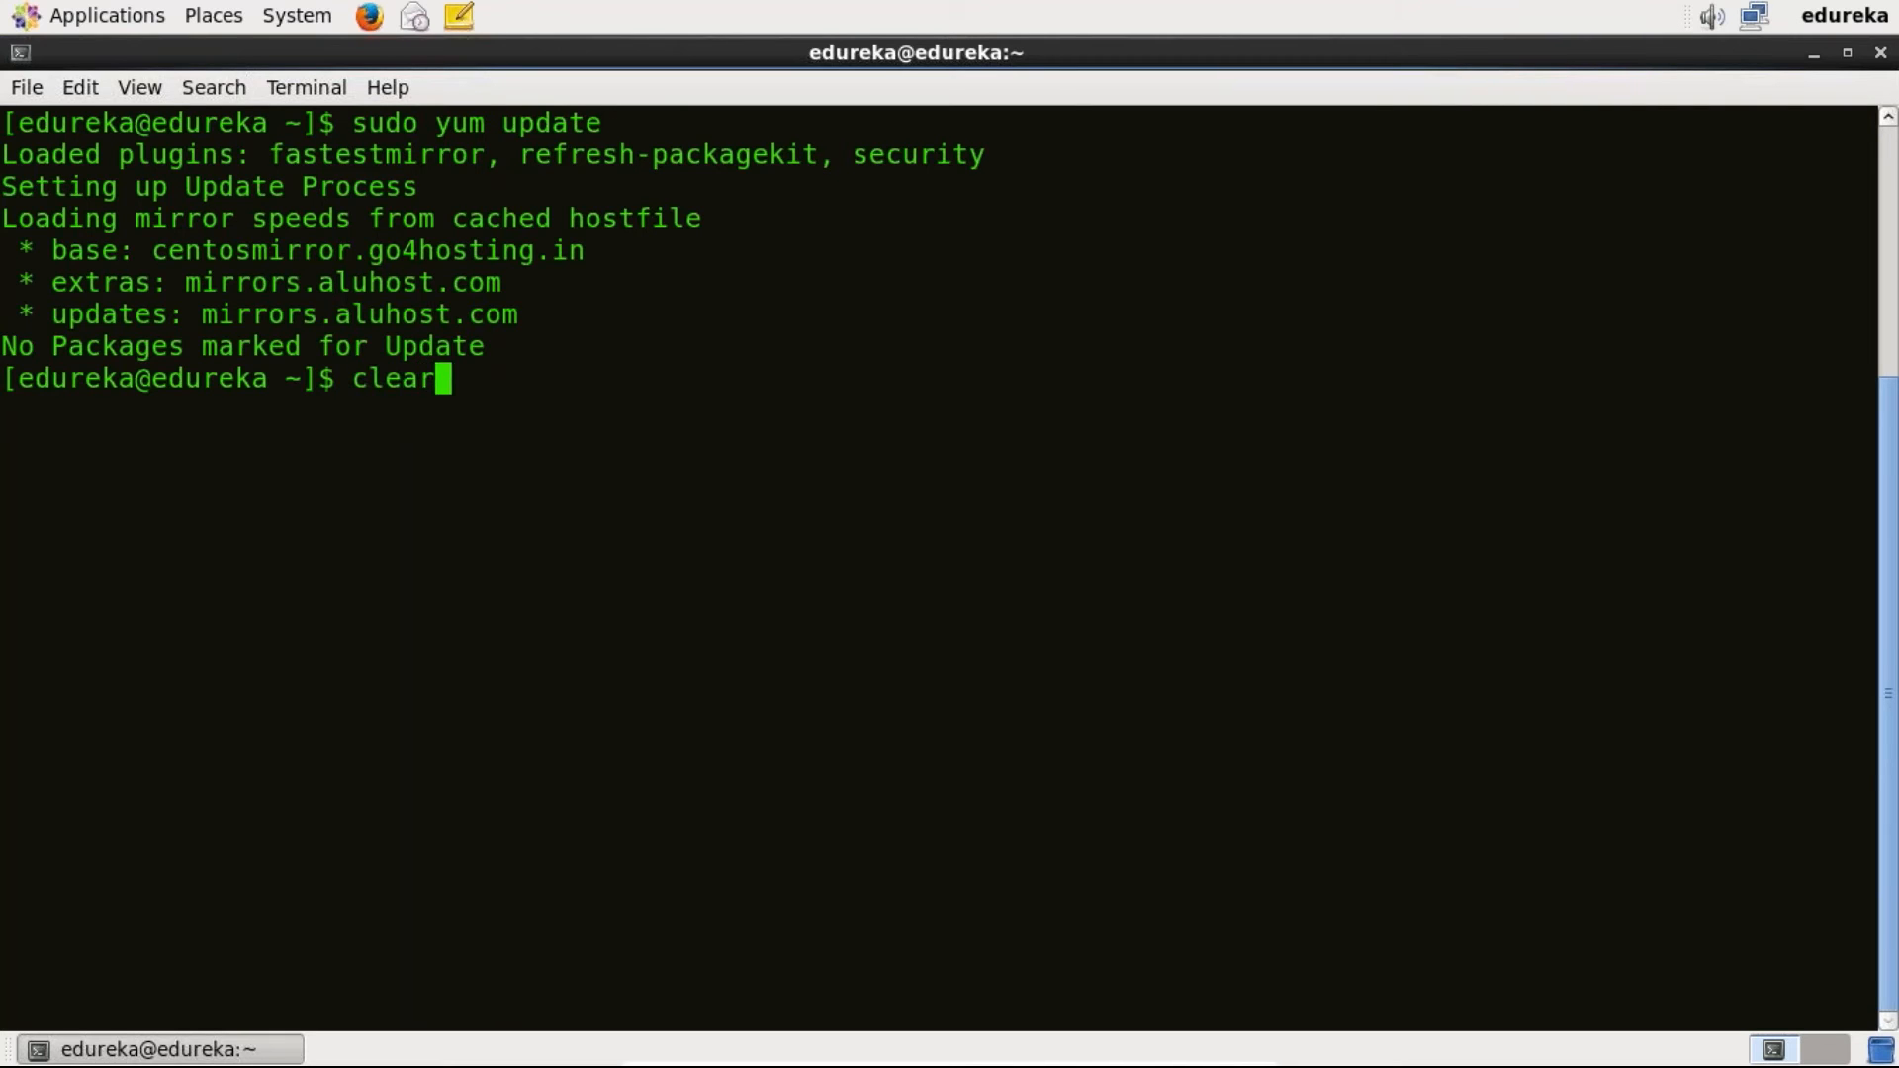
{"action": "key", "text": "Return"}
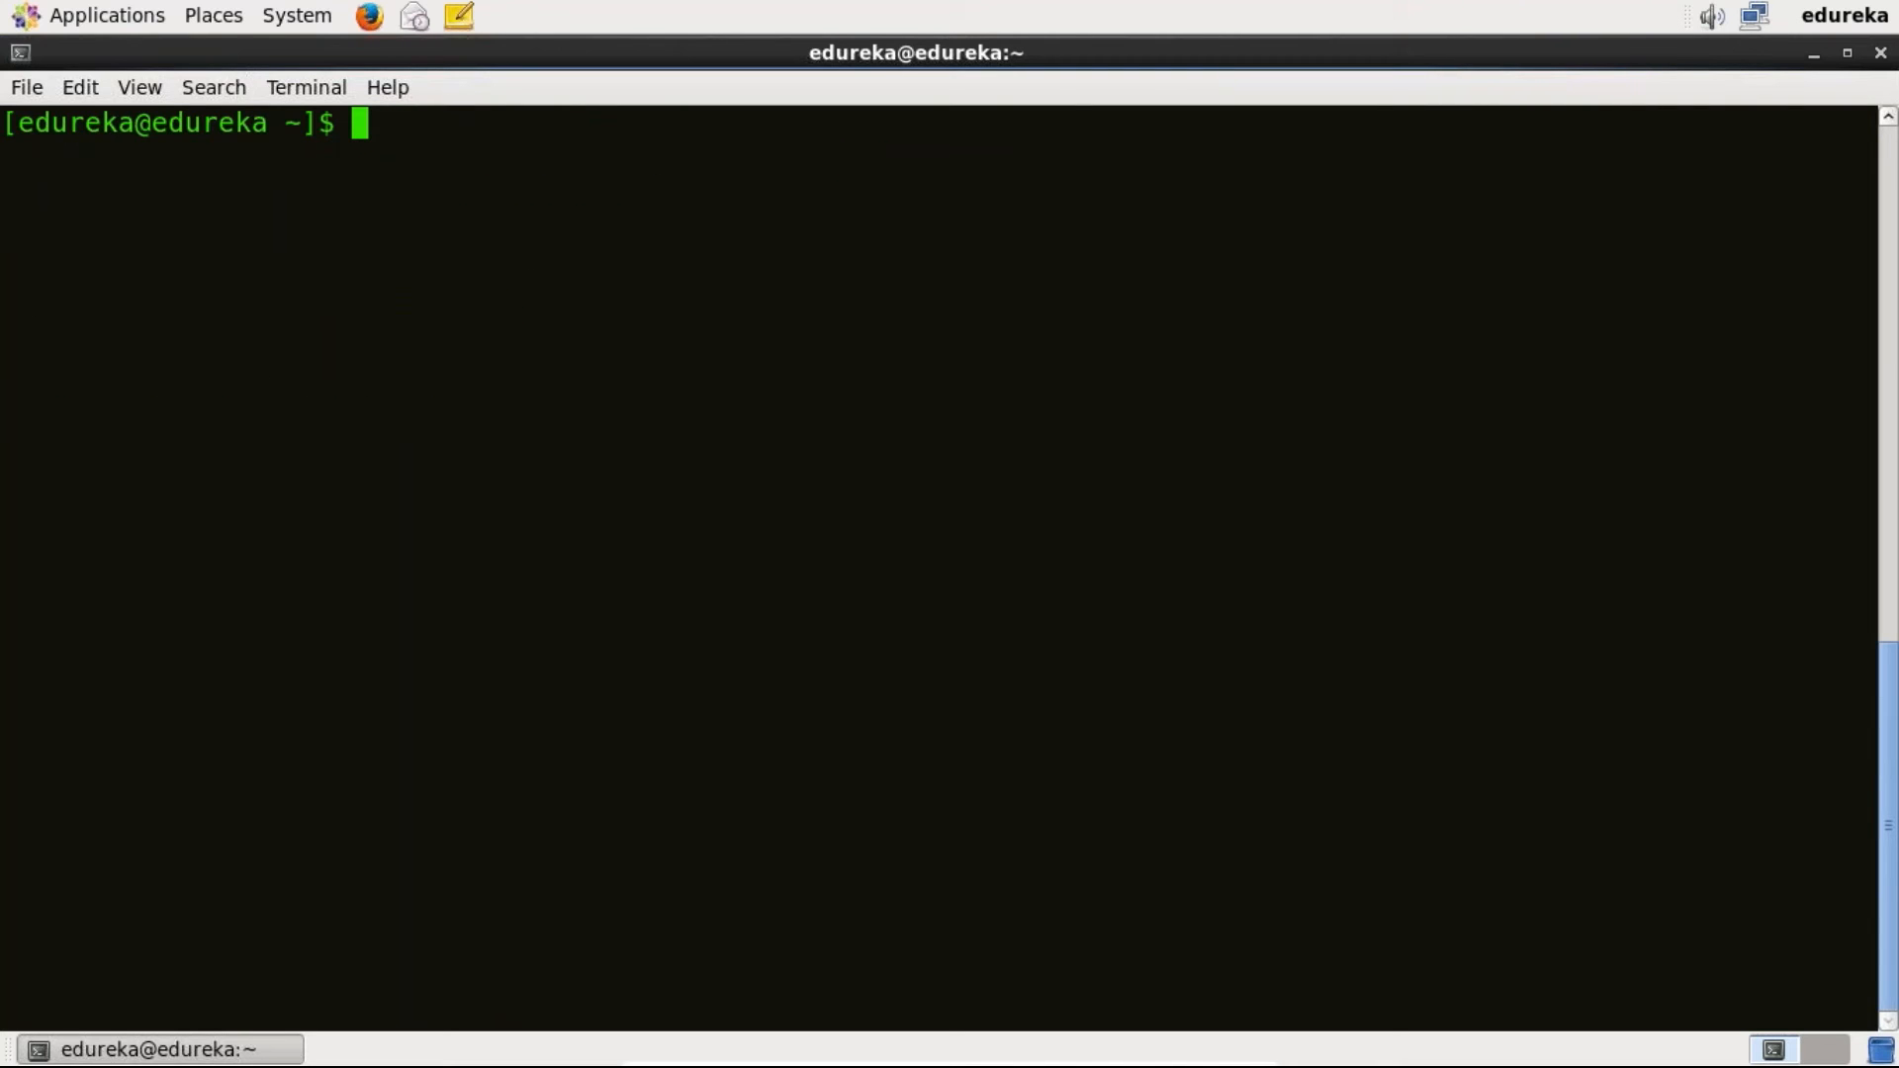
{"action": "type", "text": "cur"}
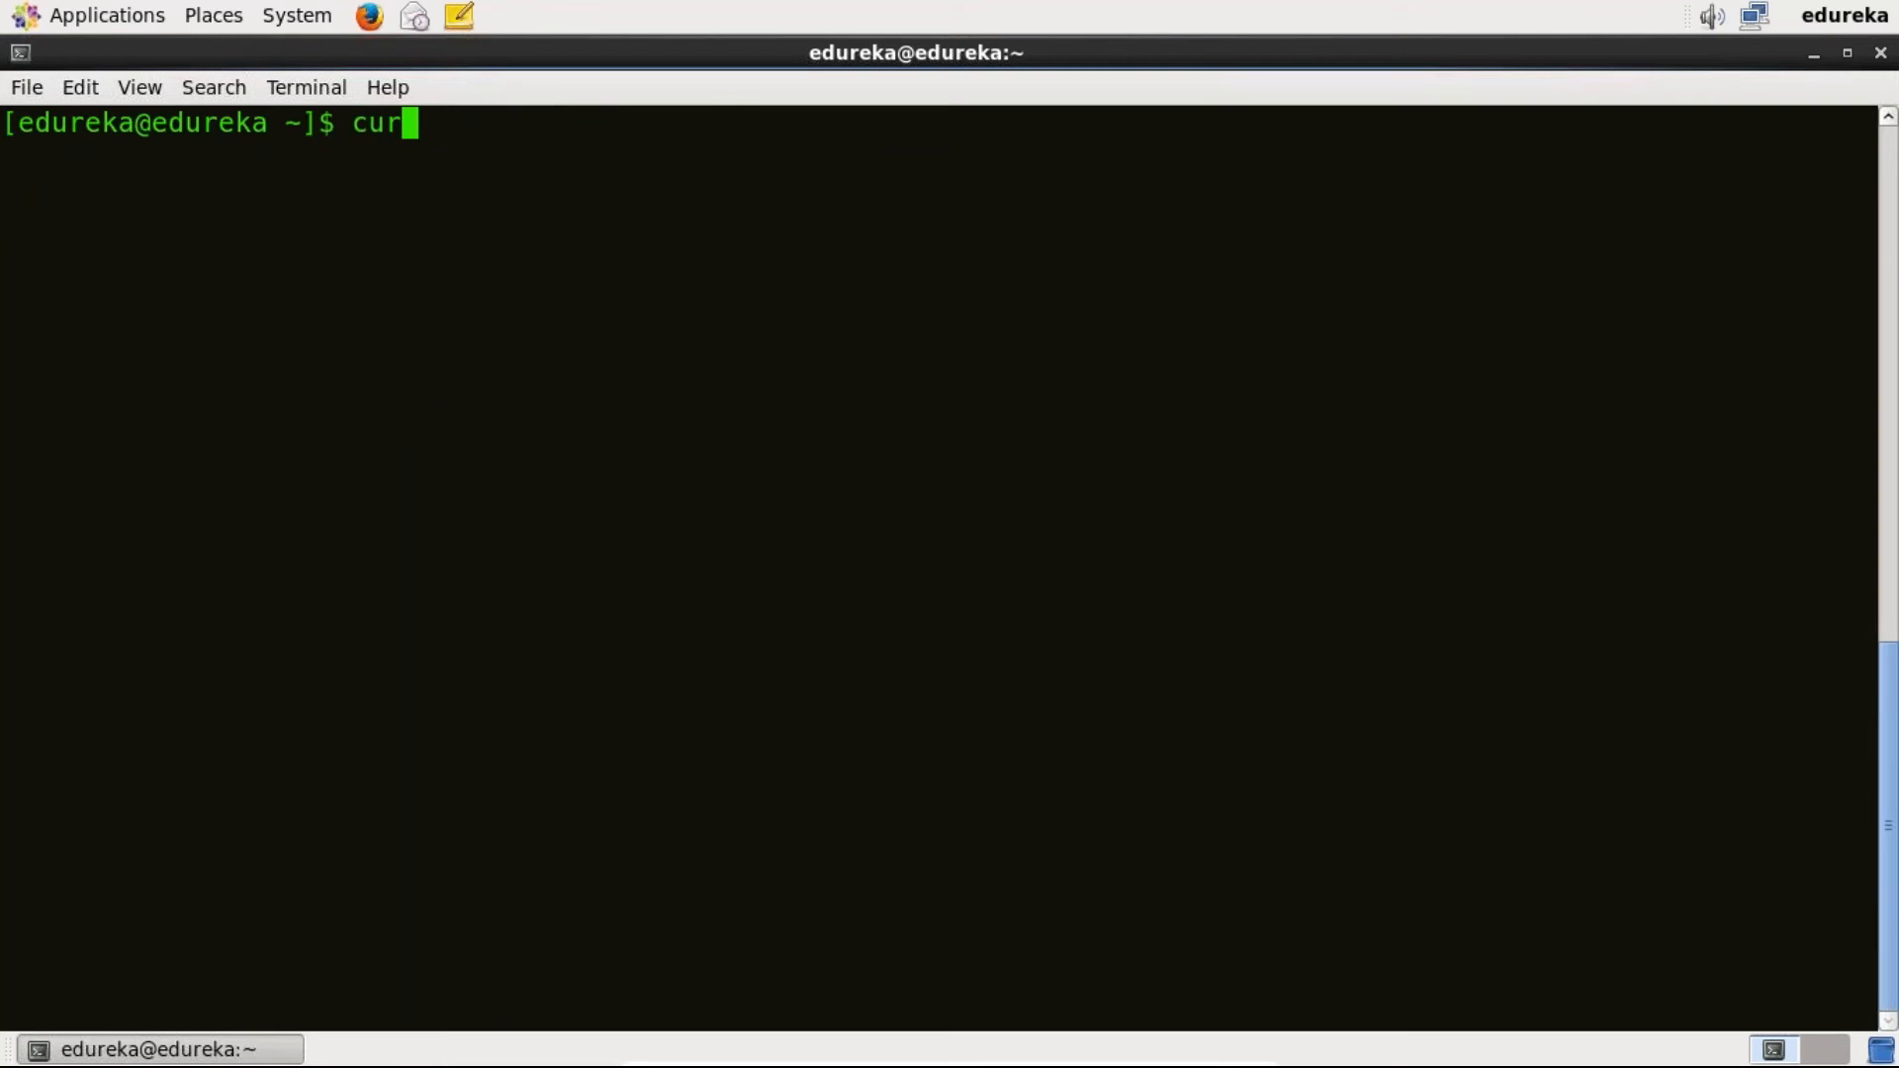
{"action": "type", "text": "l -f"}
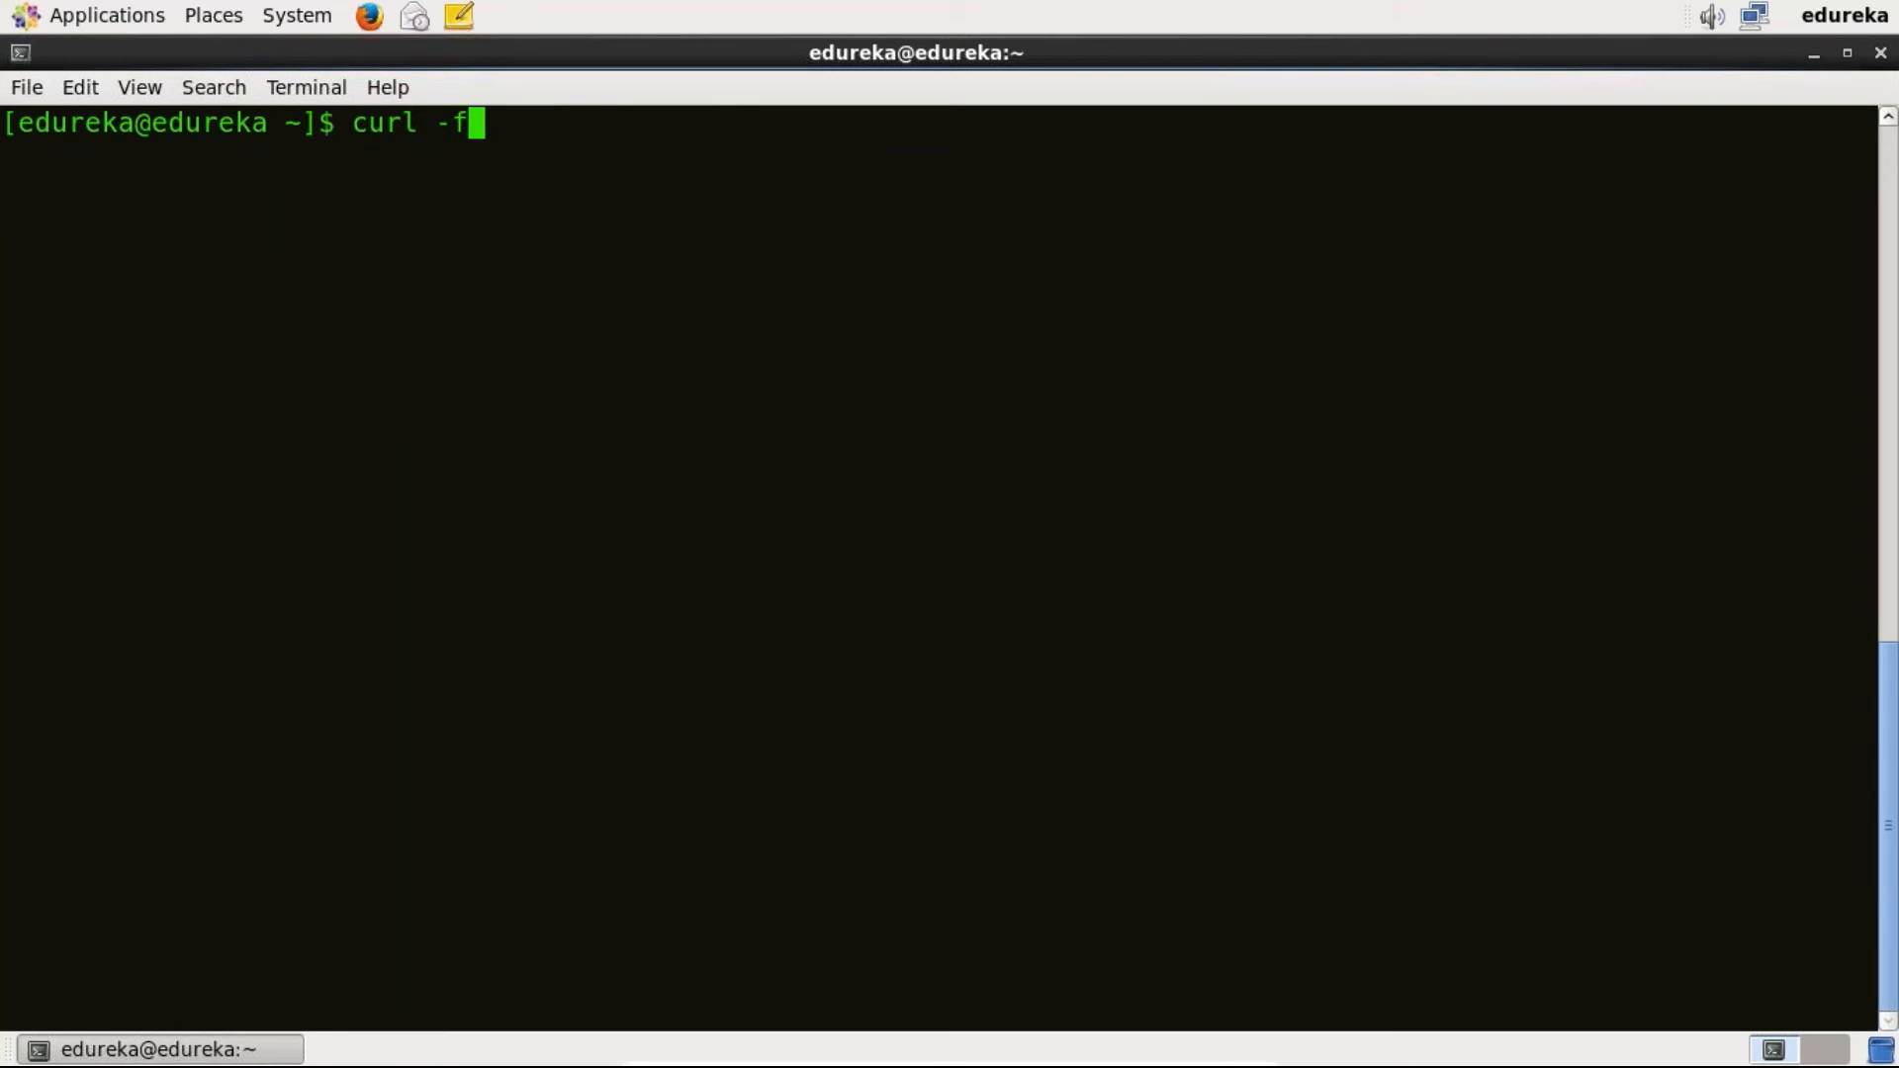
{"action": "type", "text": "s"}
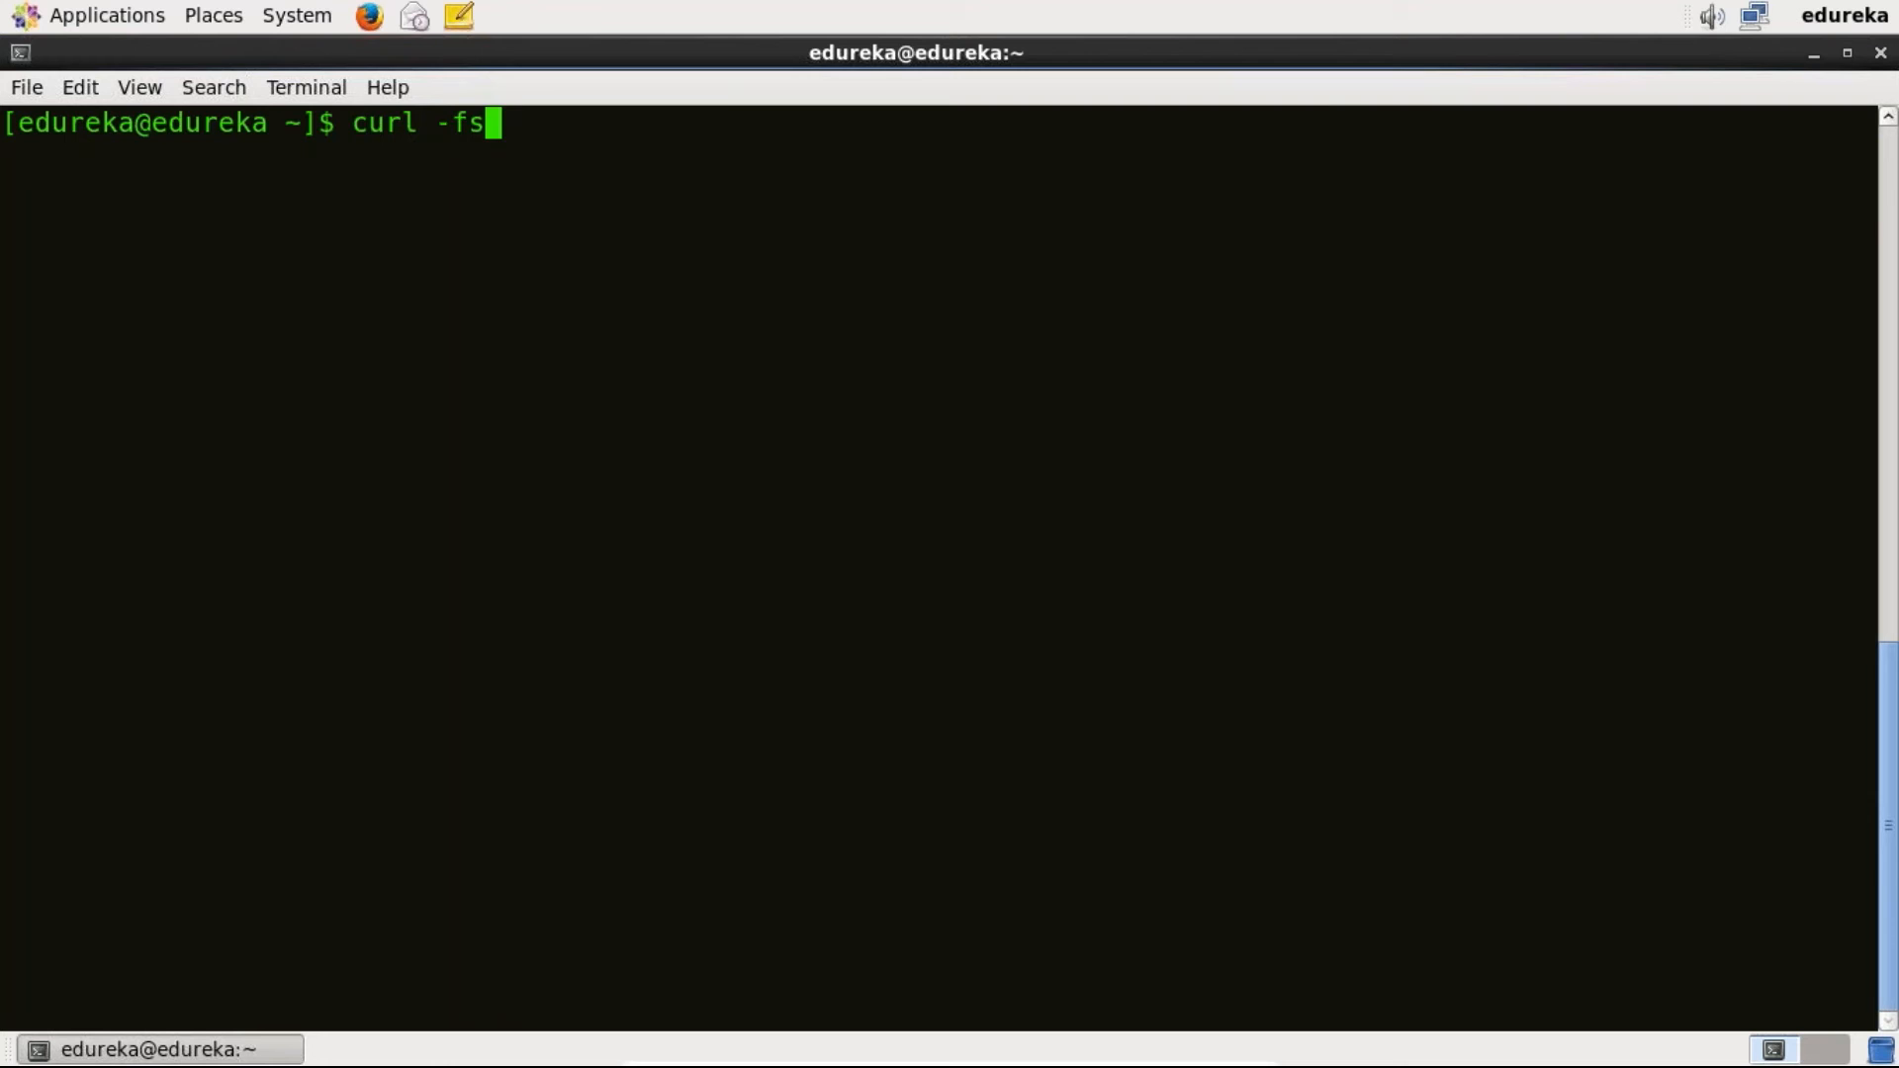
{"action": "type", "text": "Sl"}
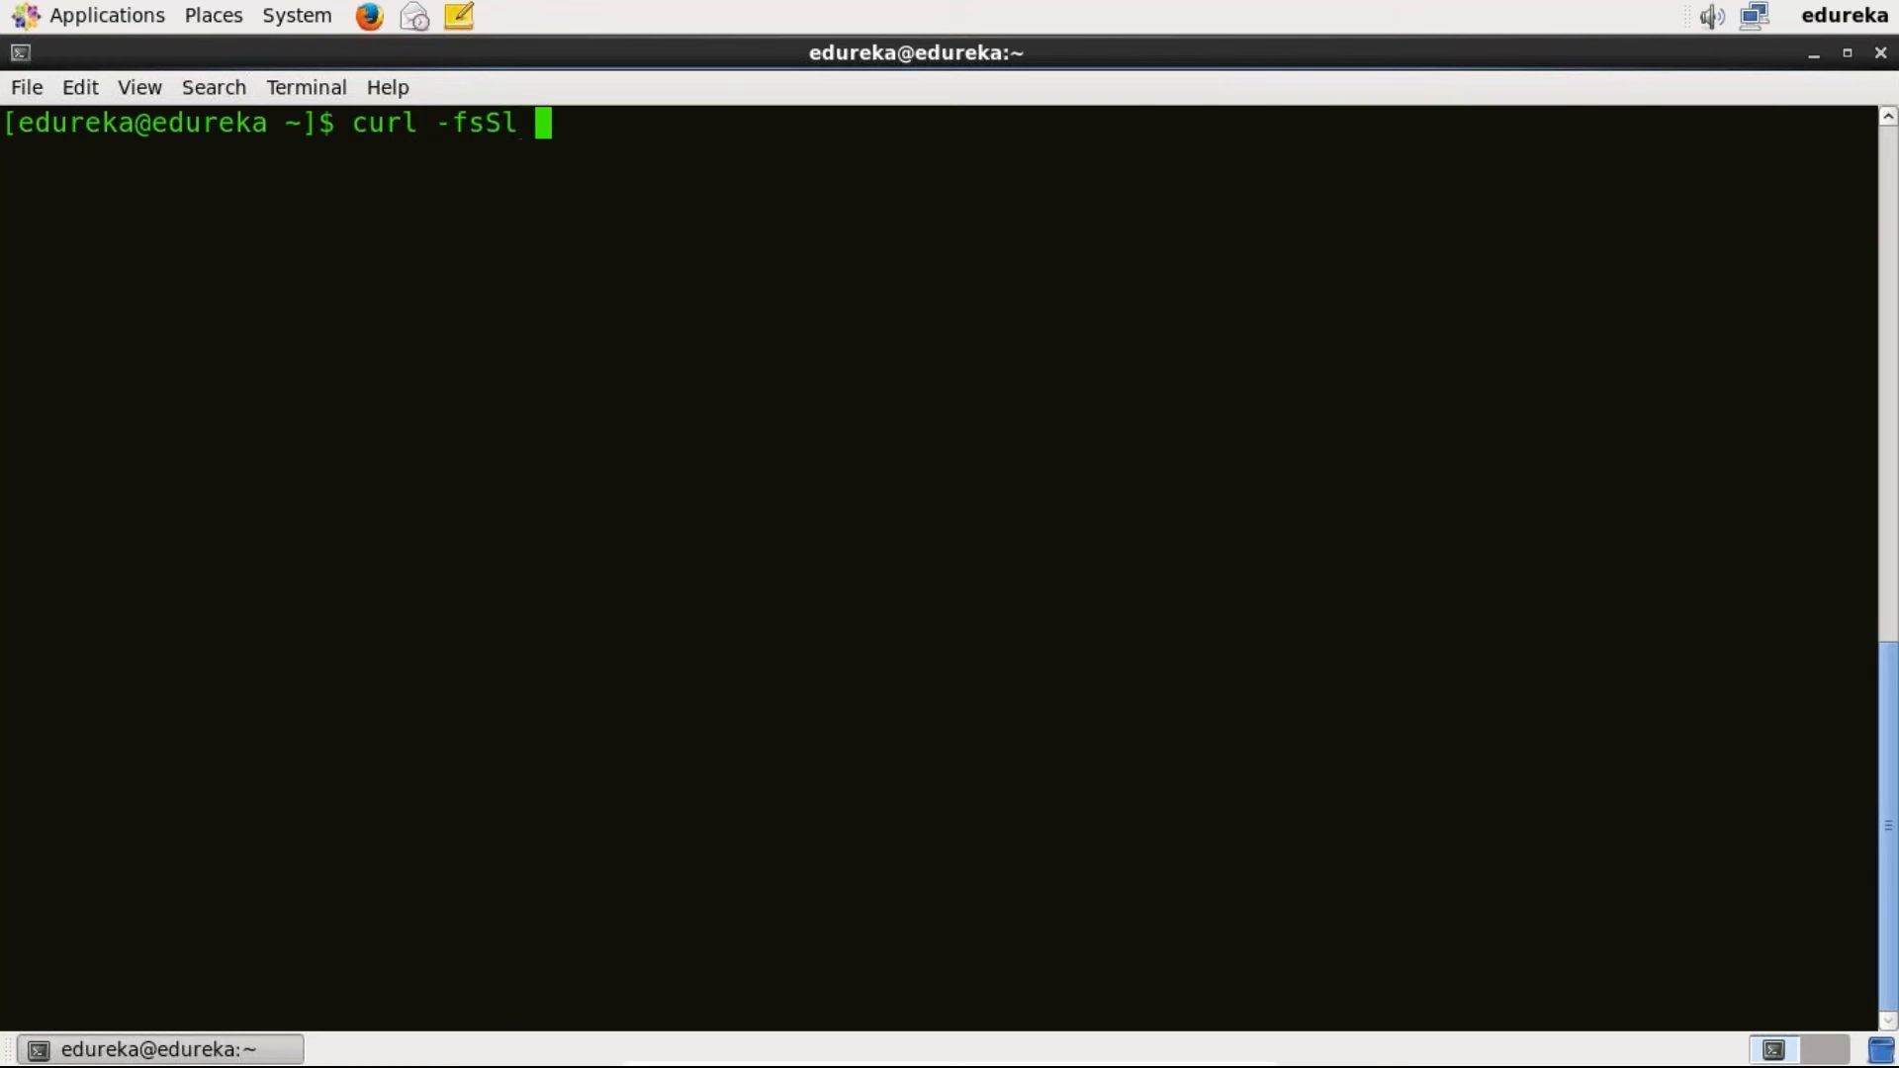
{"action": "type", "text": "htt"}
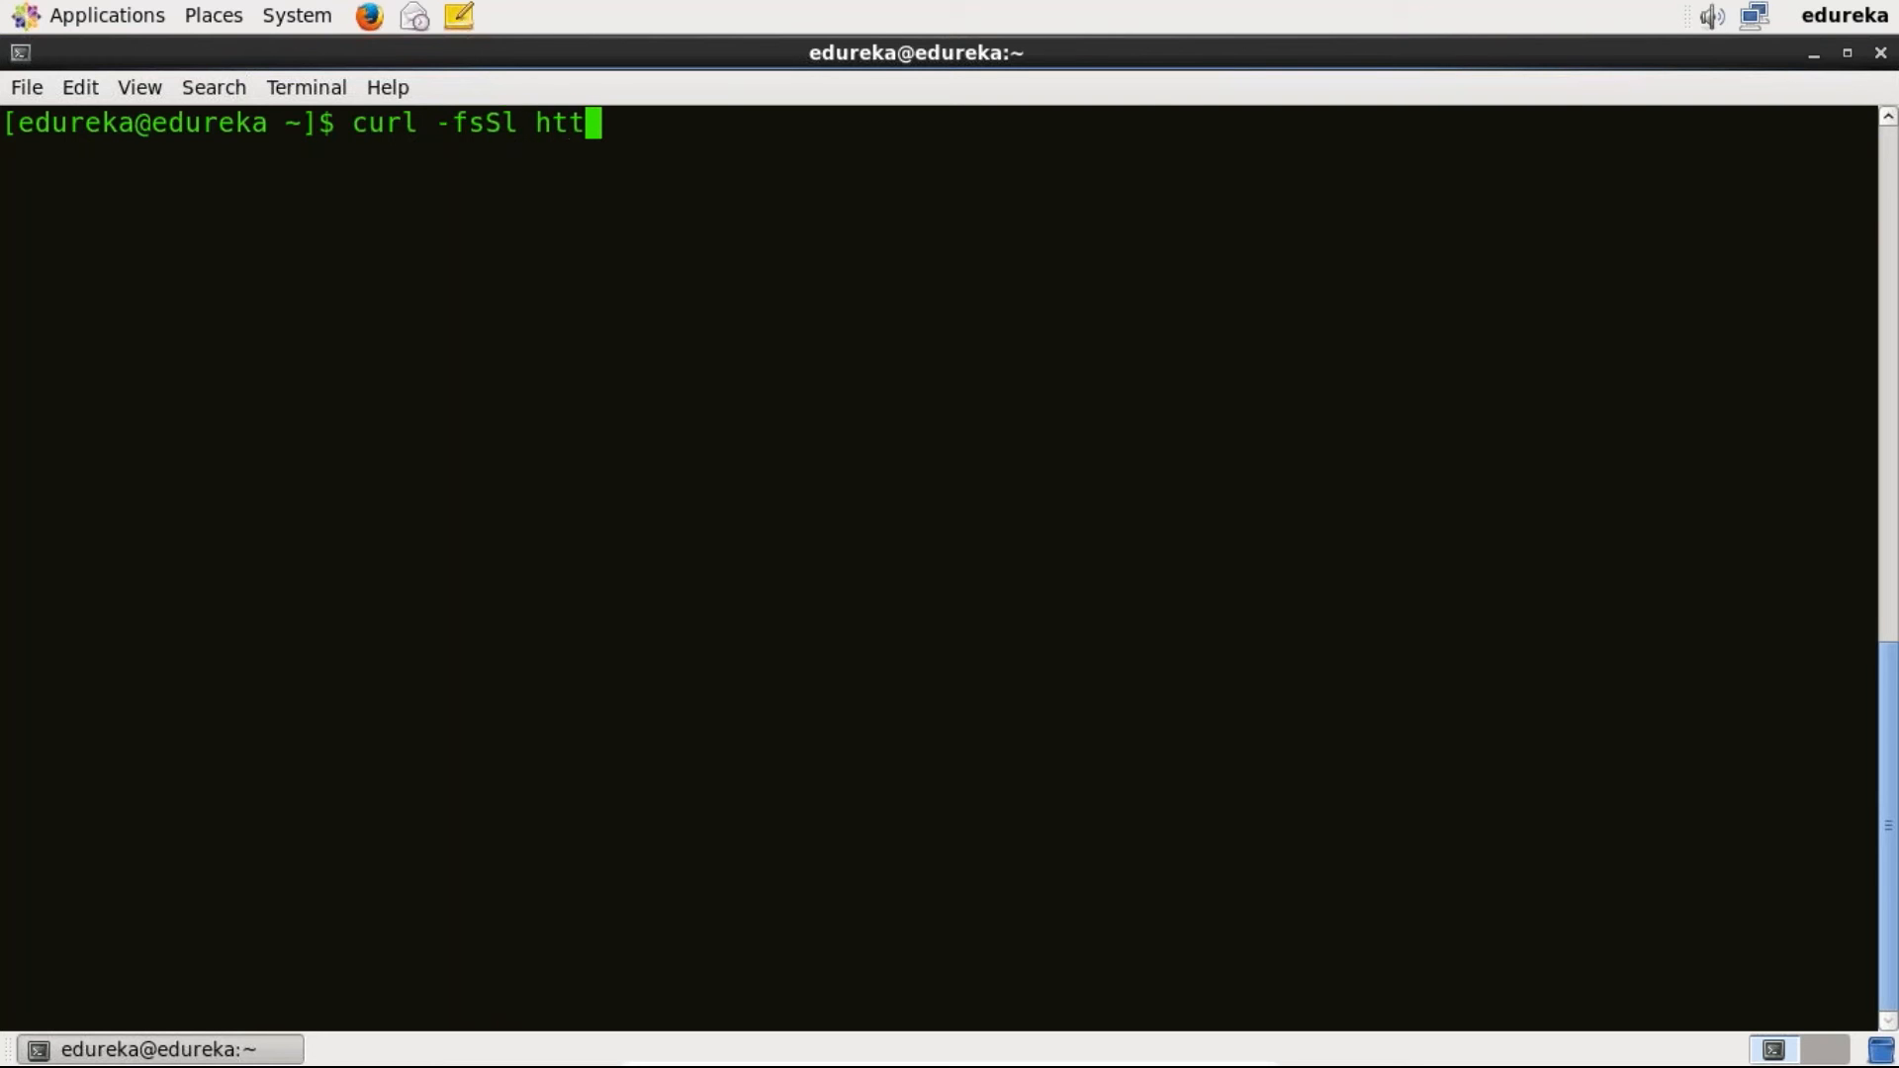
{"action": "type", "text": "ps:"}
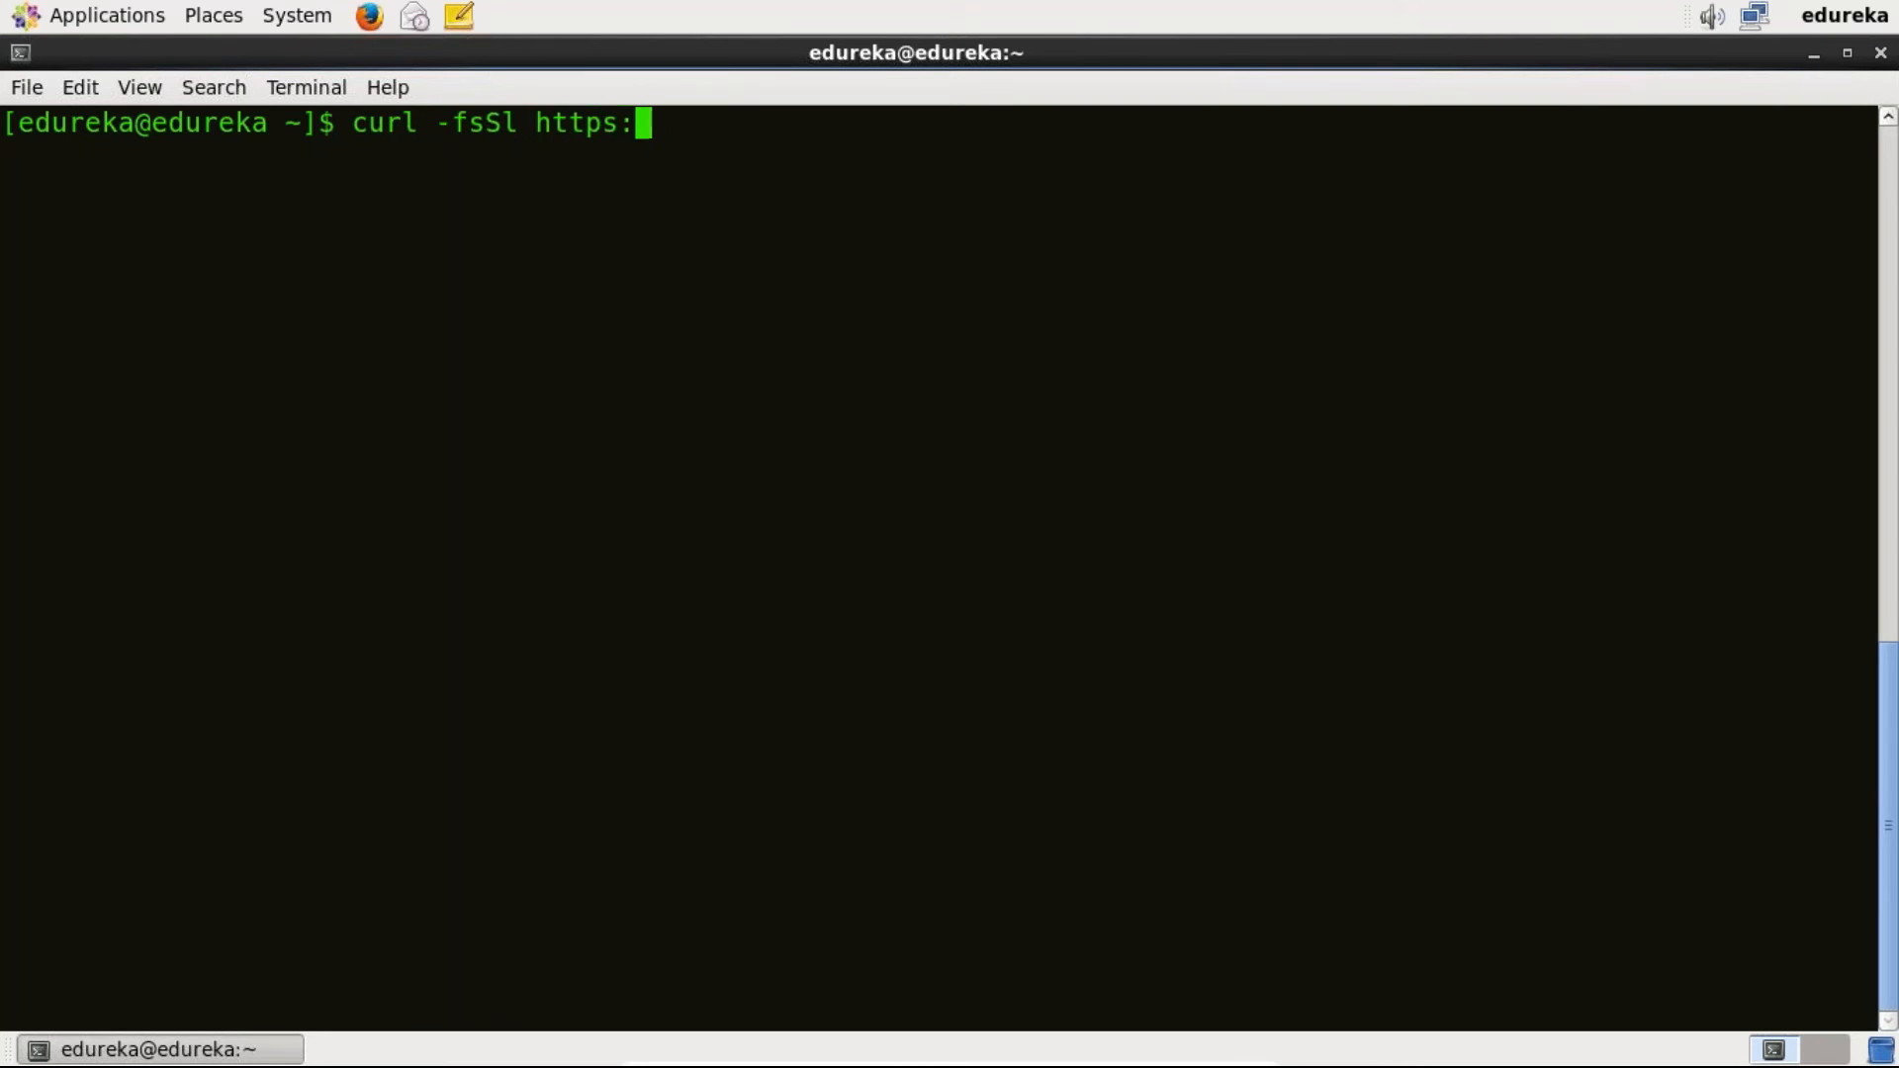
{"action": "type", "text": "//ge"}
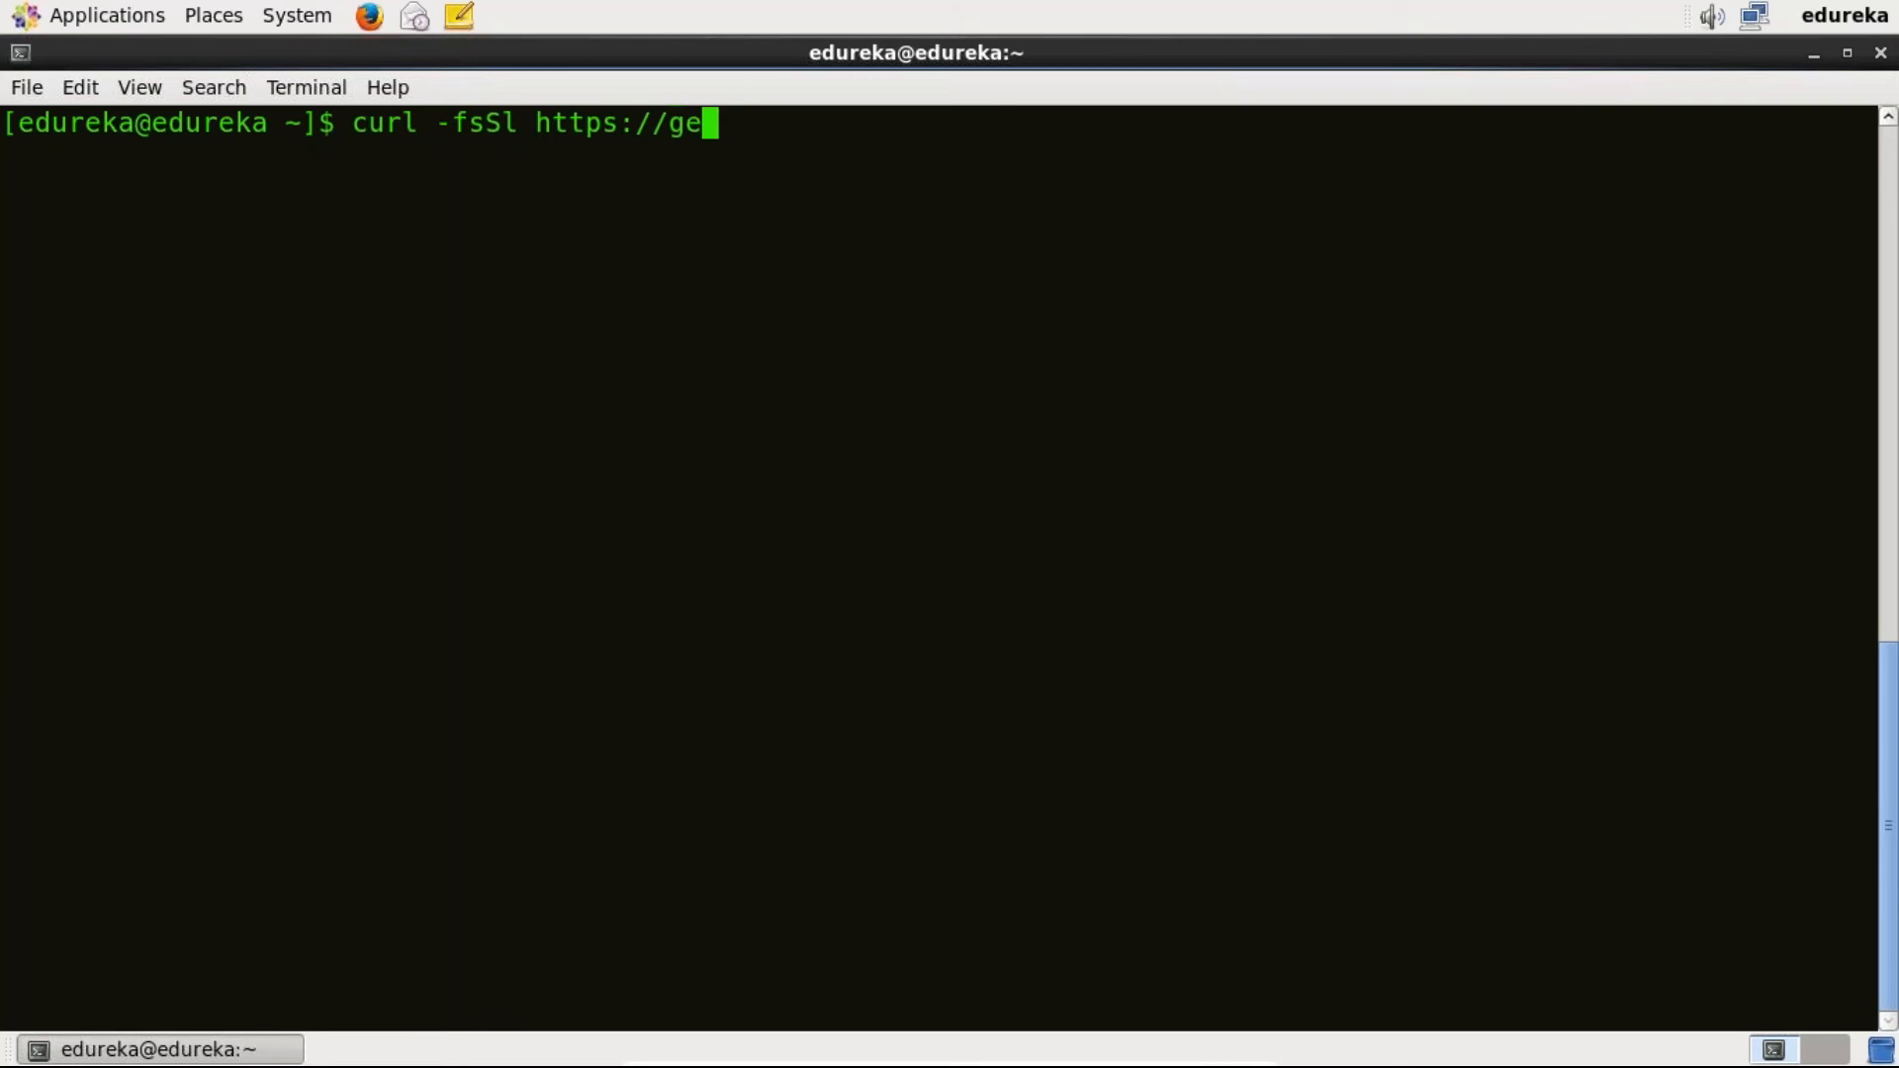
{"action": "type", "text": "t.dock"}
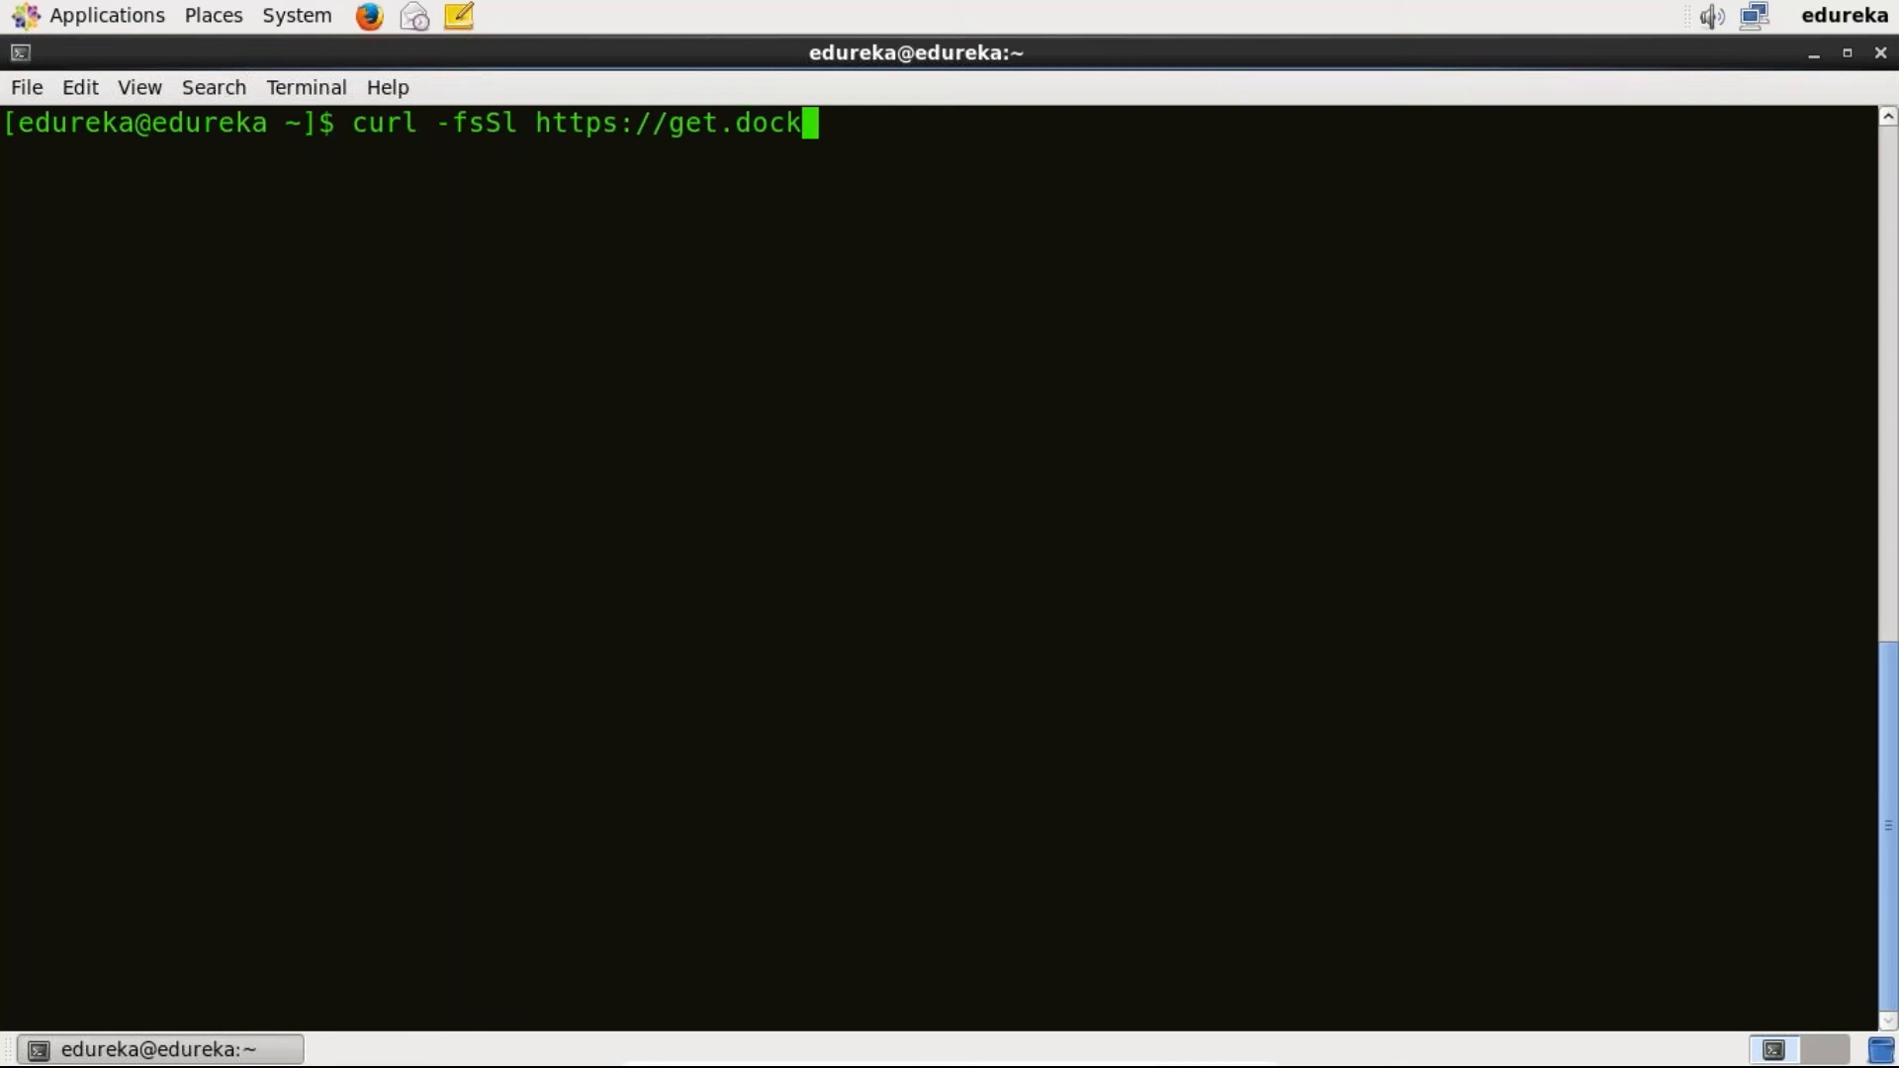
{"action": "type", "text": "er.com"}
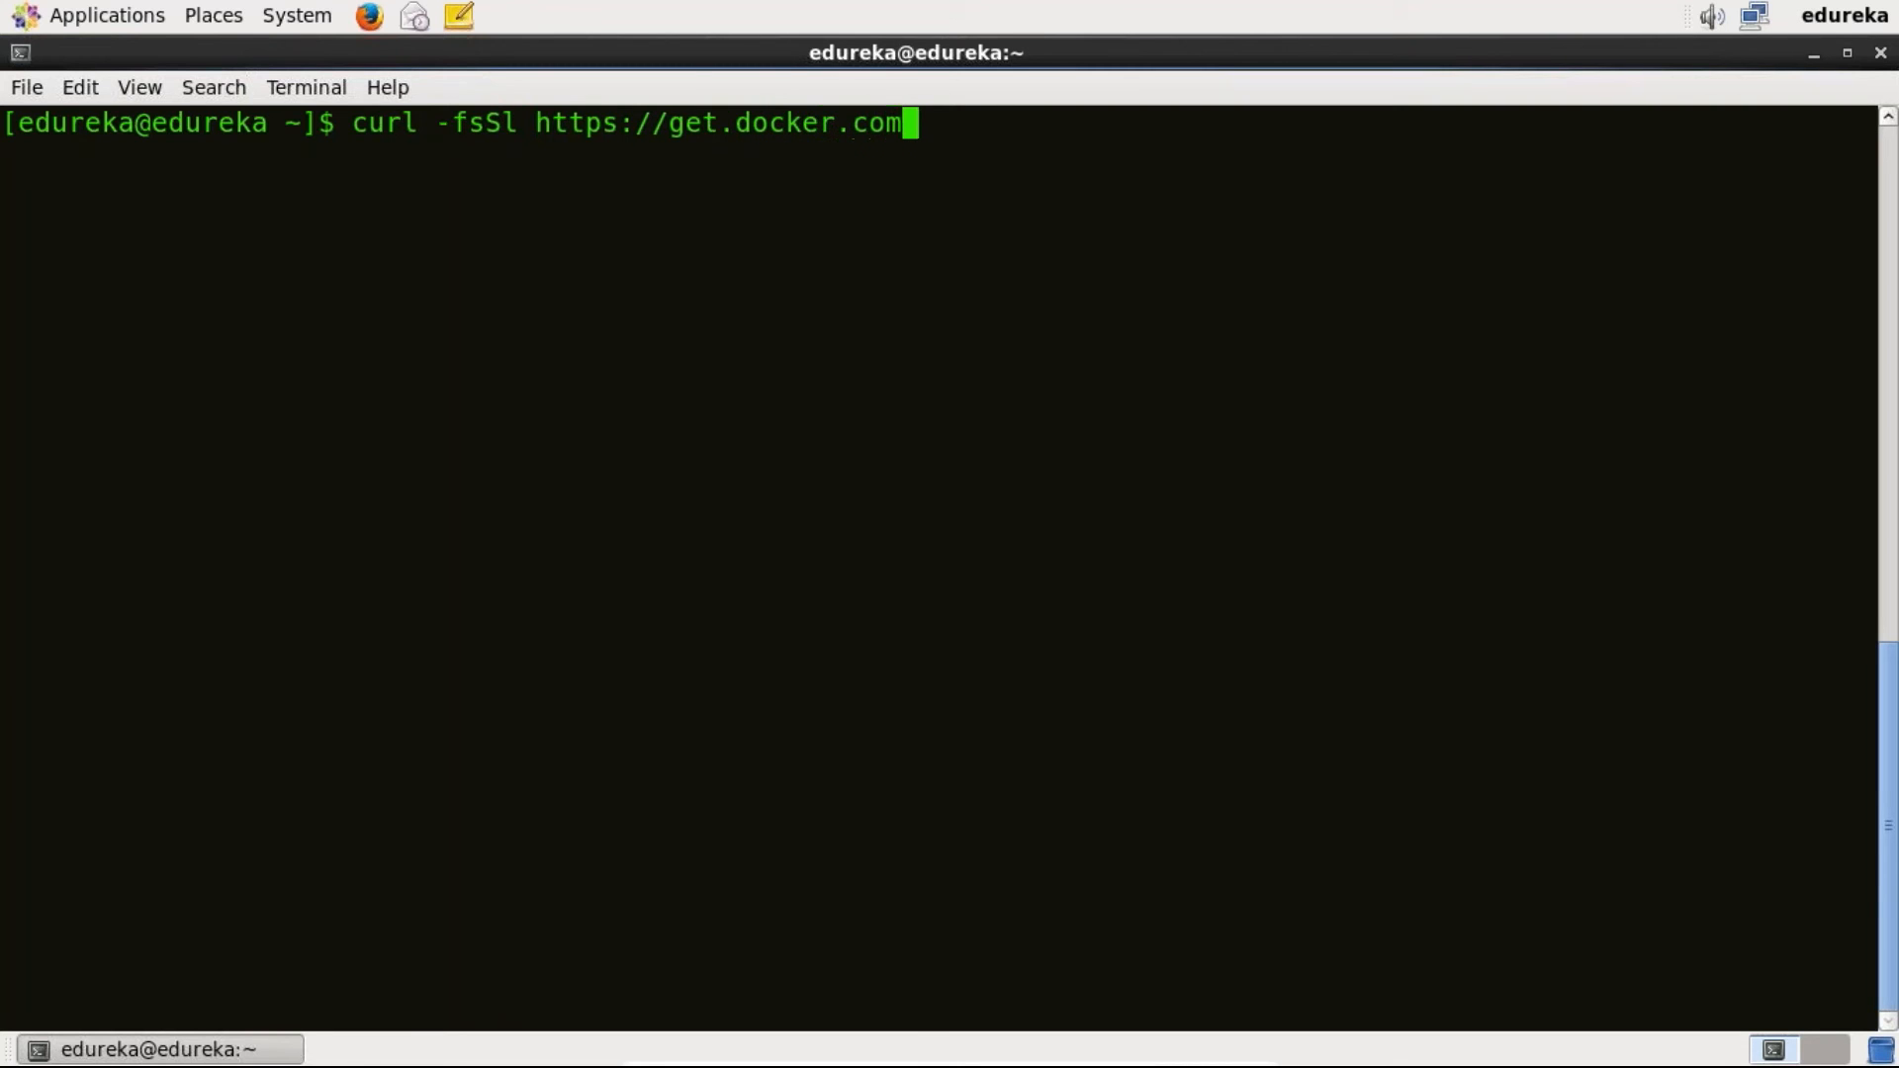
{"action": "type", "text": "/"}
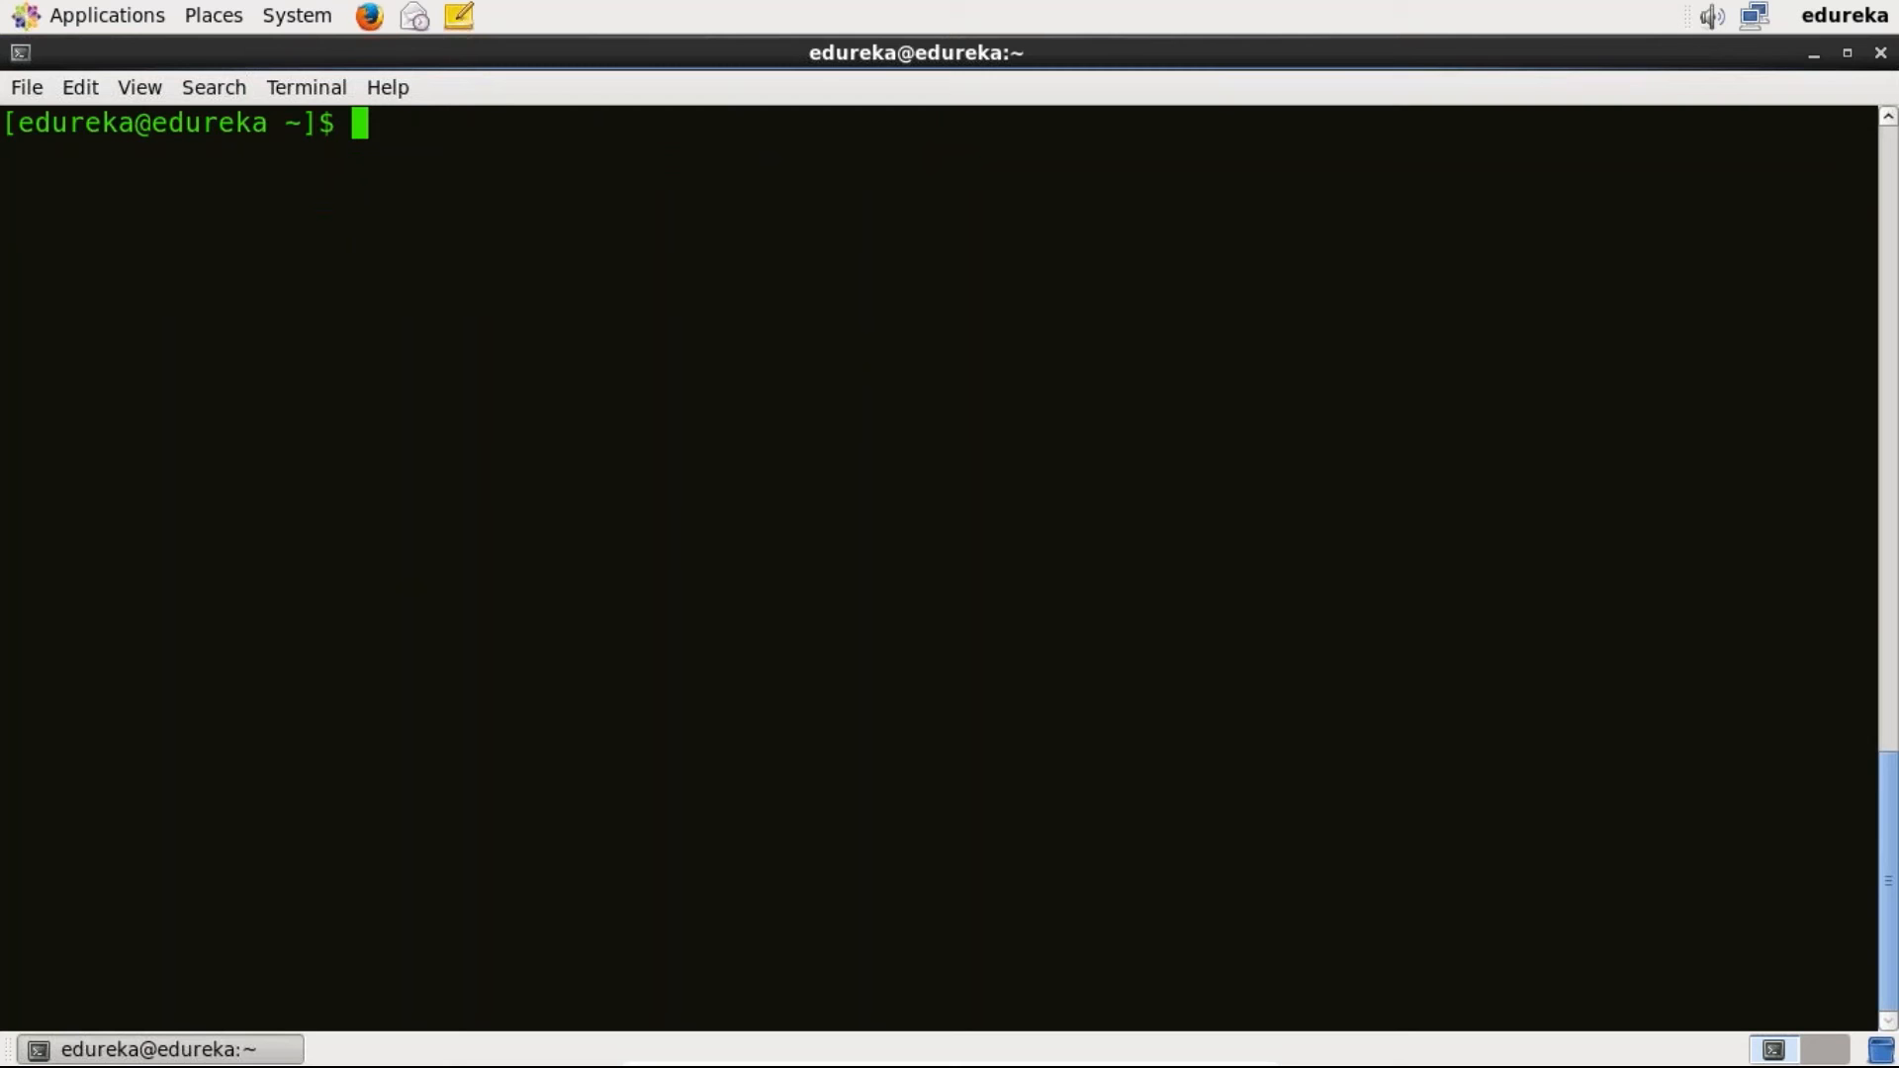
{"action": "type", "text": "sudo s"}
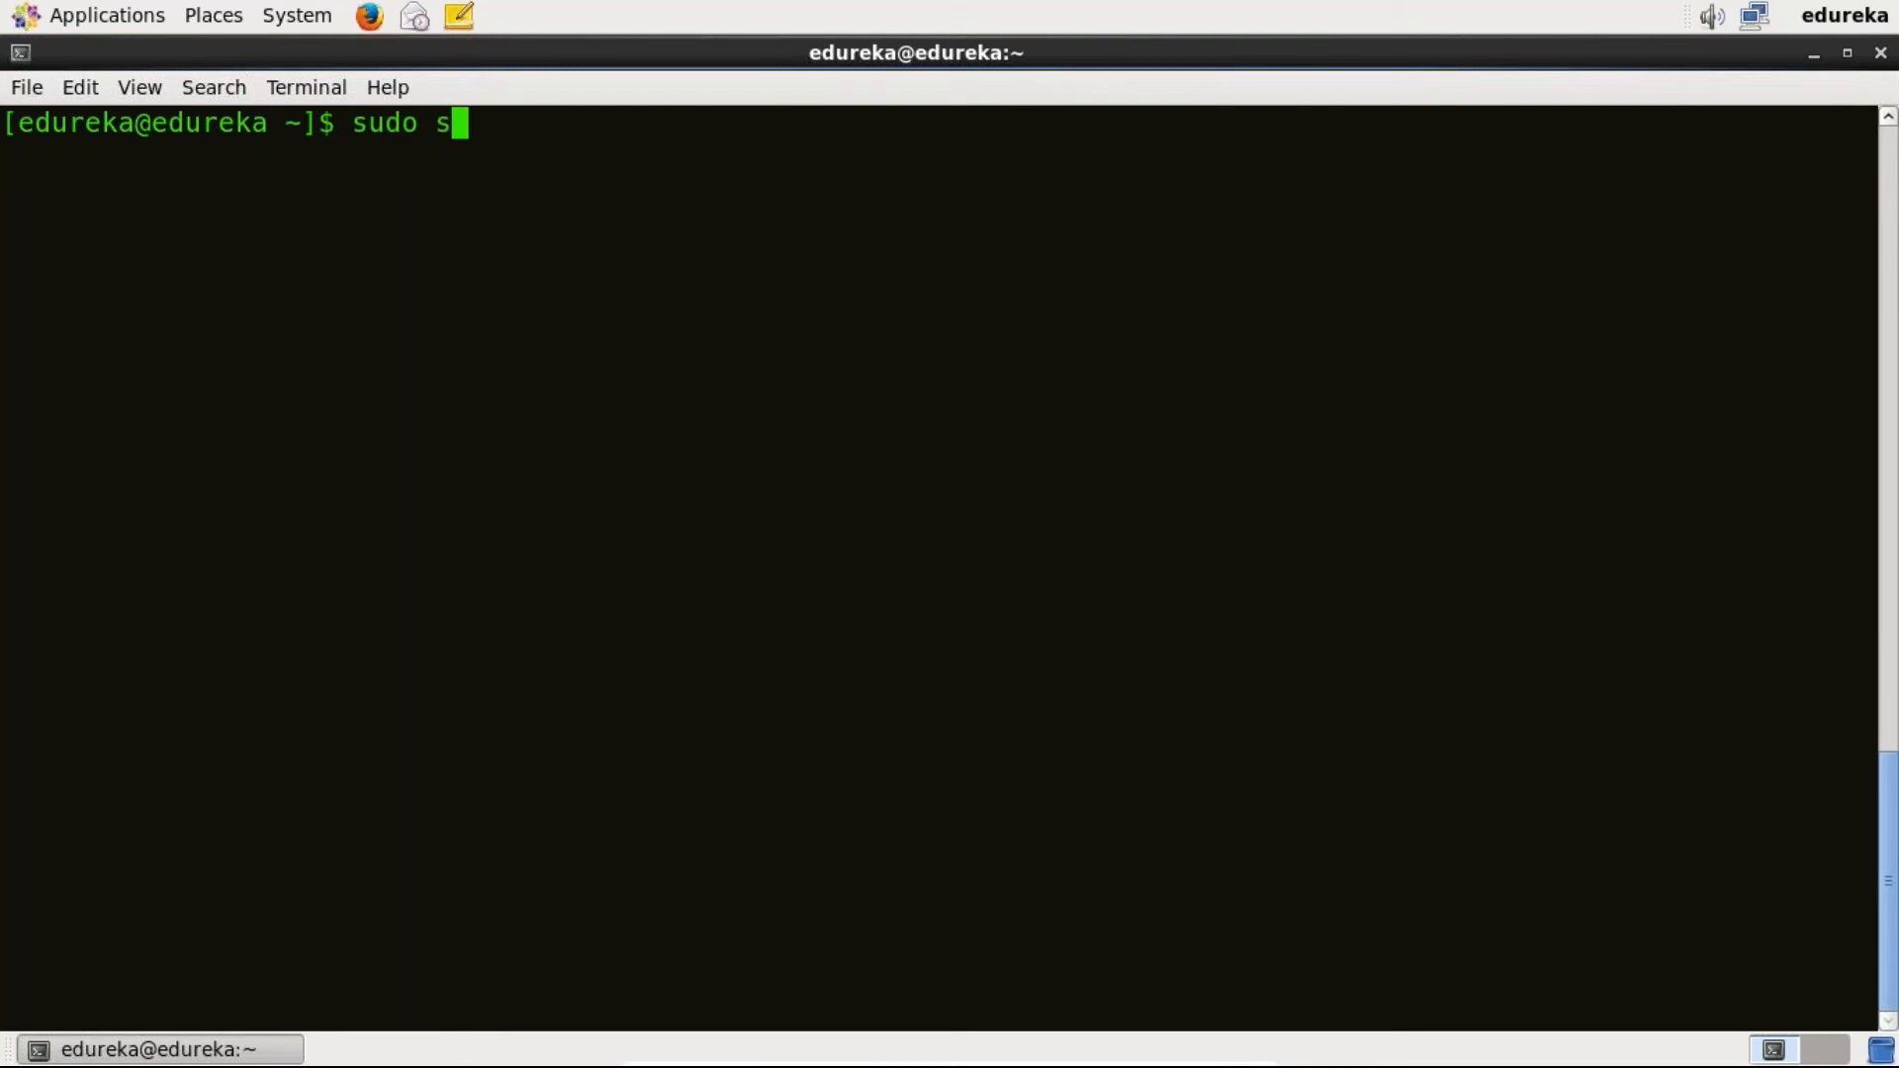
- Start the Docker service with 'sudo service docker start', clear the output, and begin another sudo command
{"action": "type", "text": "ervi"}
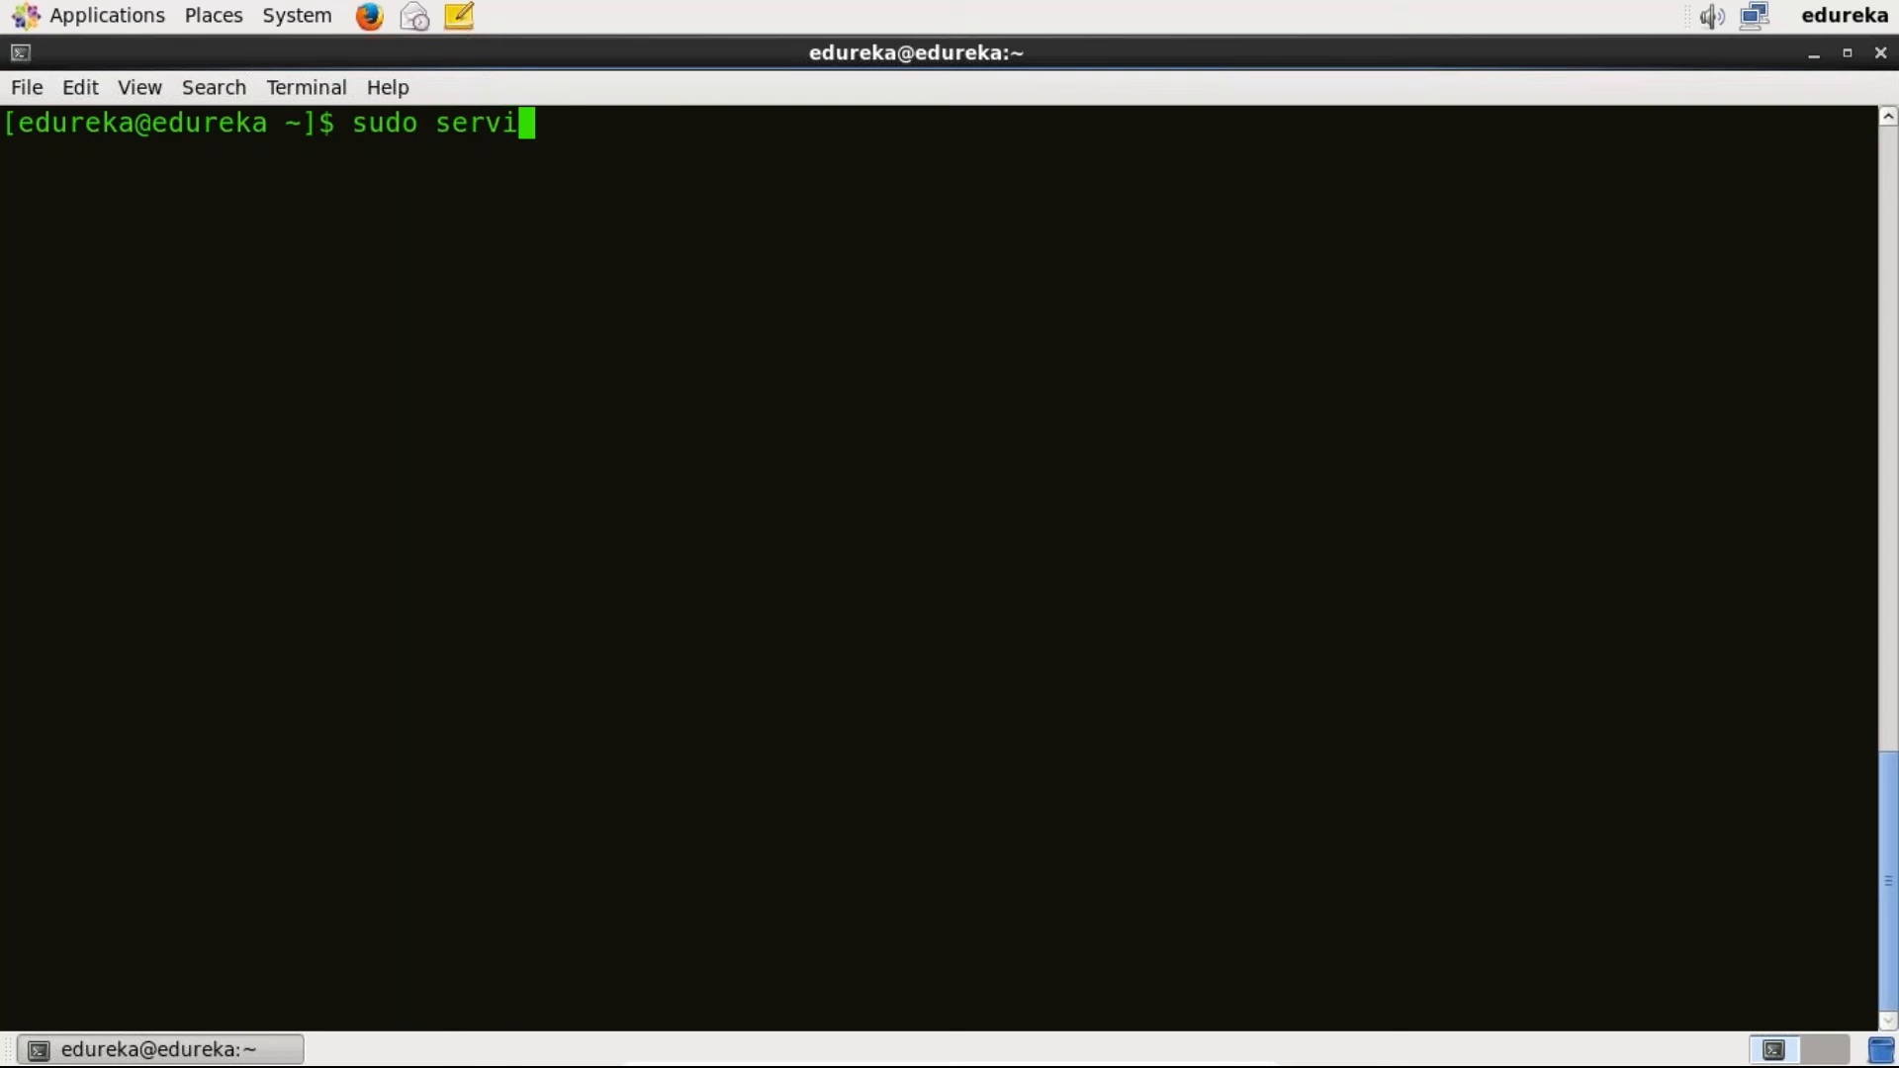
{"action": "type", "text": "ce docker"}
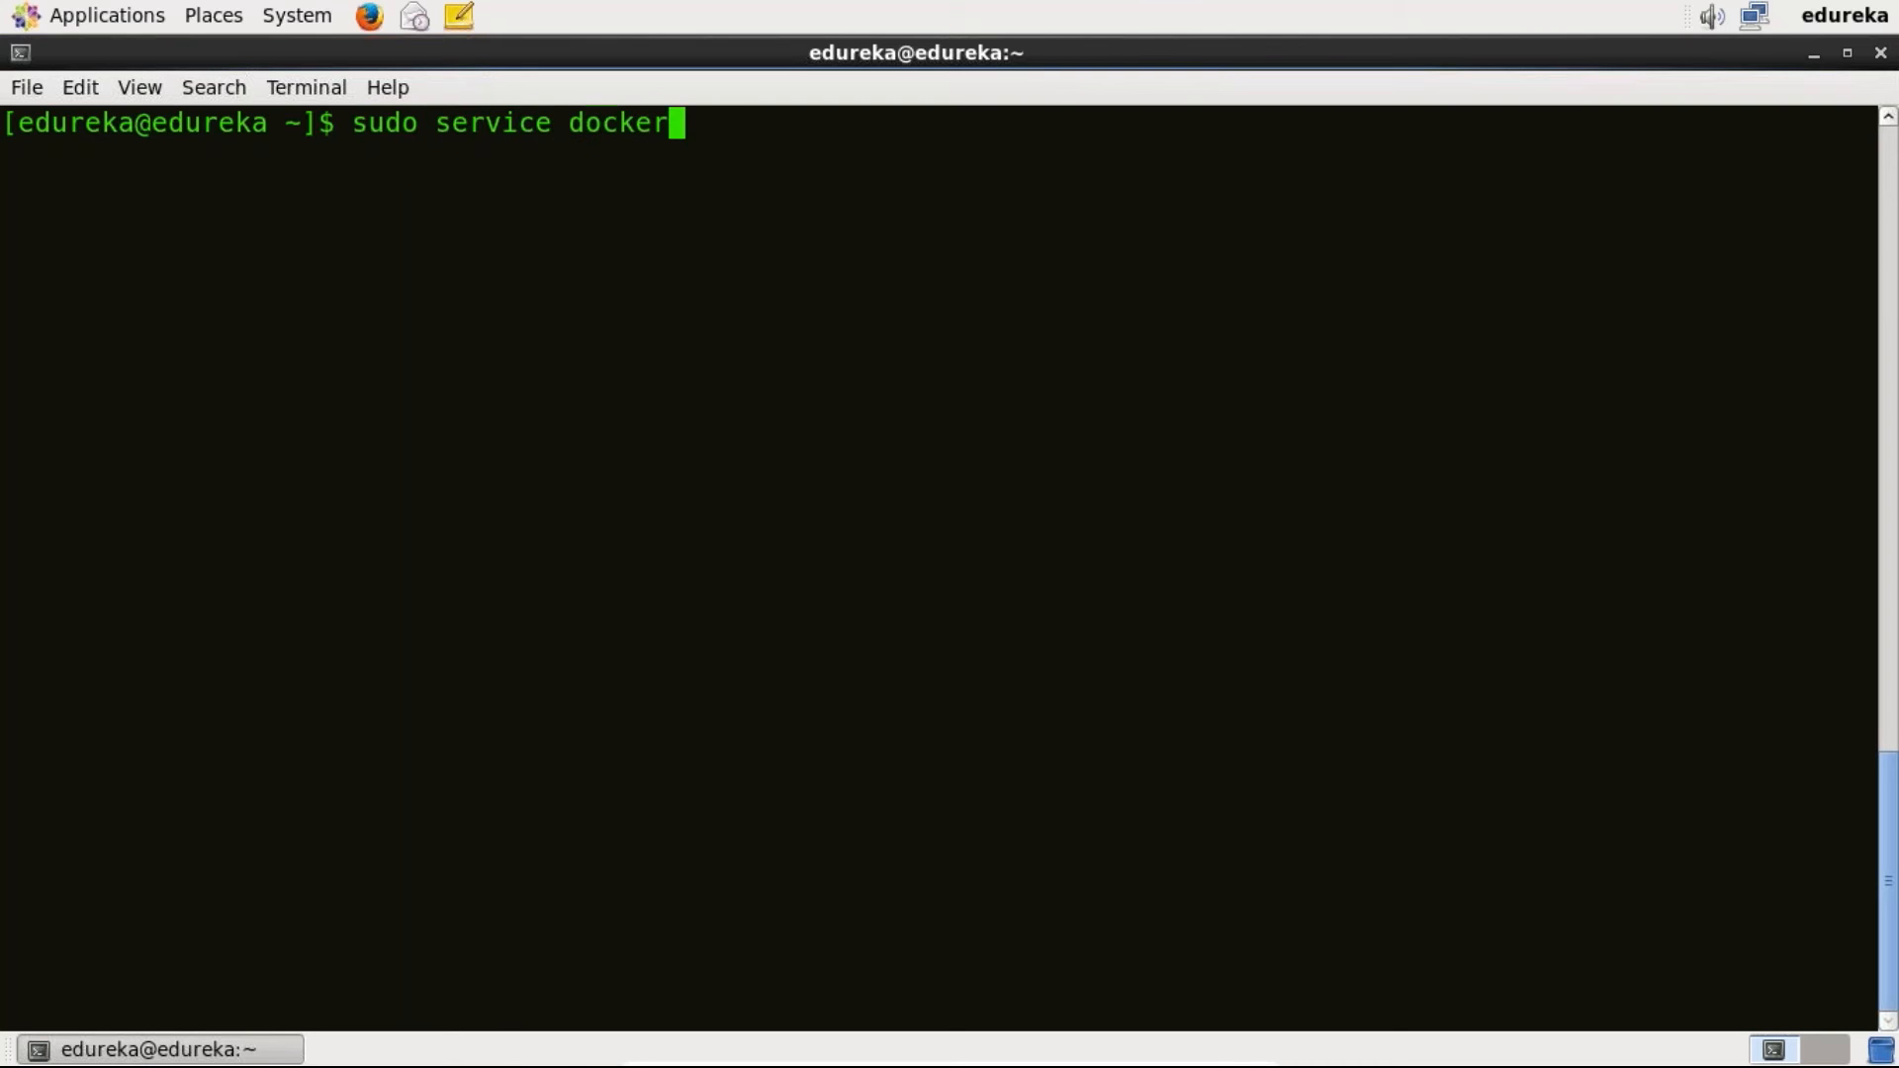
{"action": "type", "text": "start"}
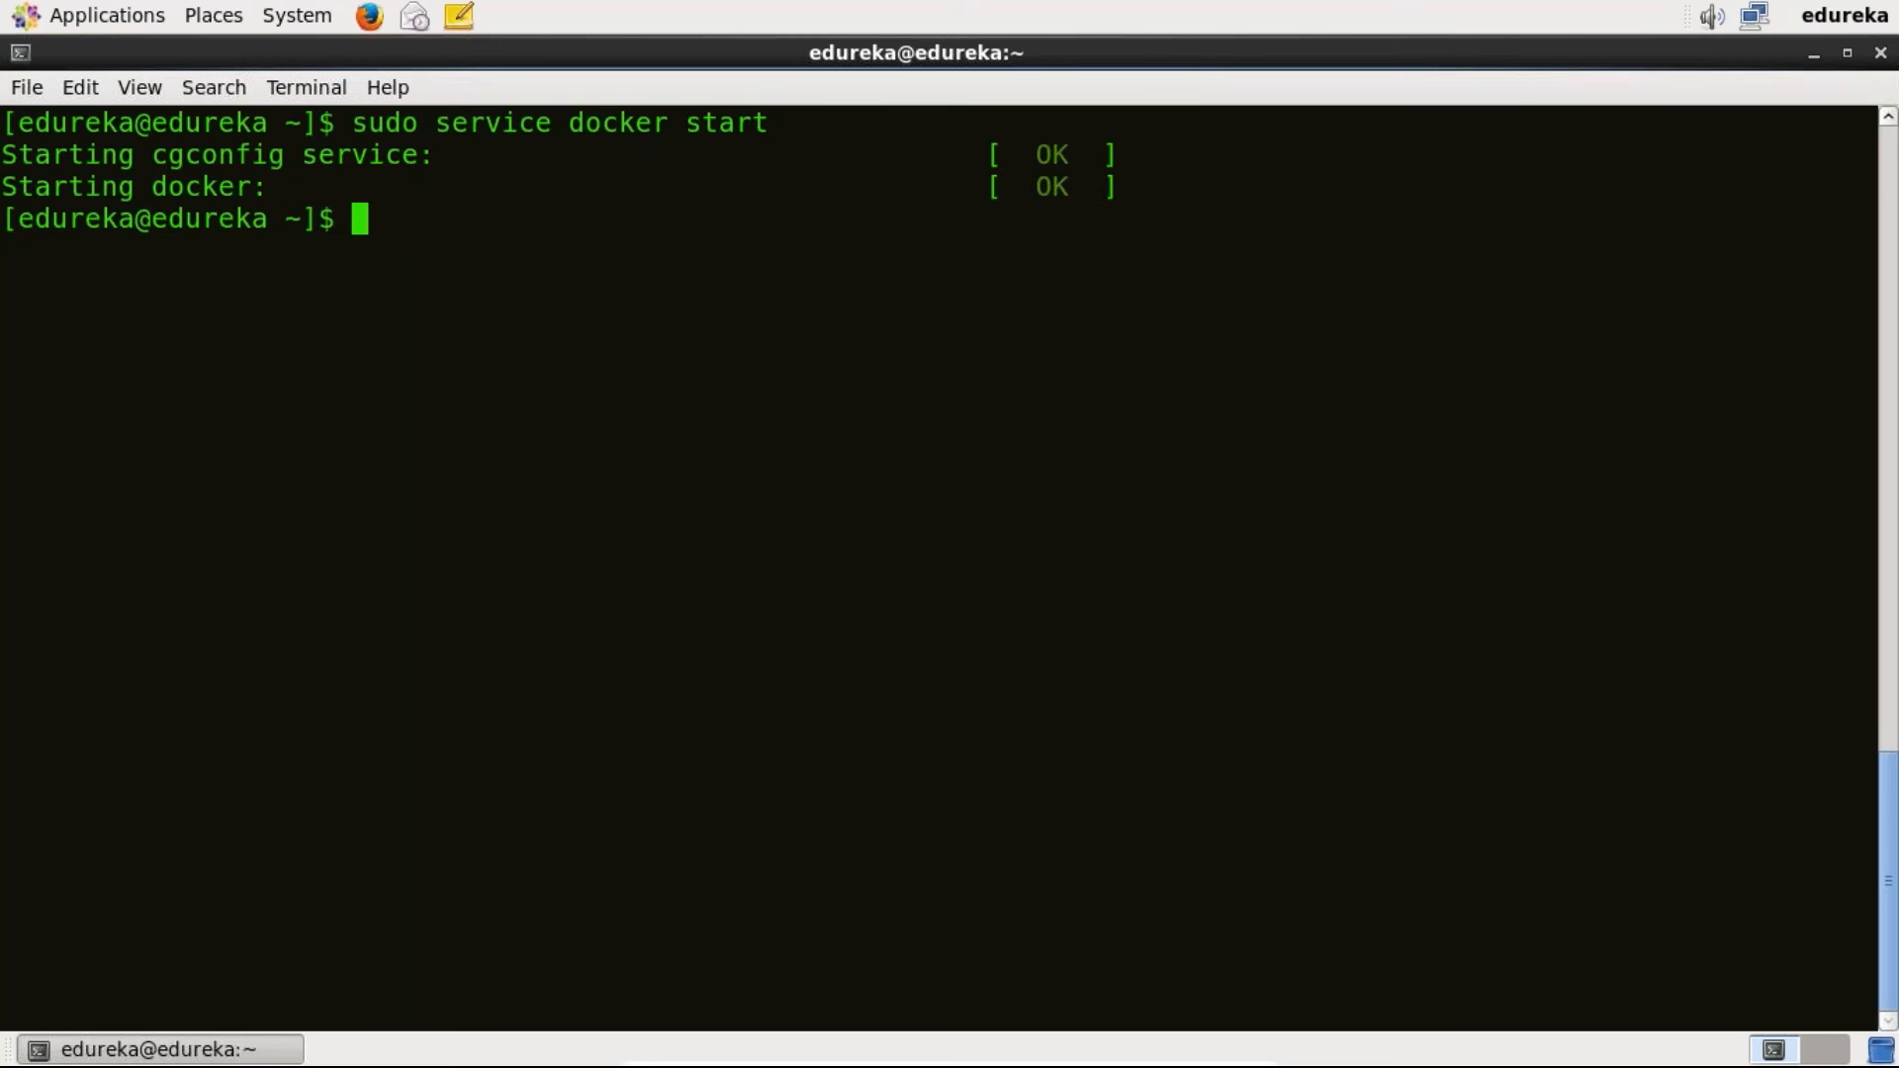
{"action": "type", "text": "cle"}
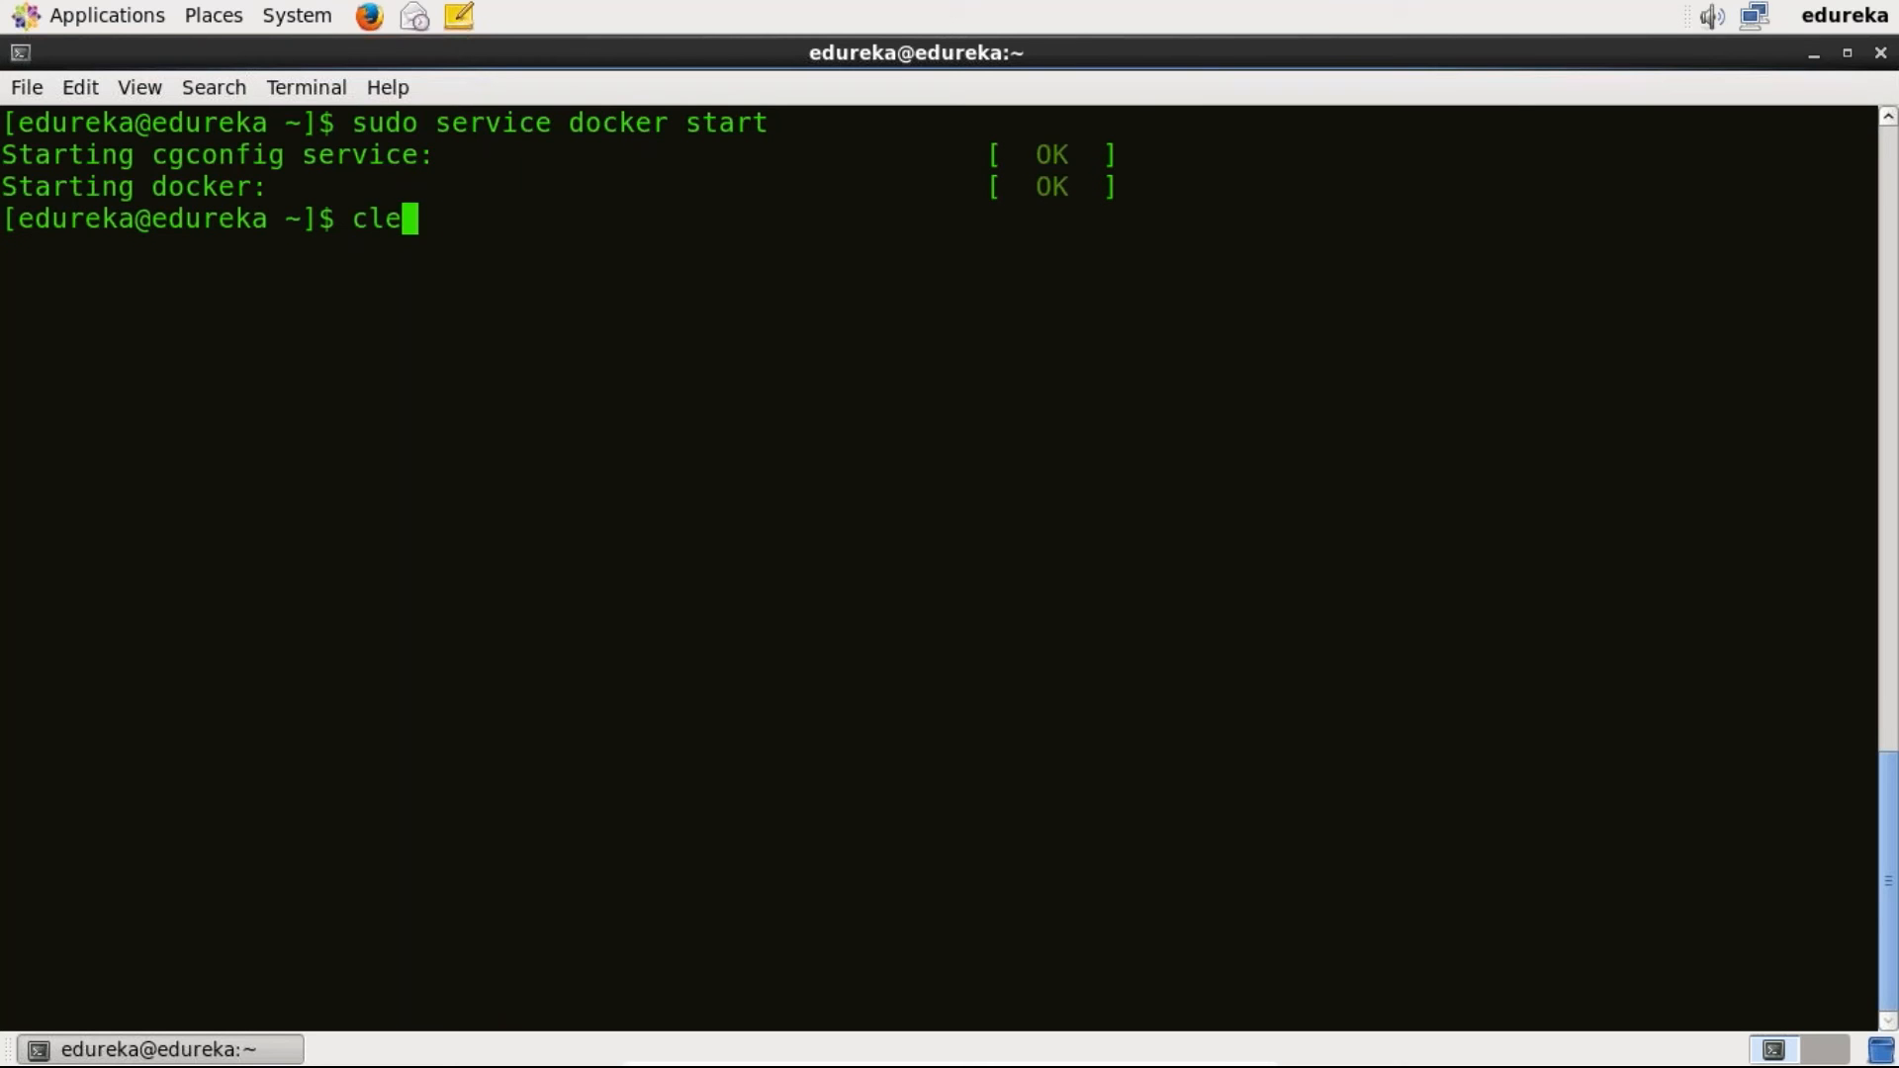
{"action": "key", "text": "Return"}
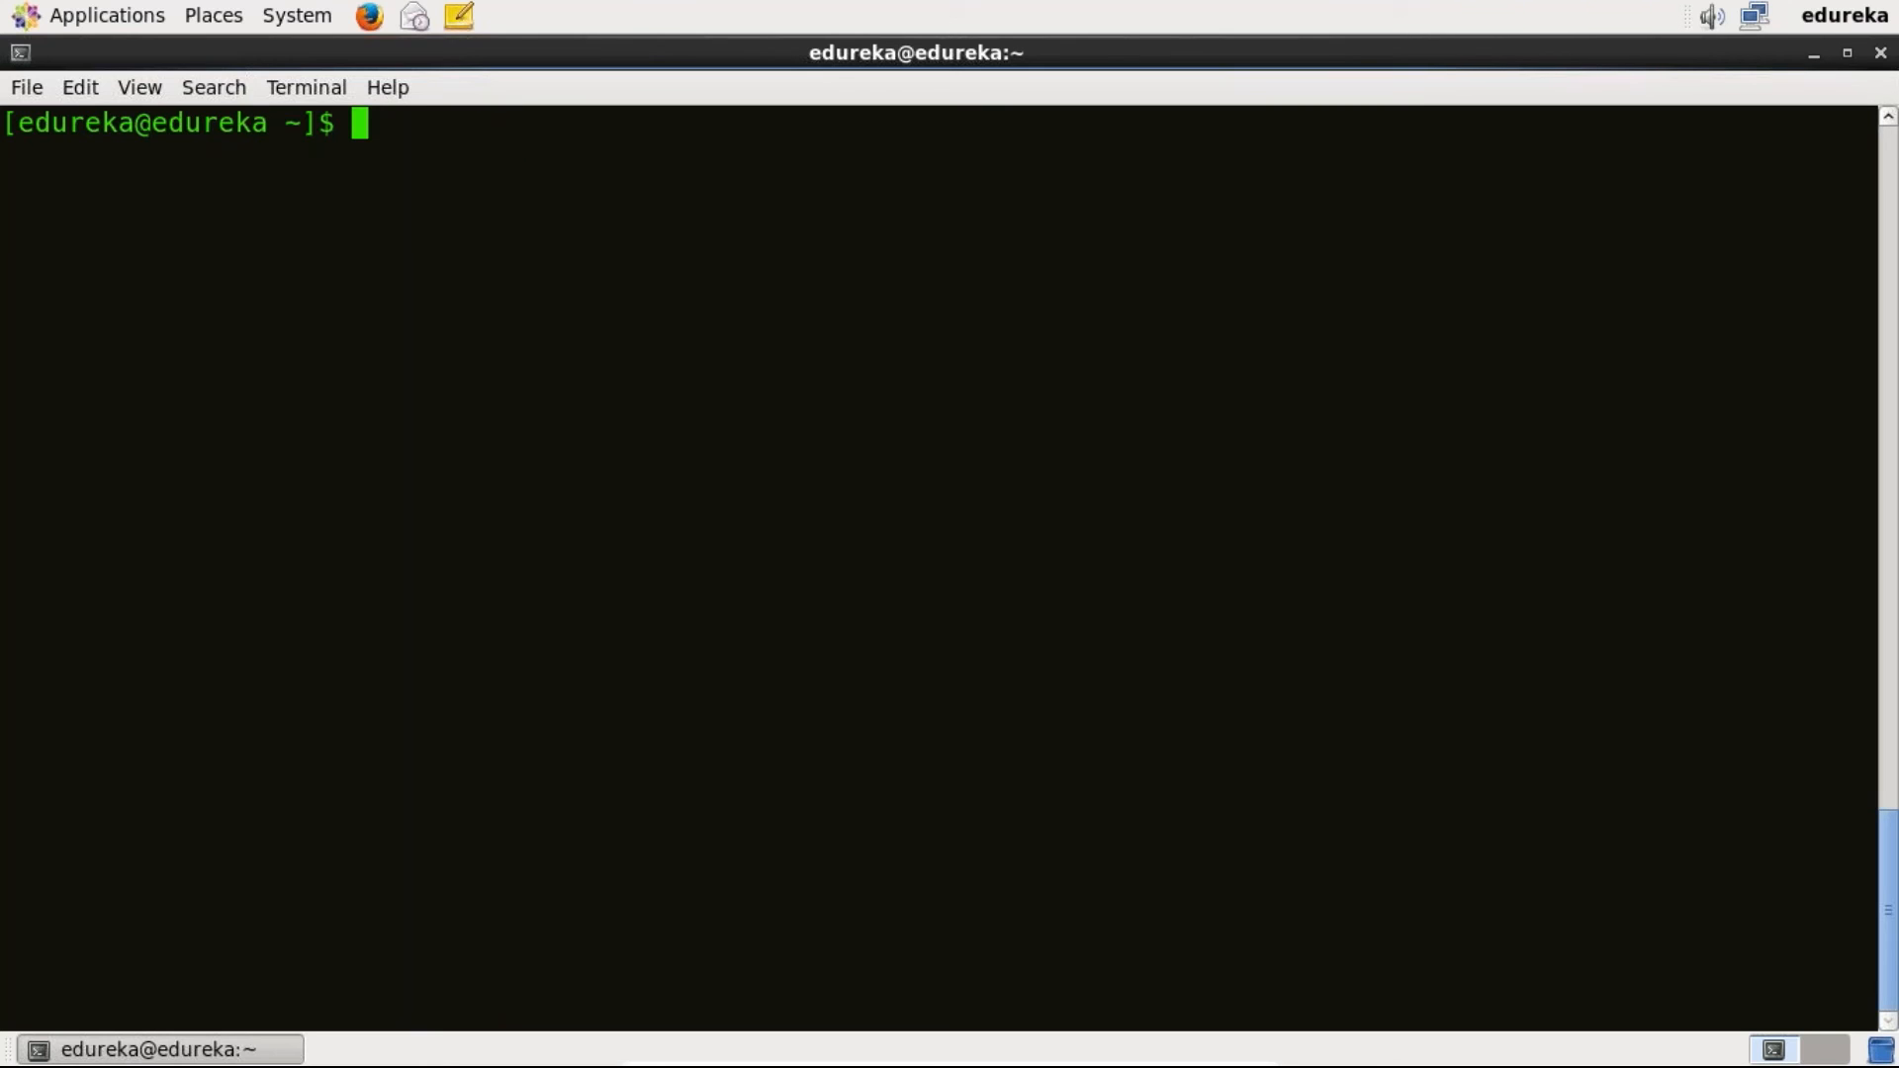
{"action": "type", "text": "sudo"}
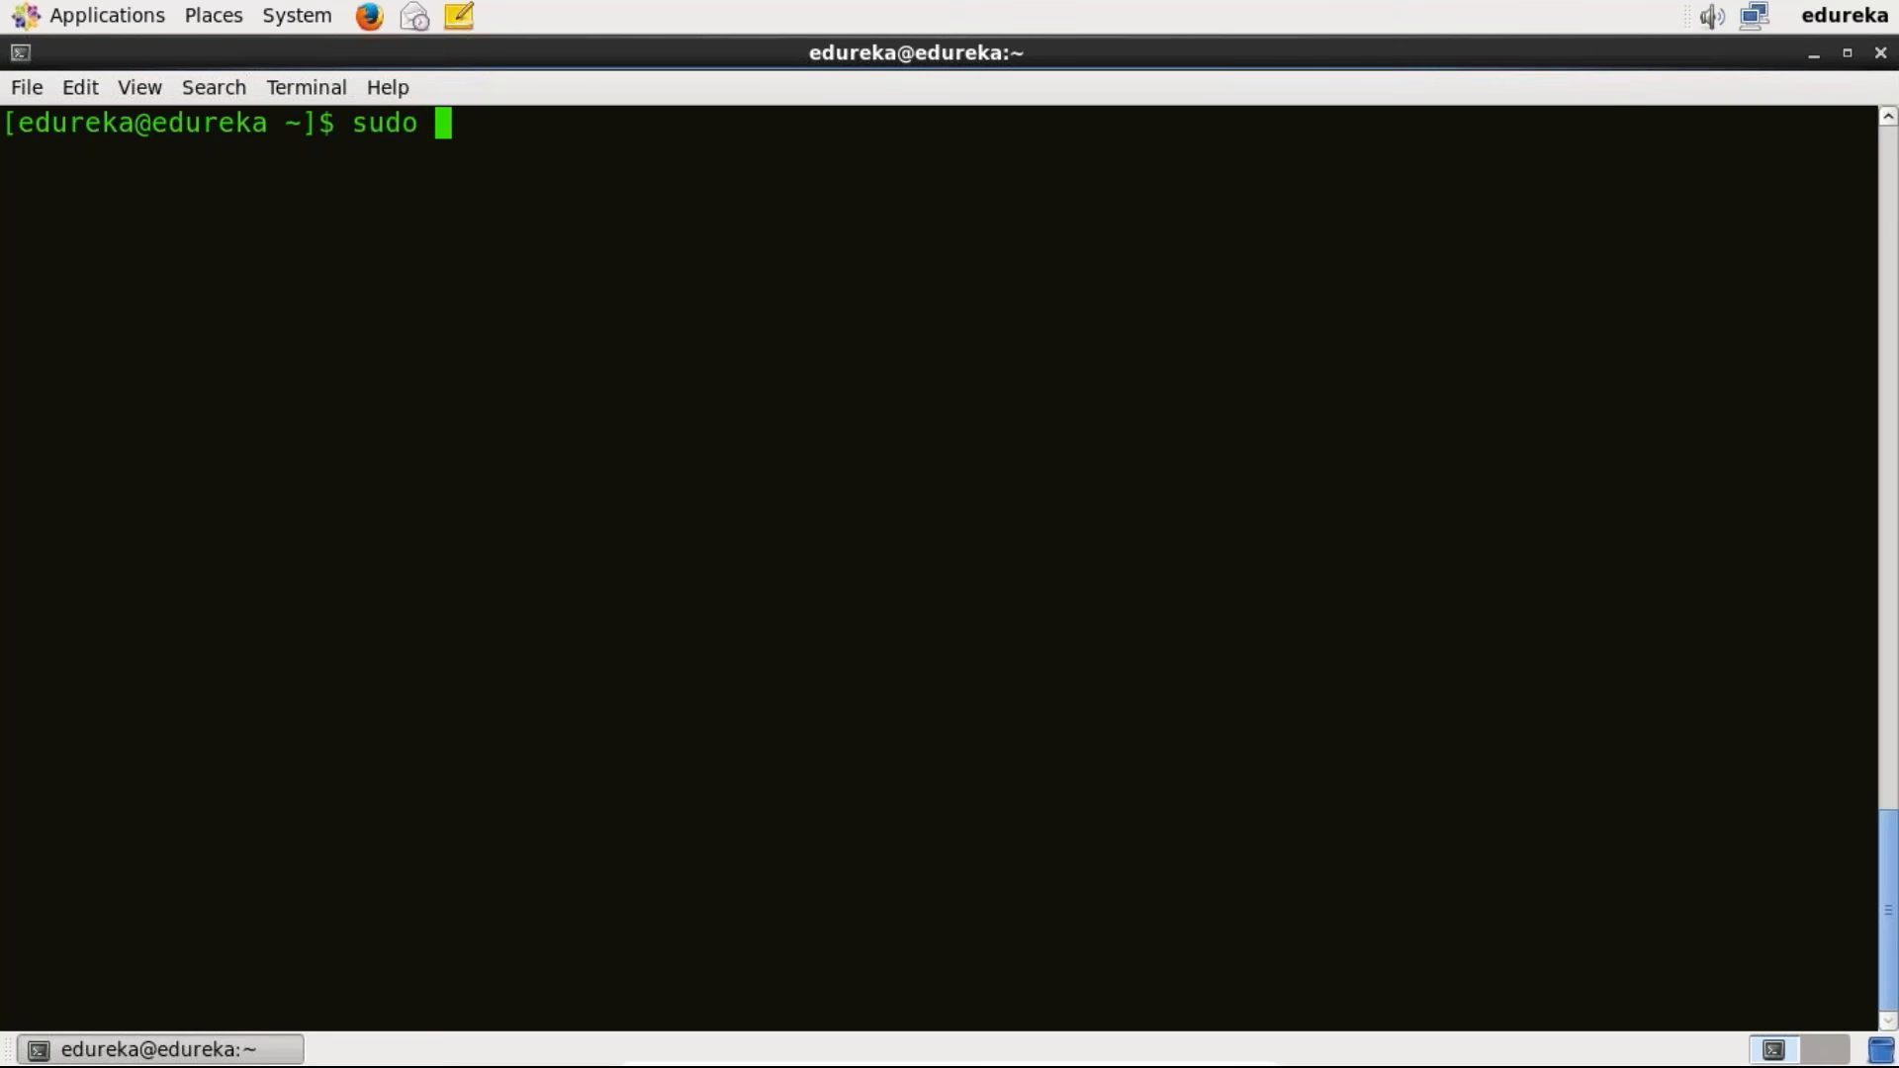
- Run 'sudo docker run ubuntu' to pull the ubuntu:latest image with all layers complete
{"action": "type", "text": "docker r"}
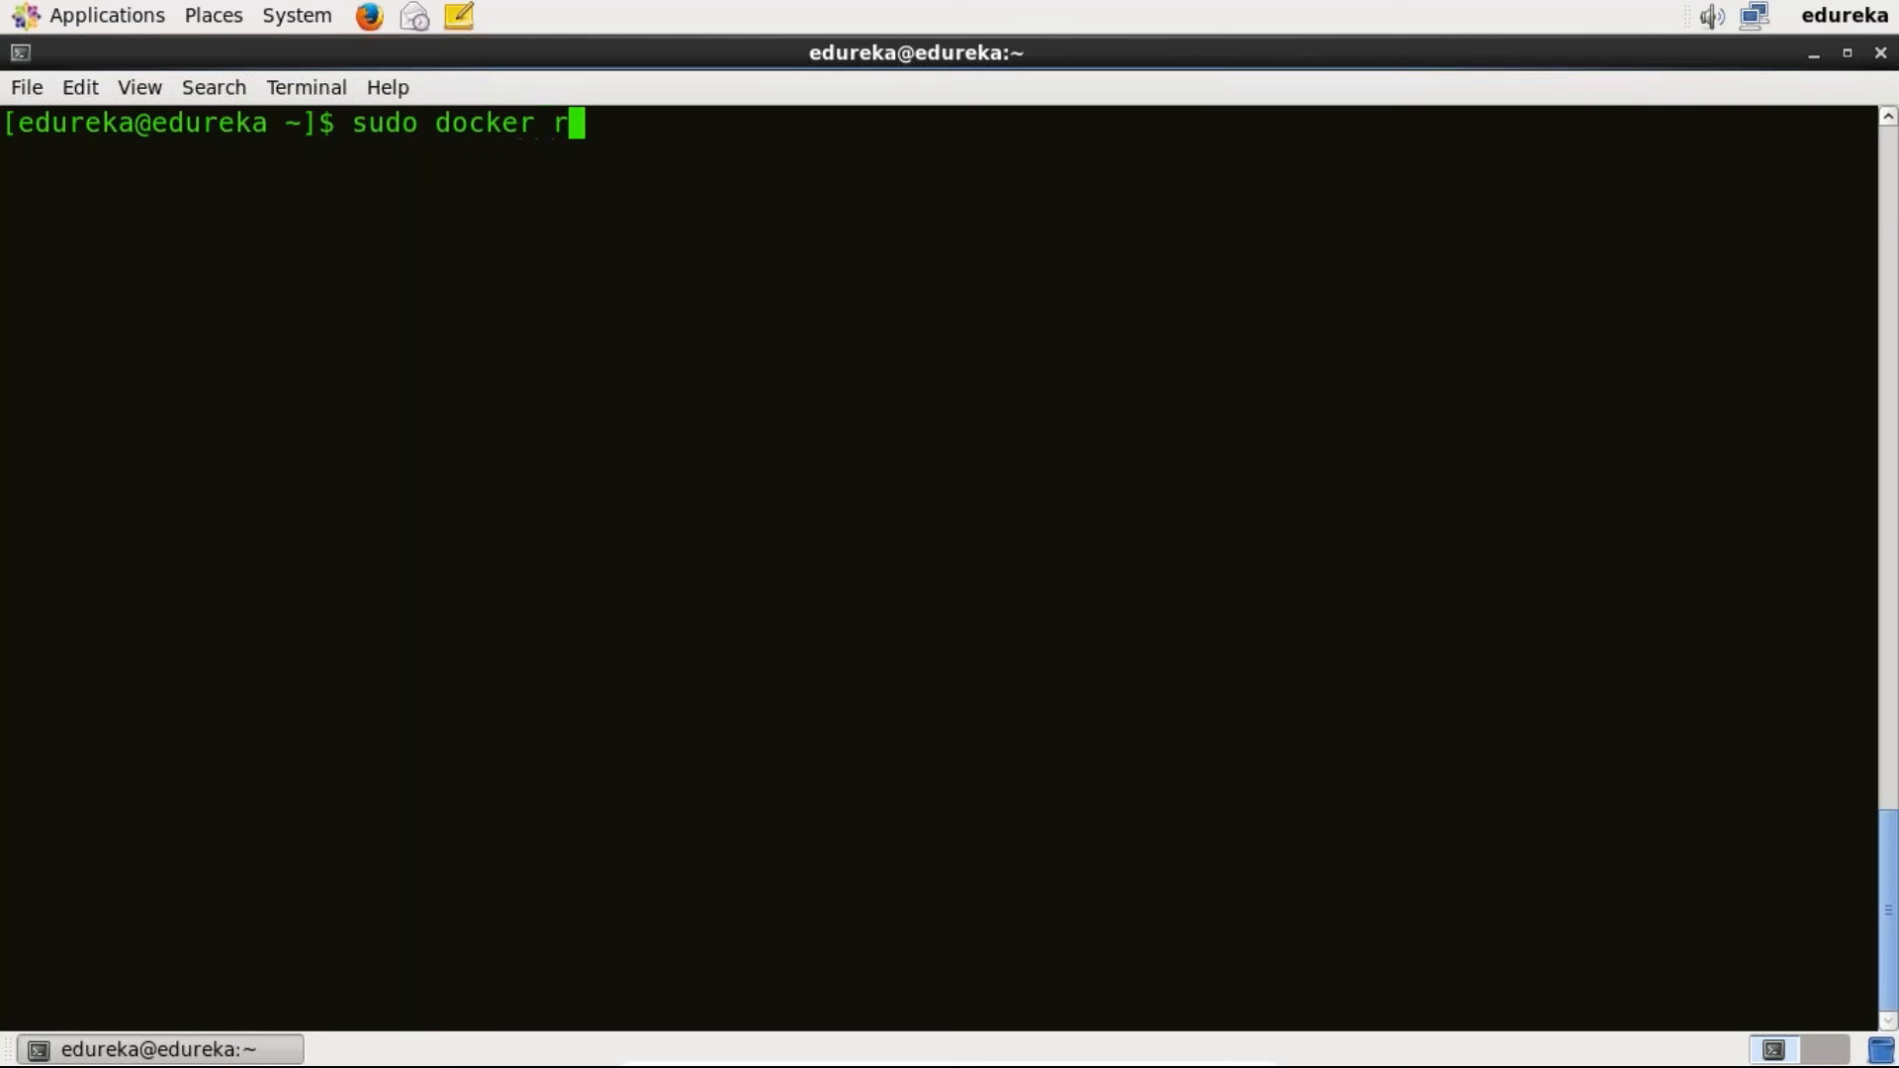
{"action": "type", "text": "un"}
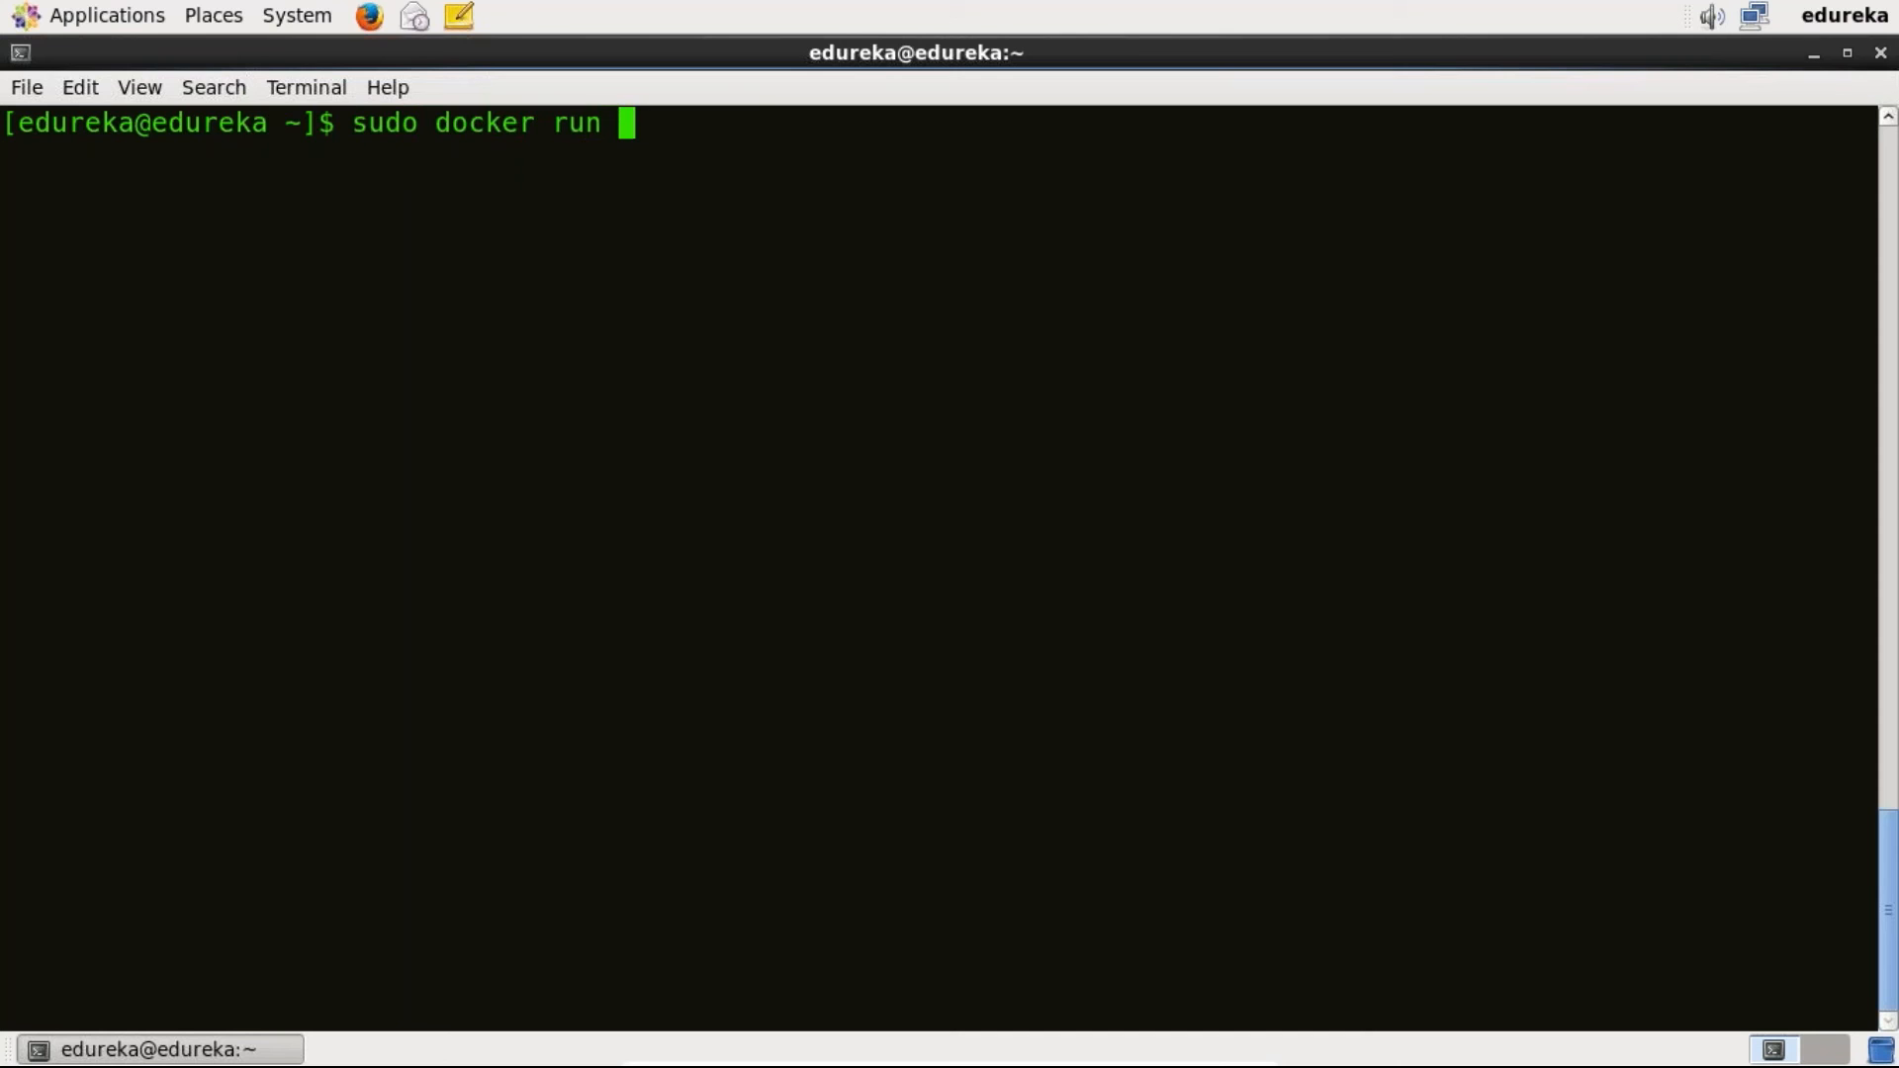
{"action": "type", "text": "ubuntu"}
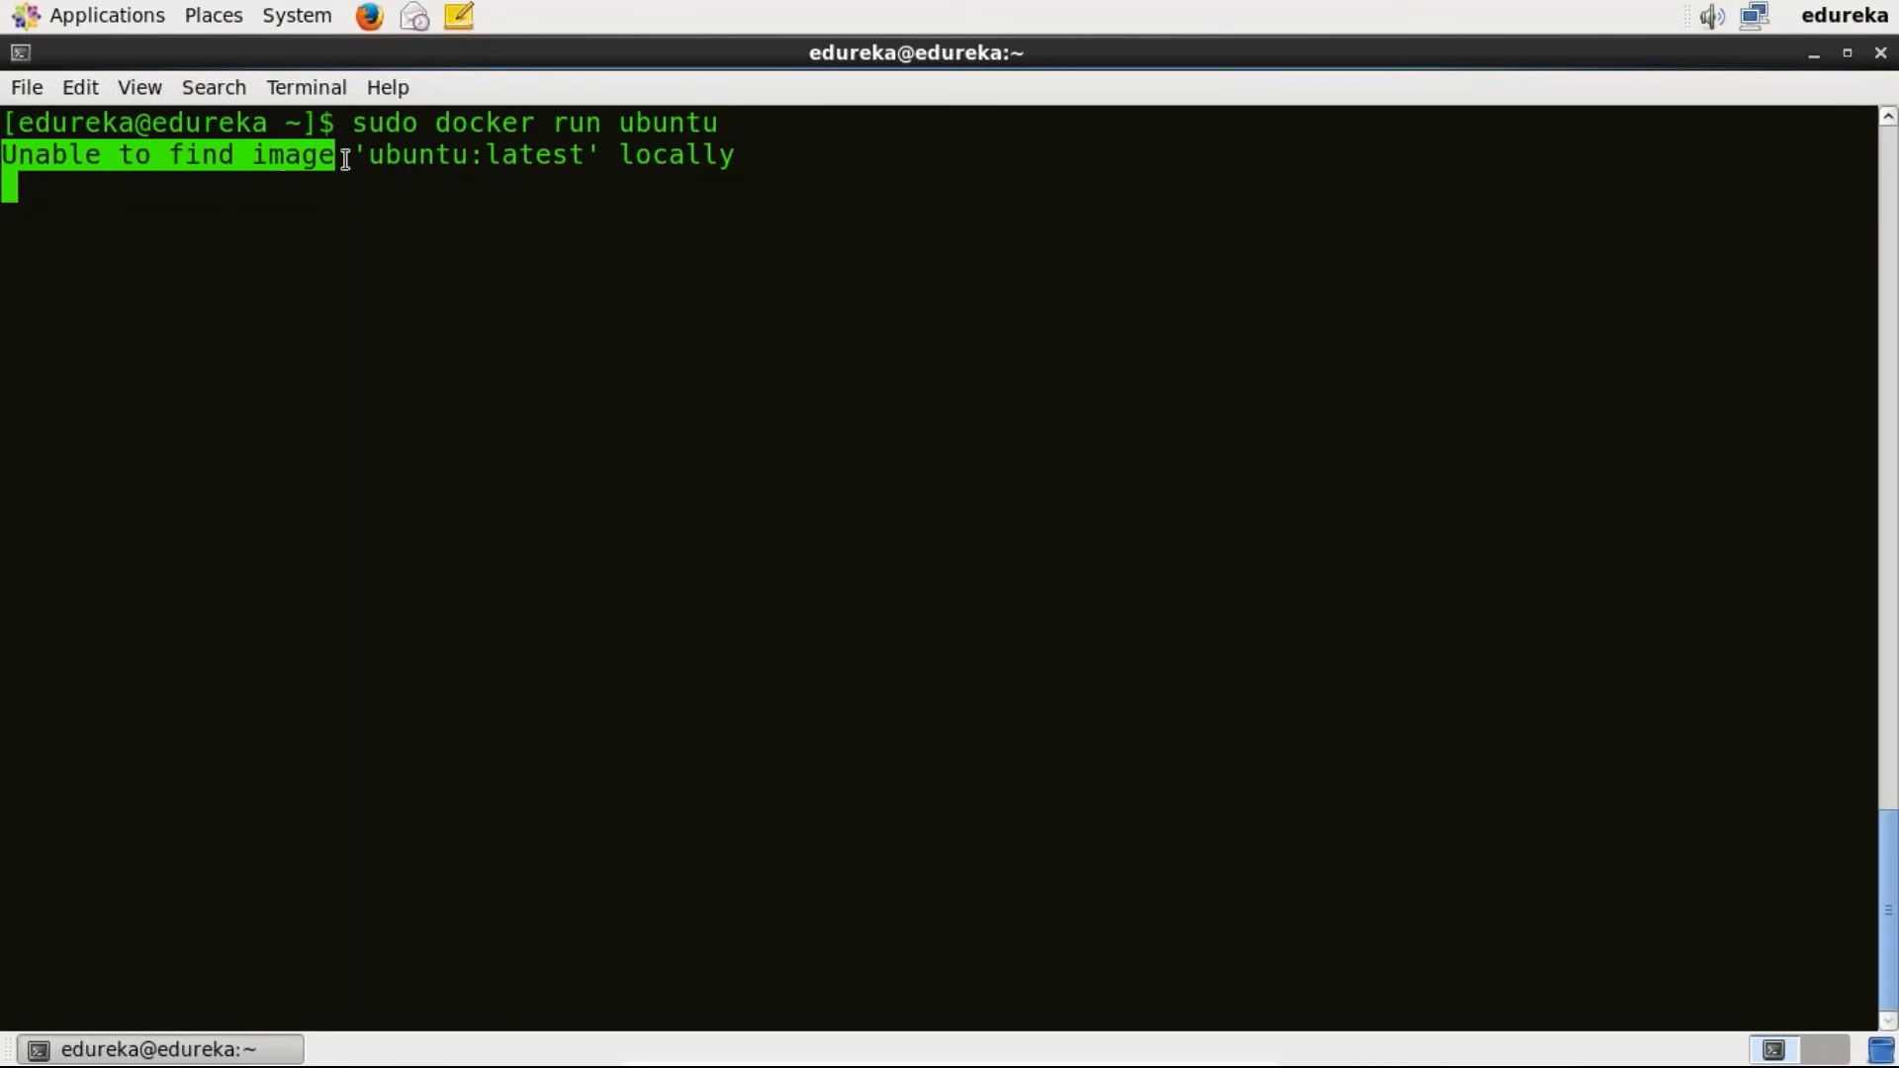
{"action": "mouse_move", "coordinate": [393, 155]}
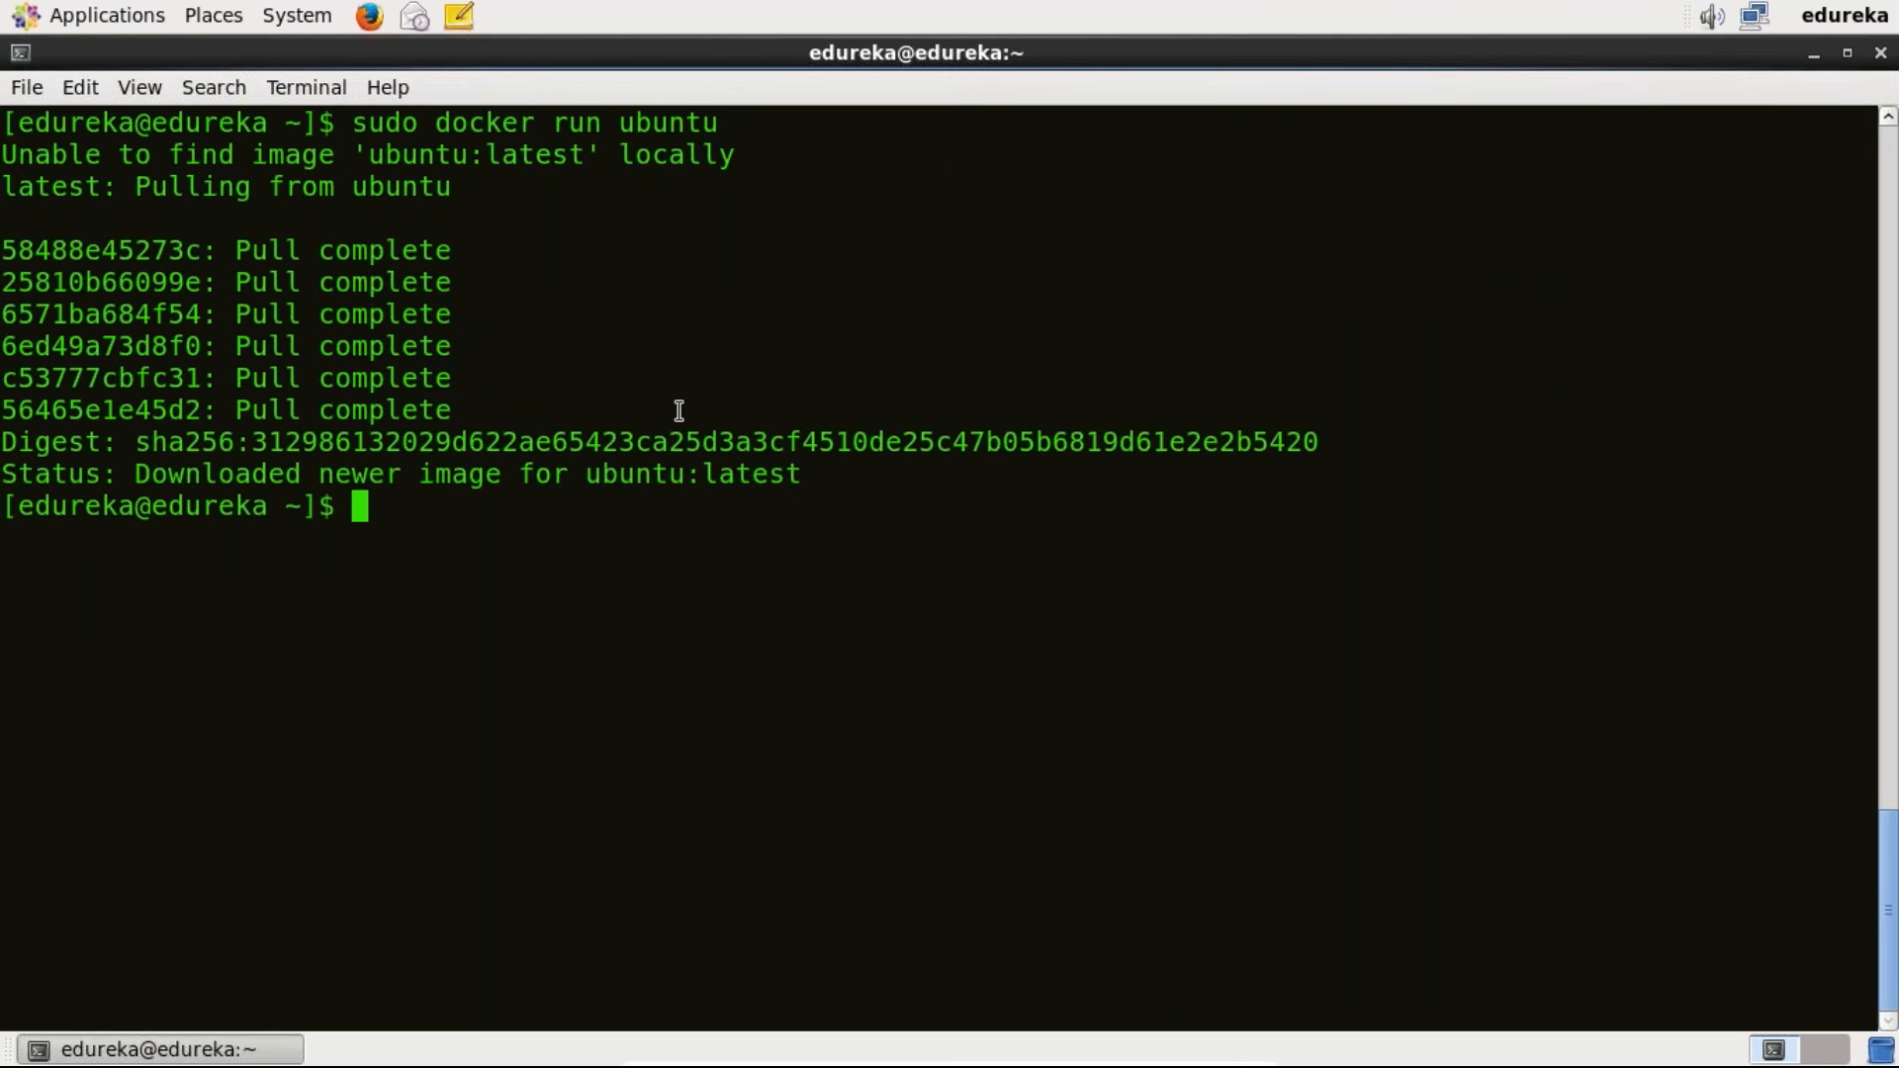
{"action": "type", "text": "cle"}
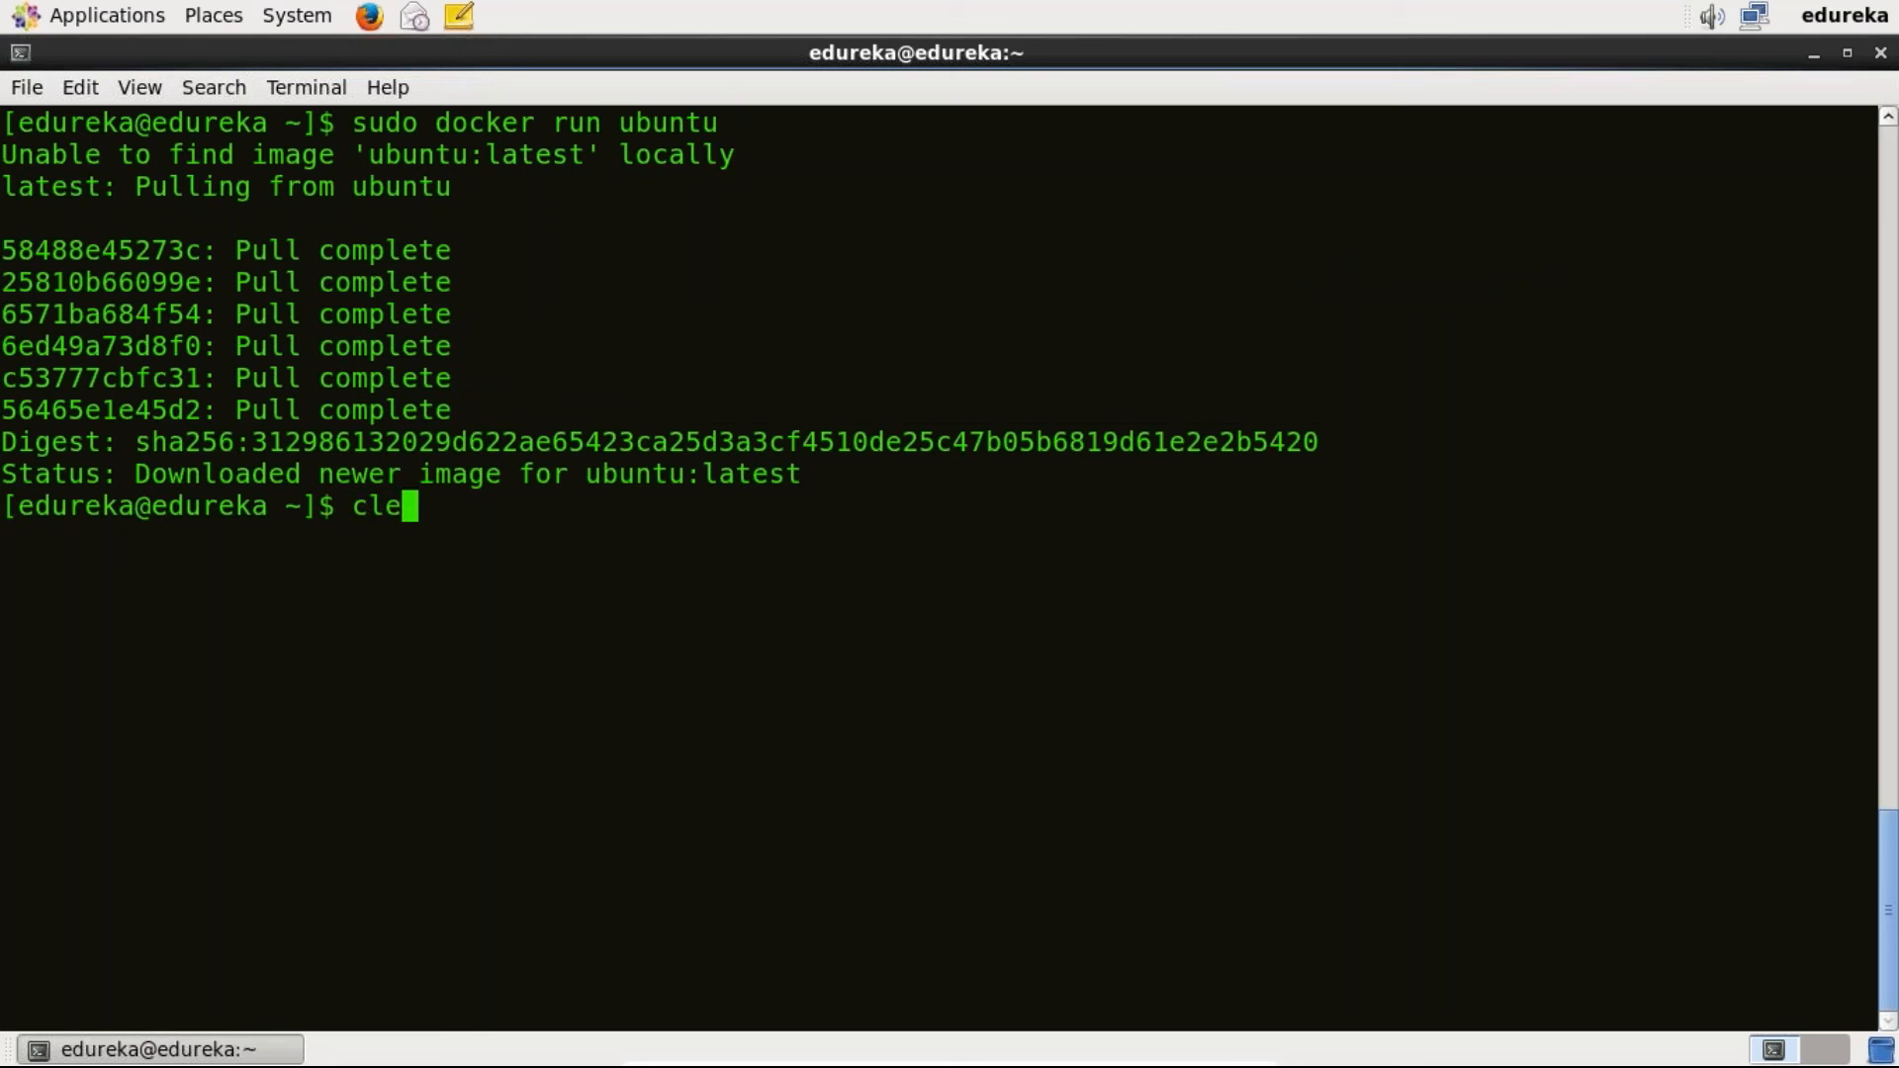
- Clear the screen and run 'sudo docker run -it ubuntu' to reach the container's root shell
{"action": "key", "text": "Return"}
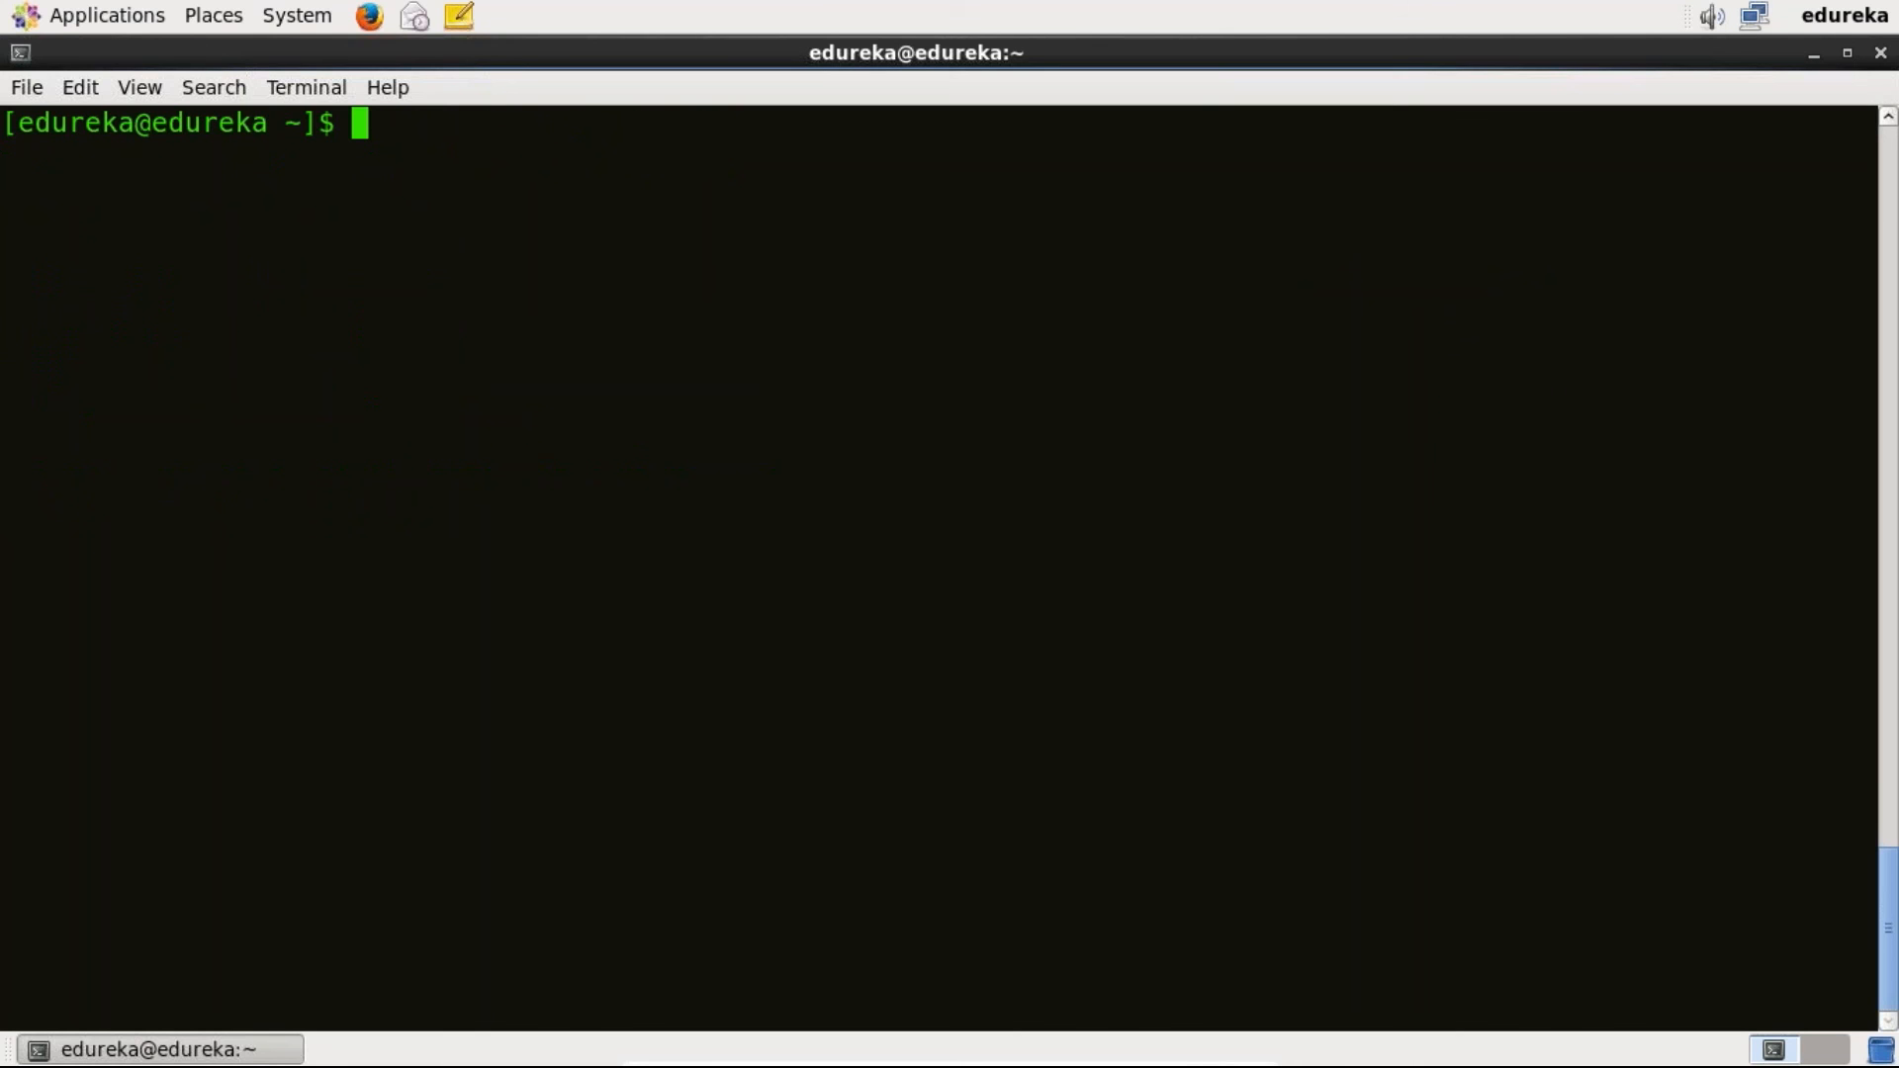
{"action": "type", "text": "sudo dock"}
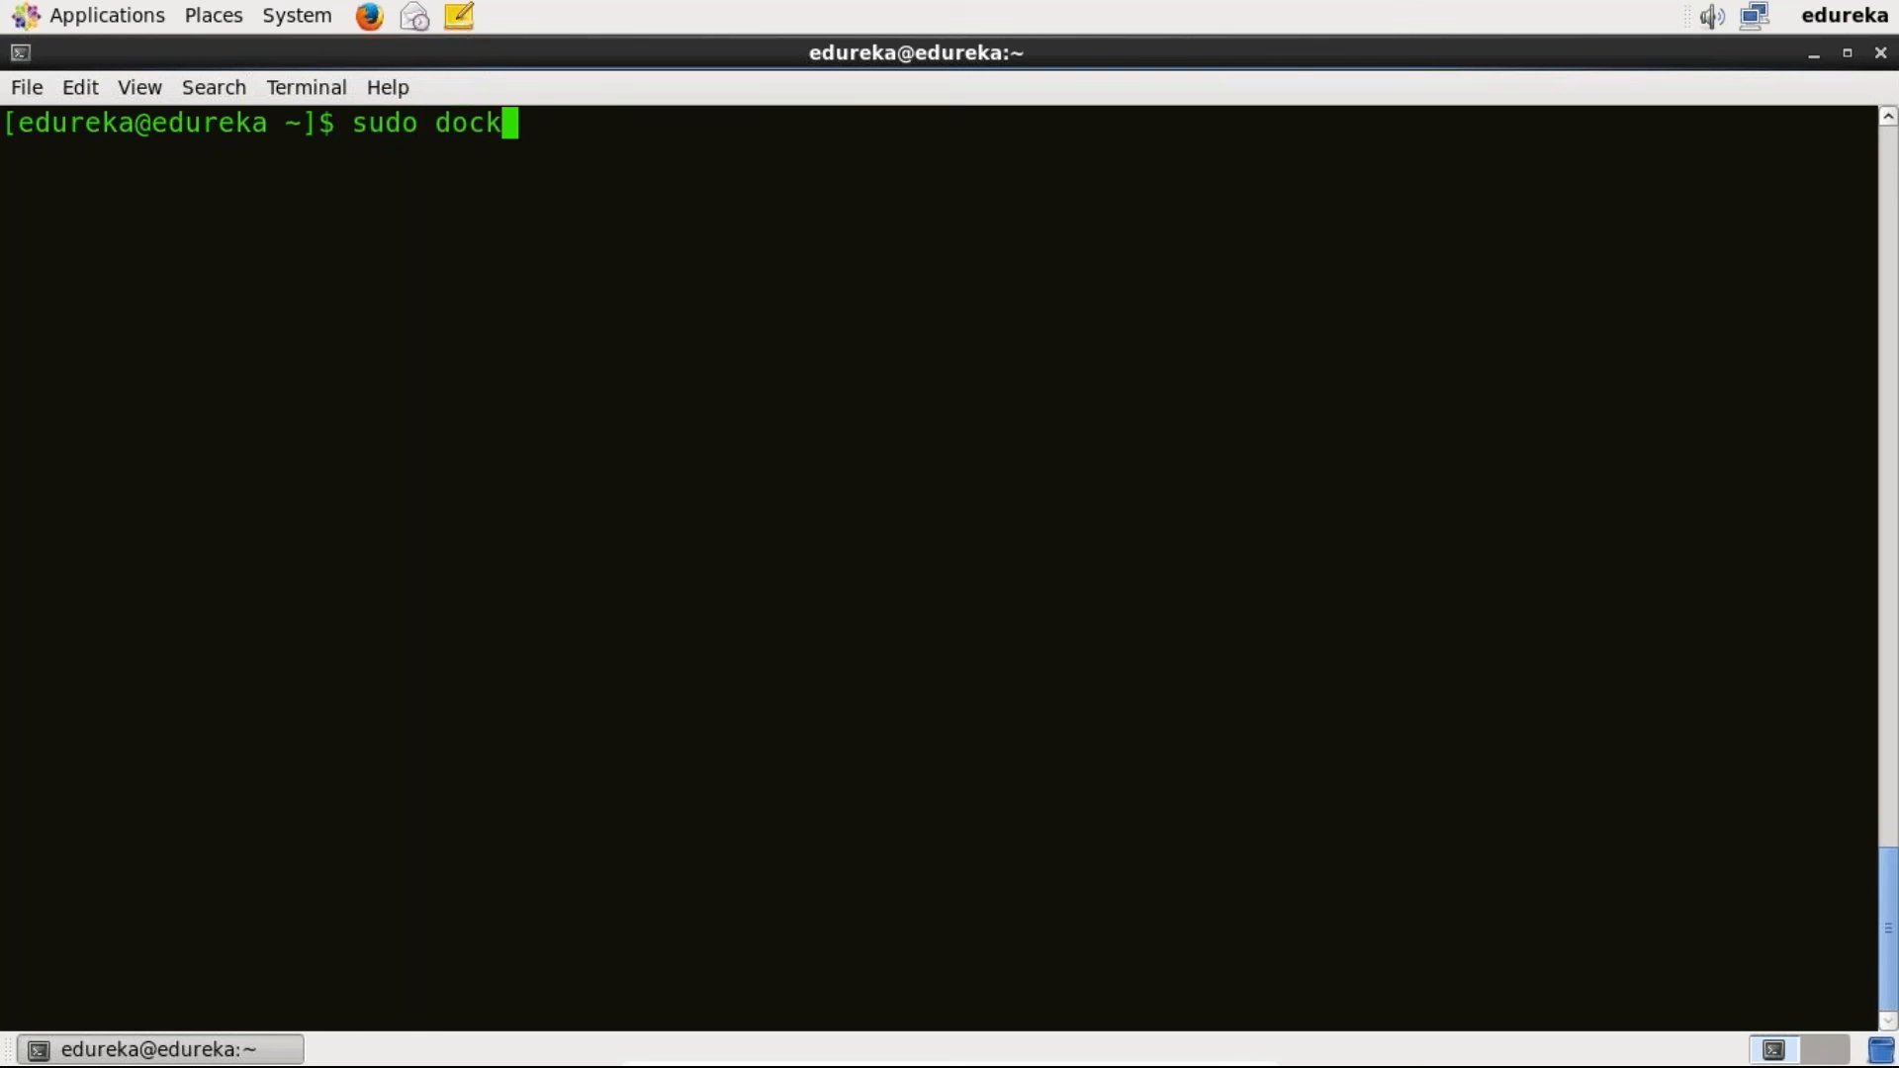
{"action": "type", "text": "er run"}
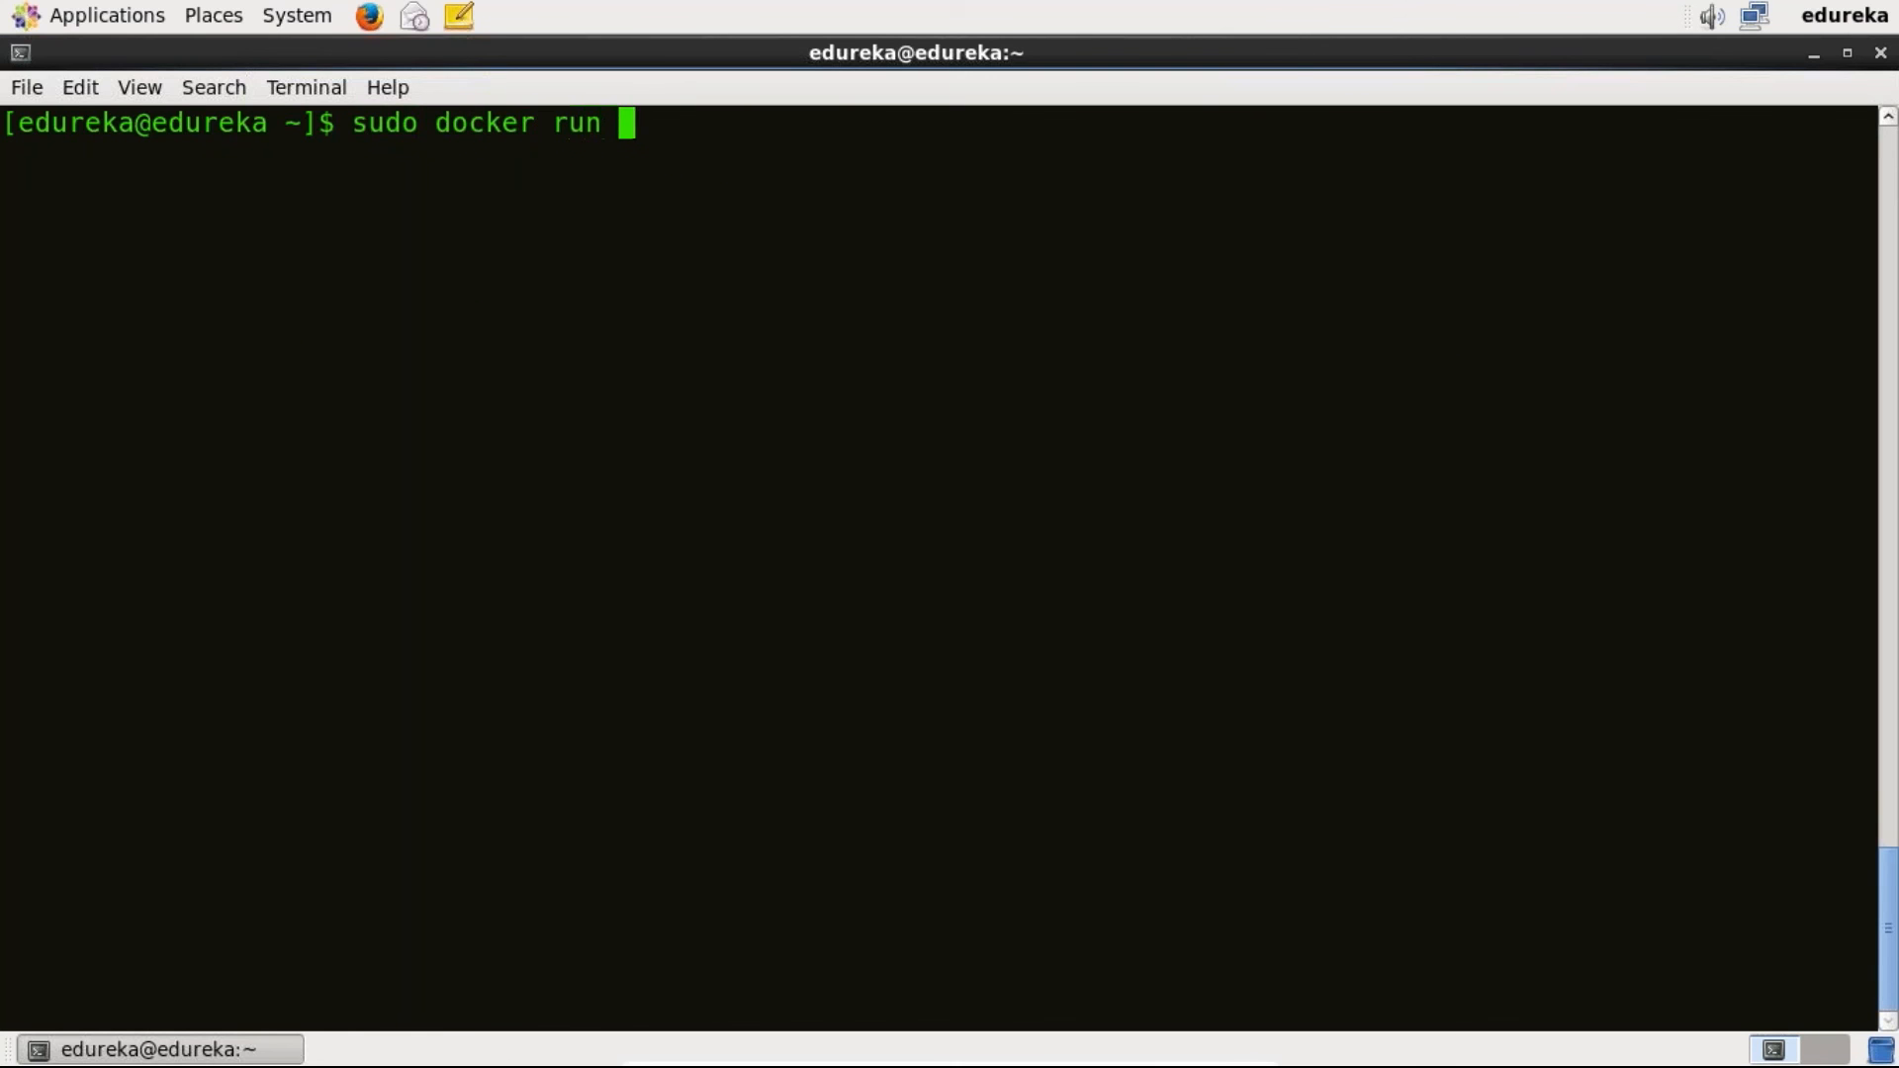
{"action": "type", "text": "-it u"}
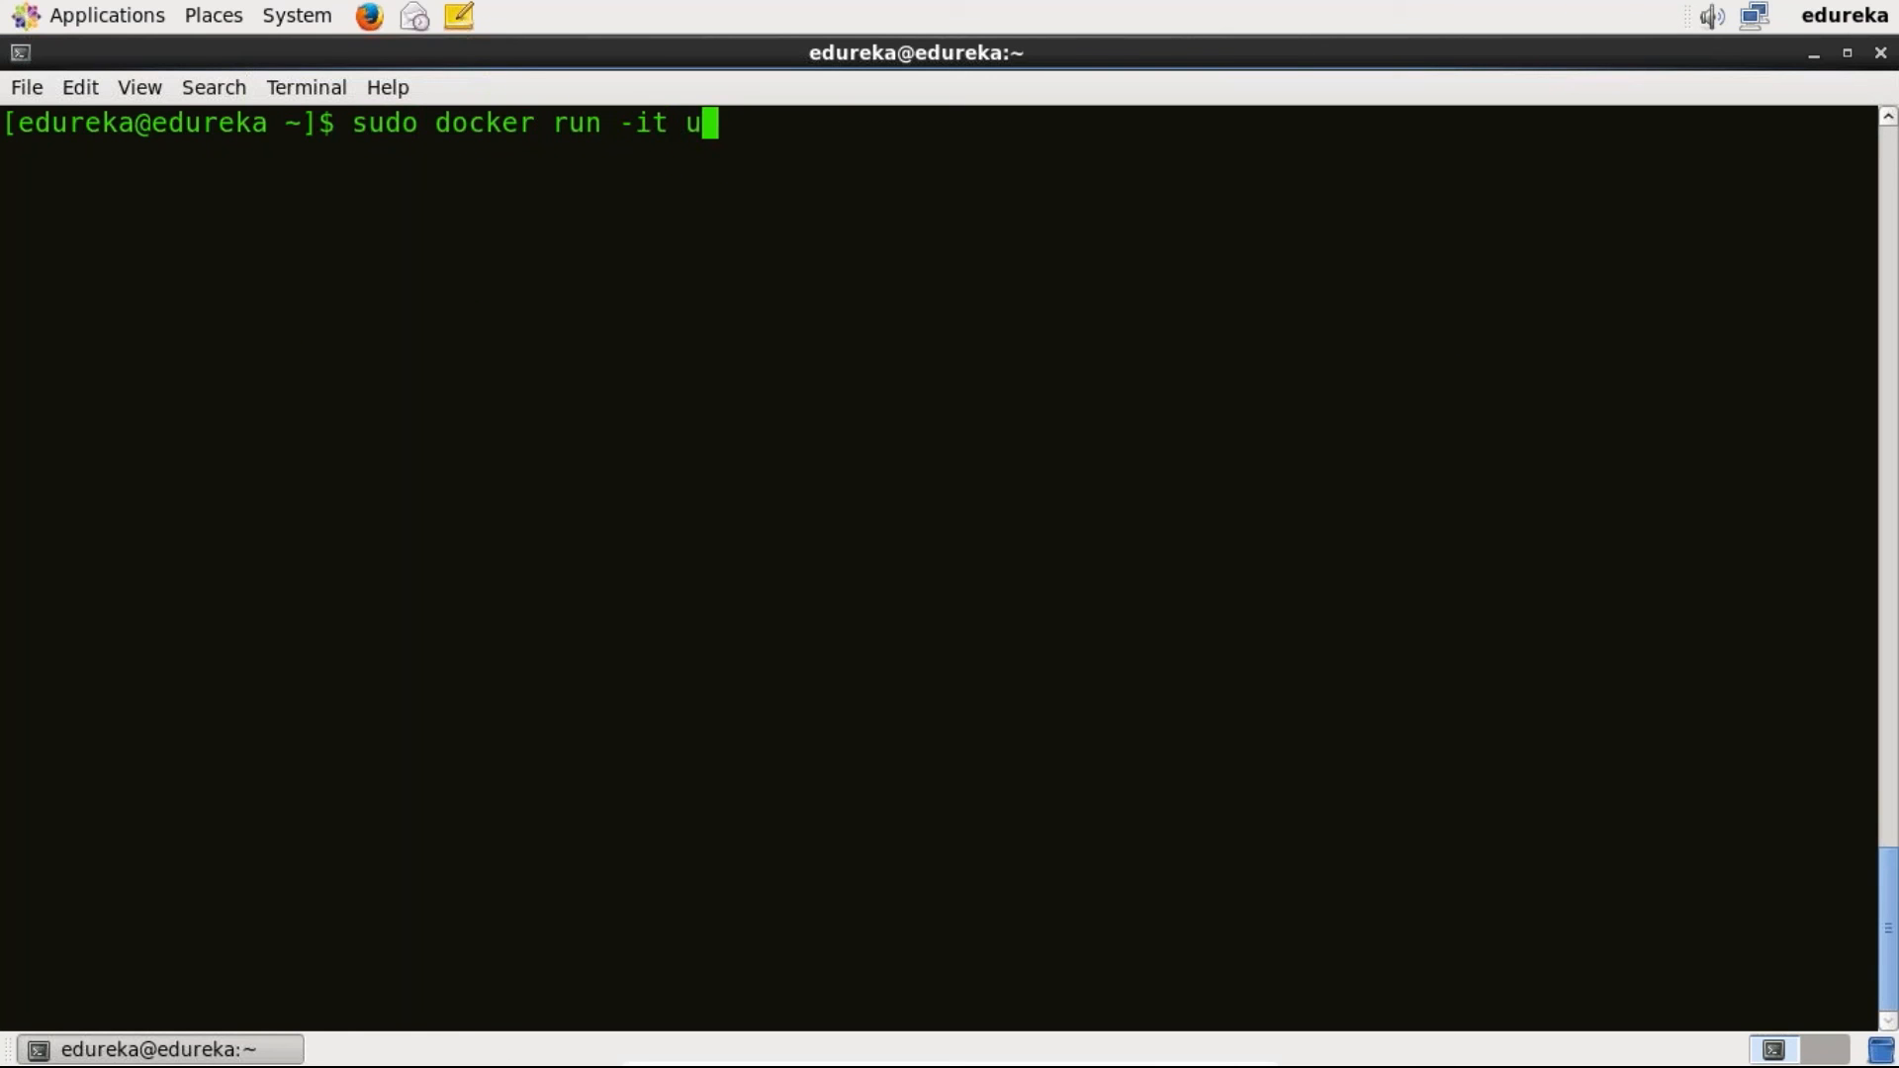
{"action": "type", "text": "buntu"}
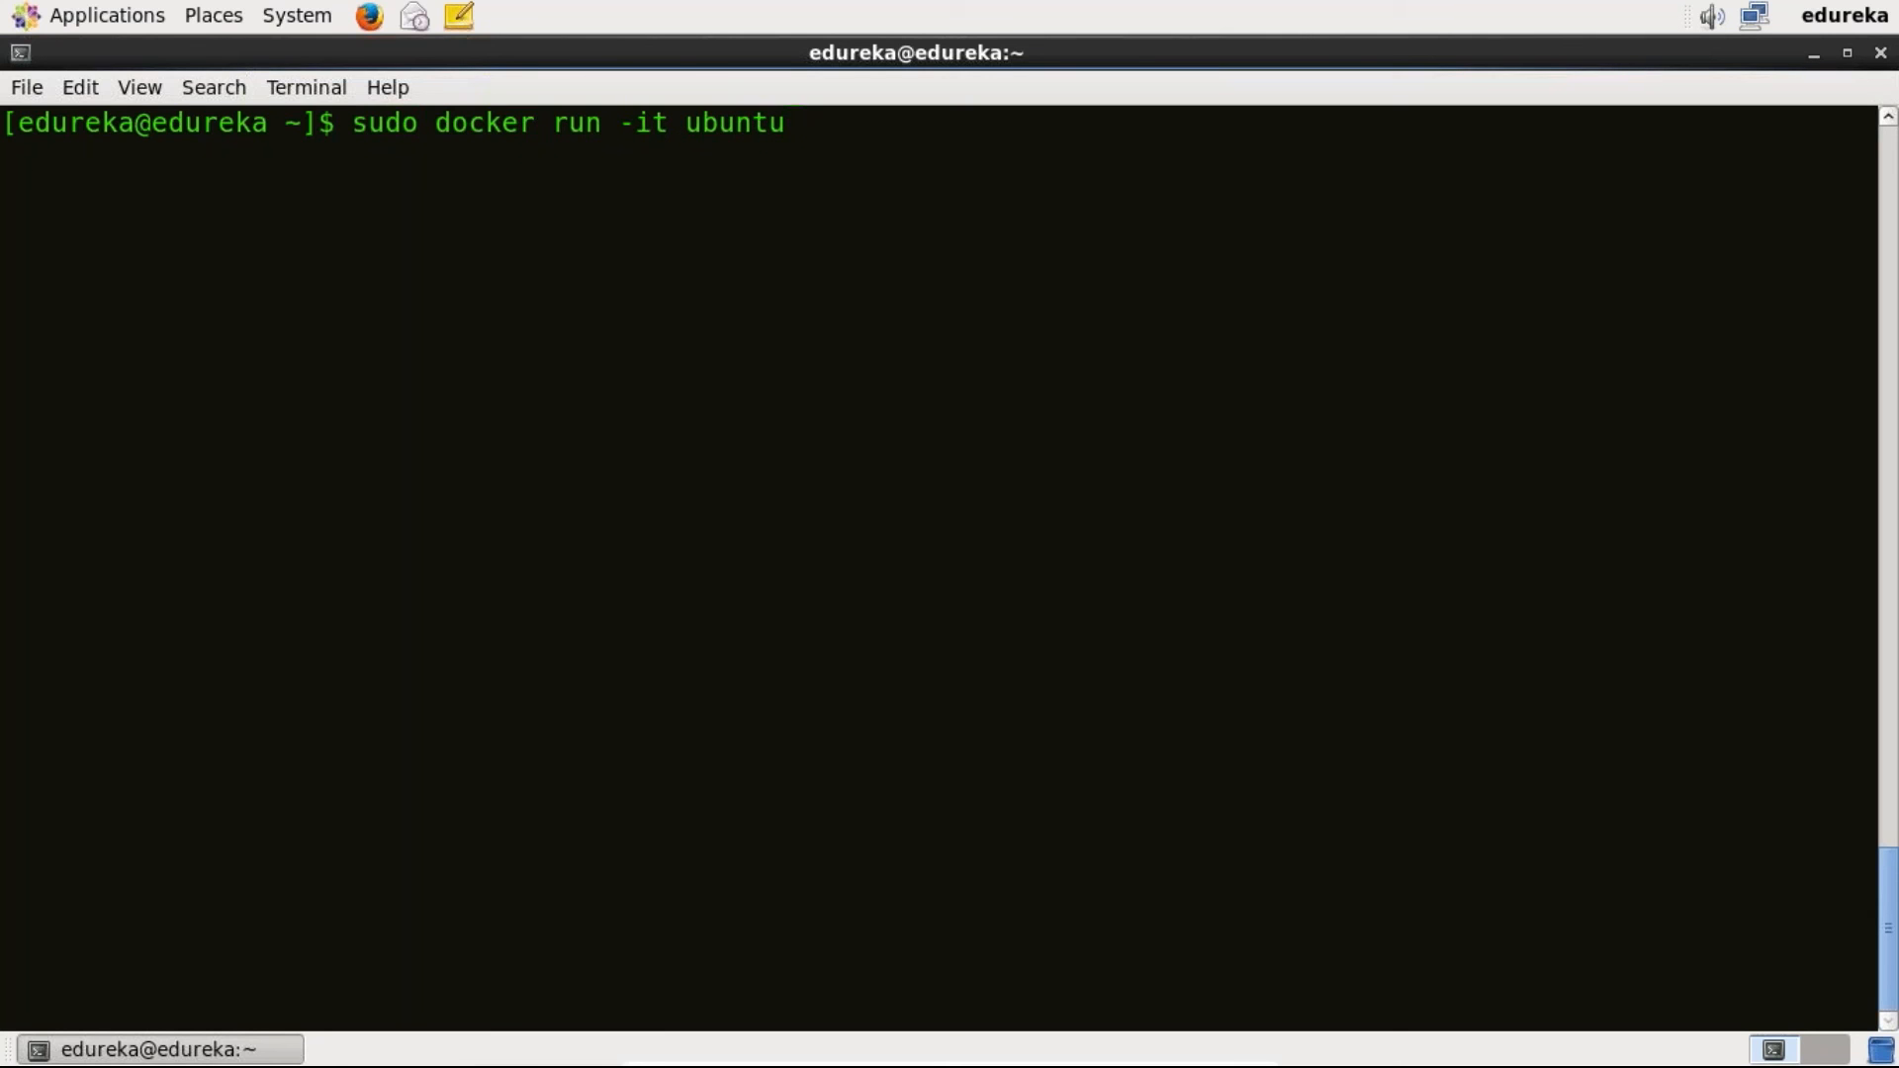
{"action": "key", "text": "Return"}
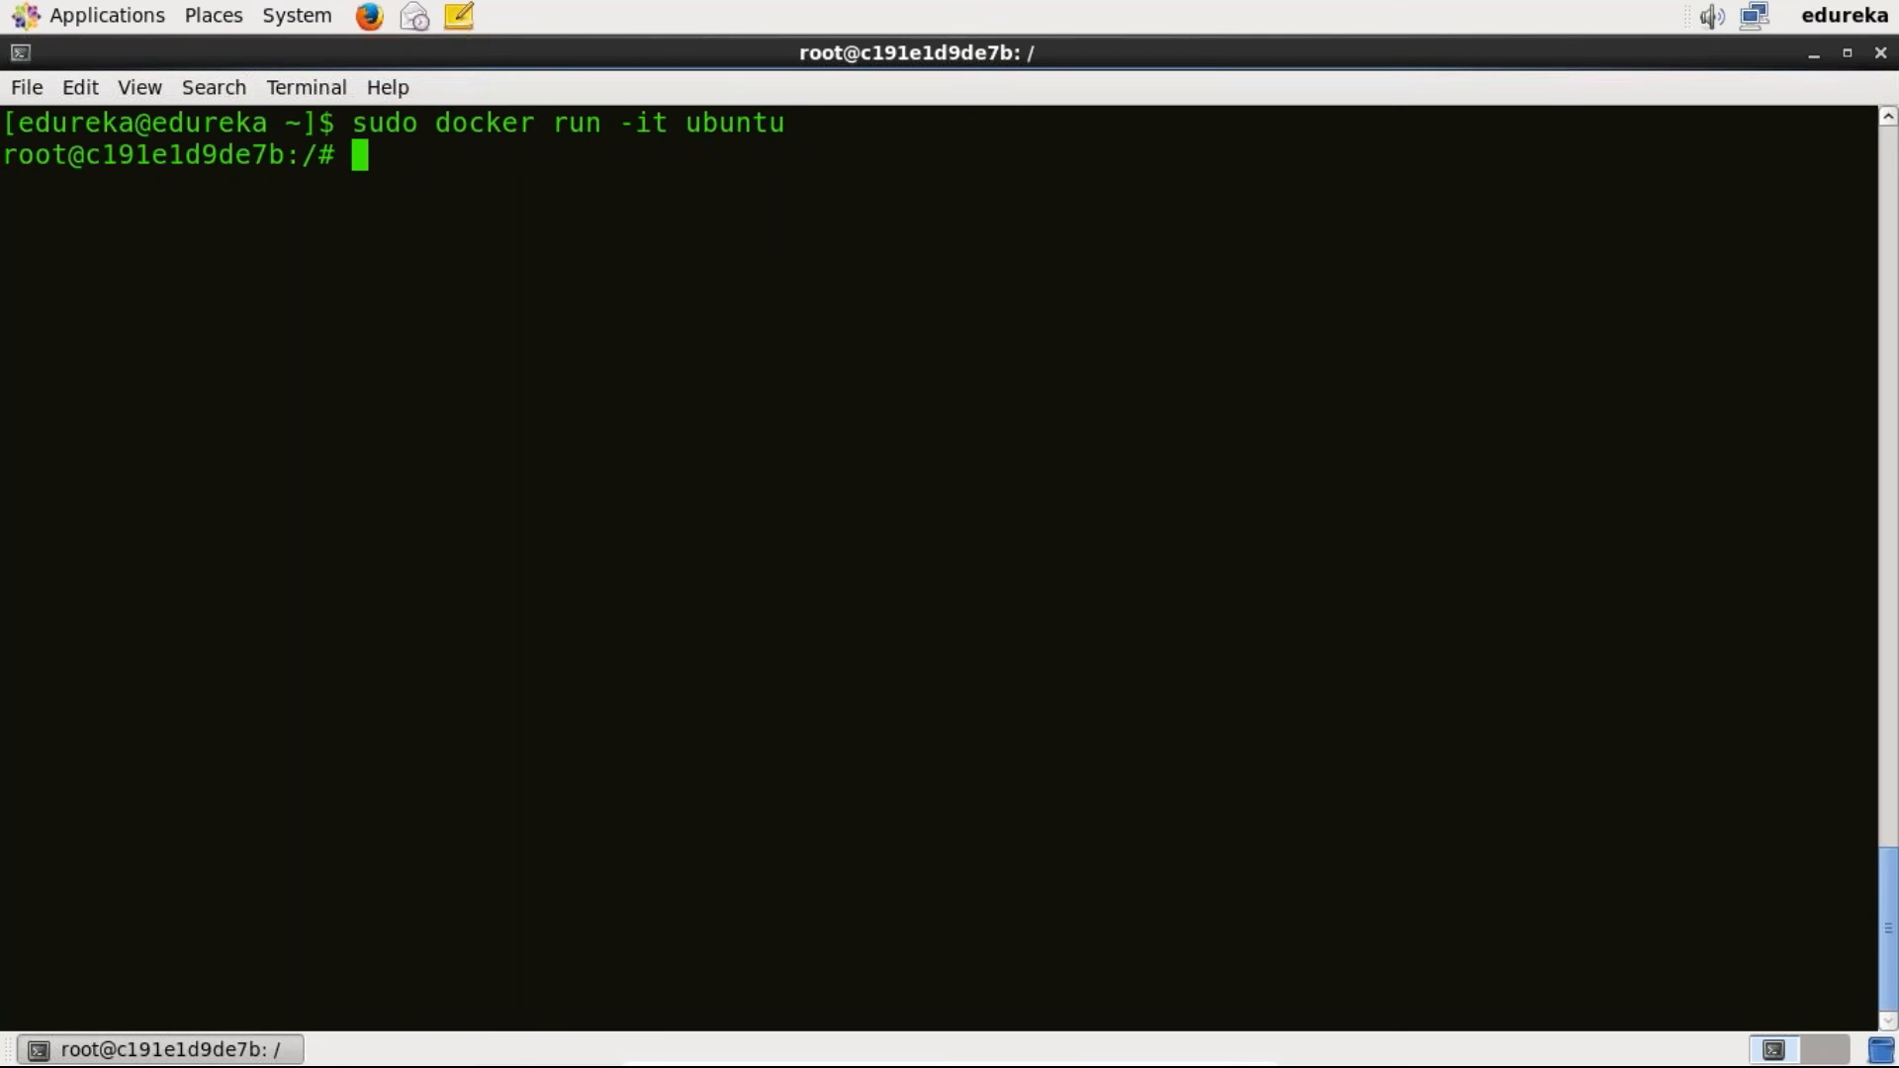
- Add a second terminal tab from the context menu for a host prompt
{"action": "right_click", "coordinate": [520, 485]}
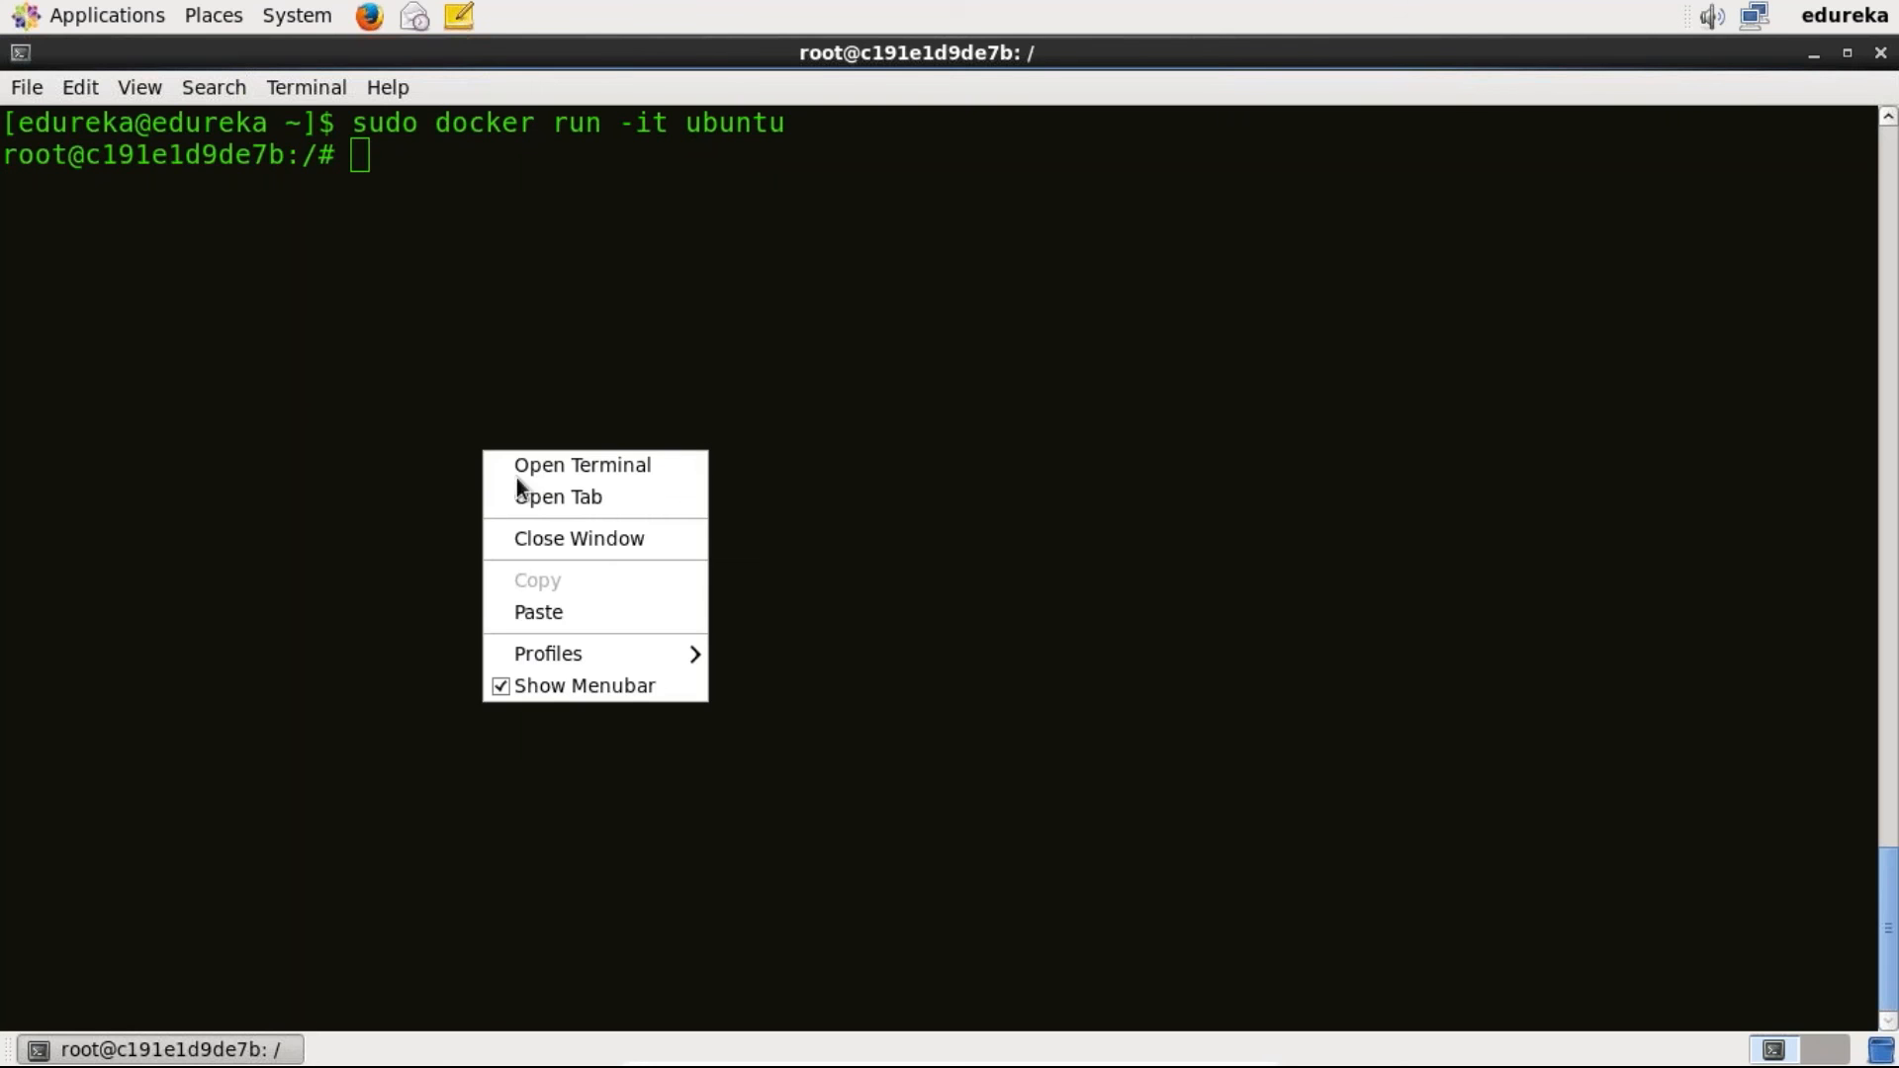
{"action": "left_click", "coordinate": [558, 497]}
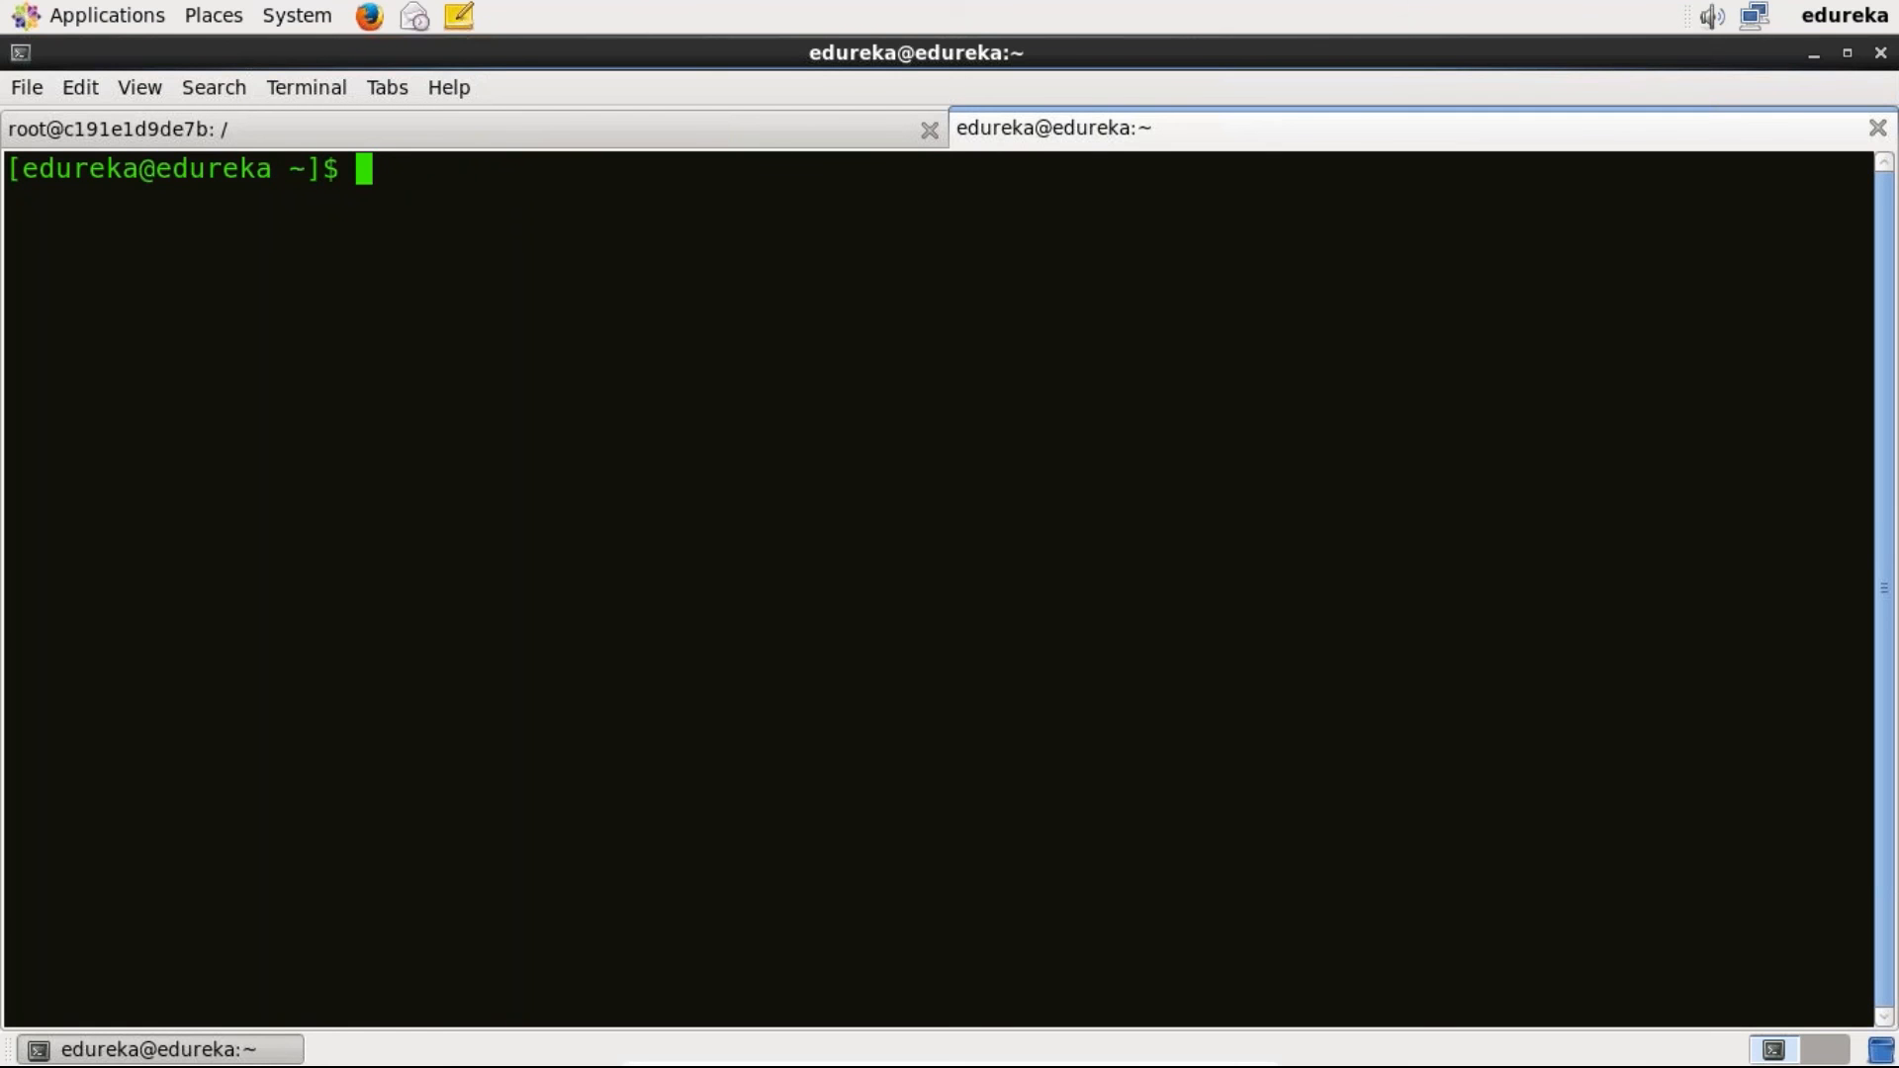
- Run 'sudo docker ps', select container ID c191e1d9de7b, and begin a clear command
{"action": "type", "text": "sudo do"}
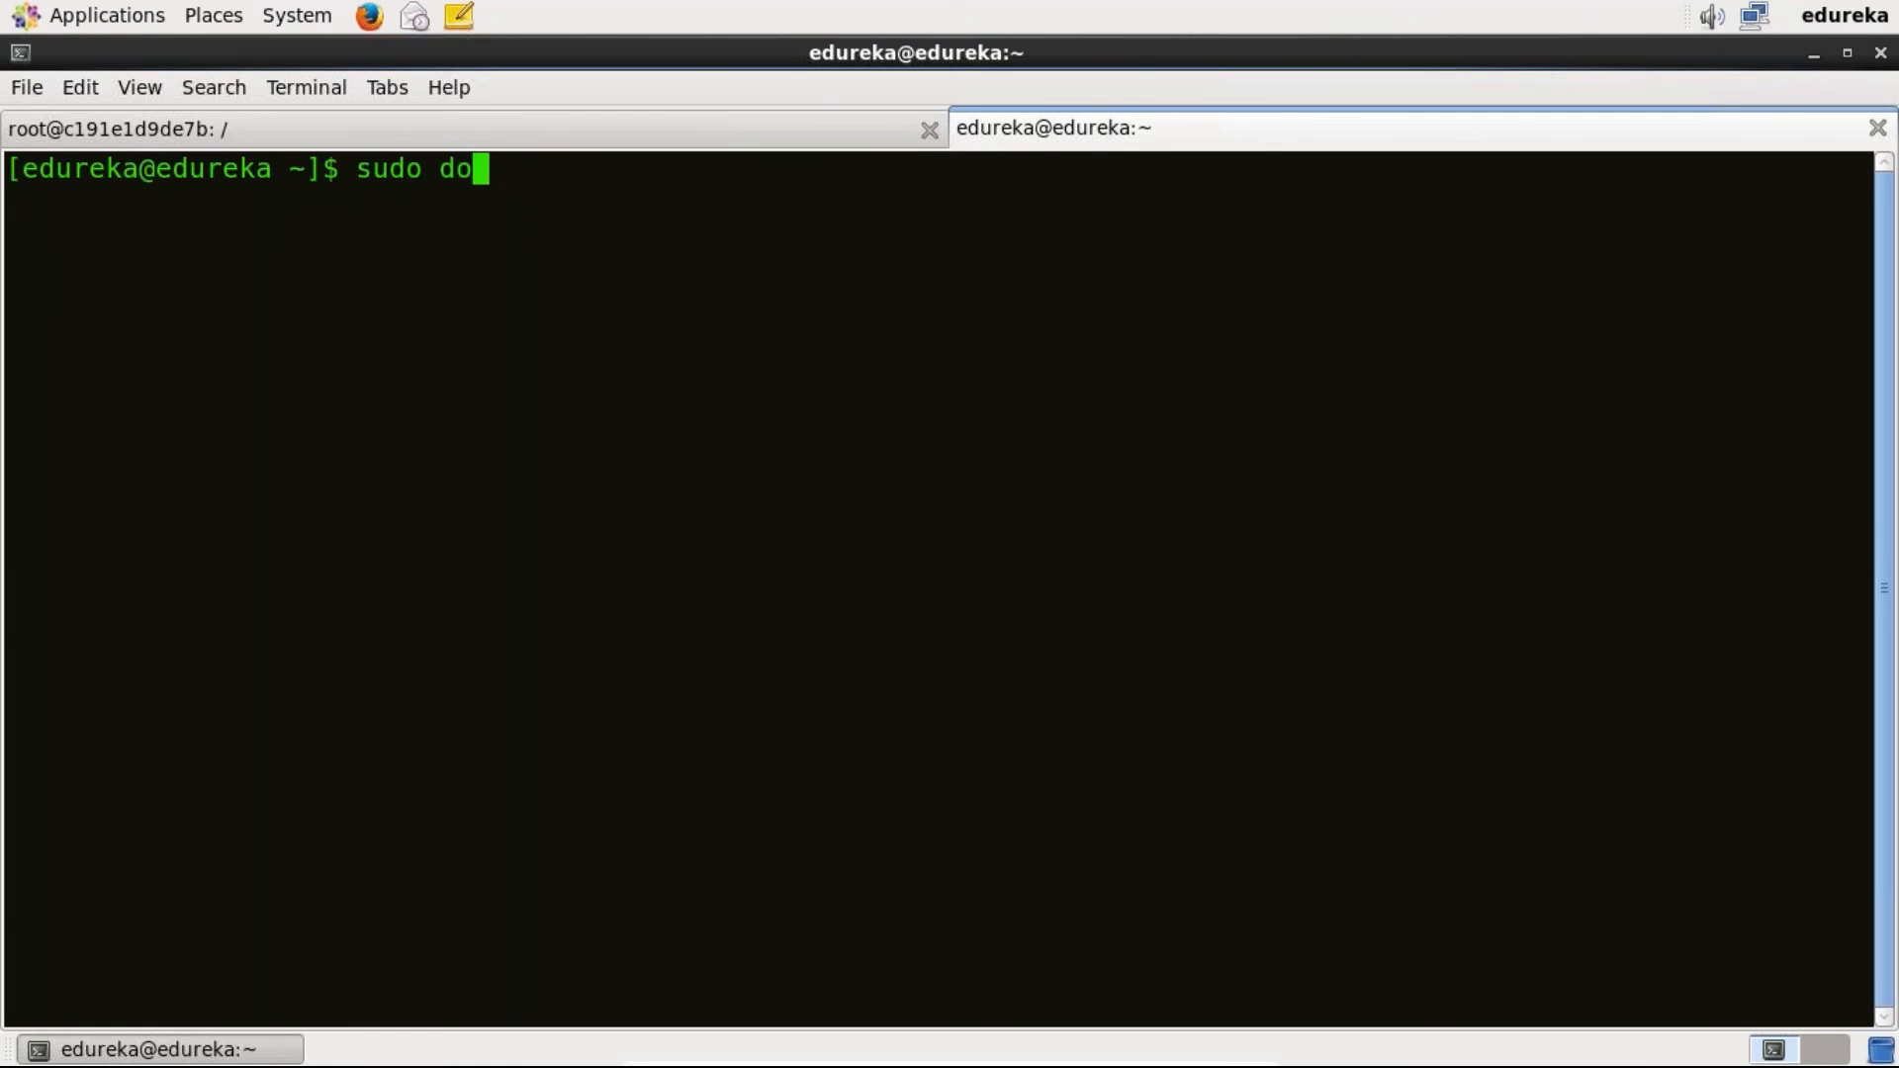
{"action": "type", "text": "cker ps"}
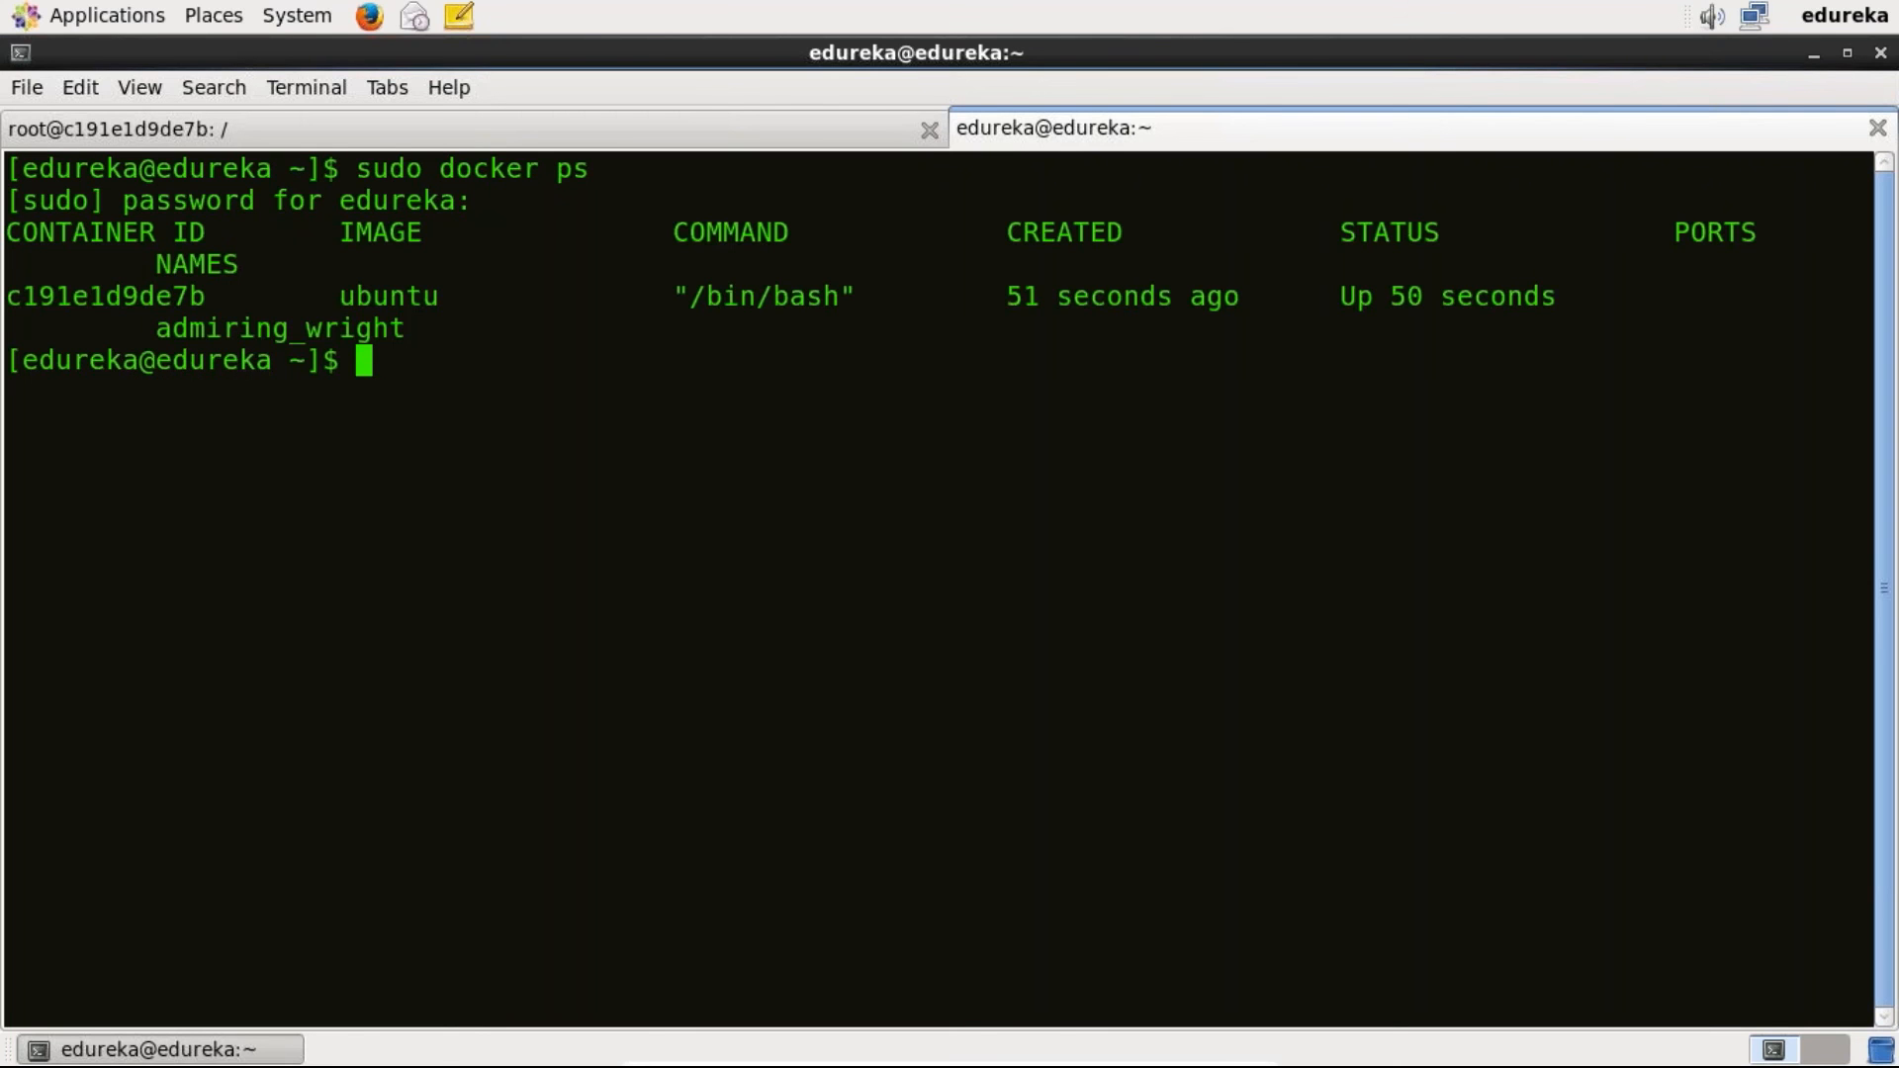
{"action": "mouse_move", "coordinate": [241, 278]}
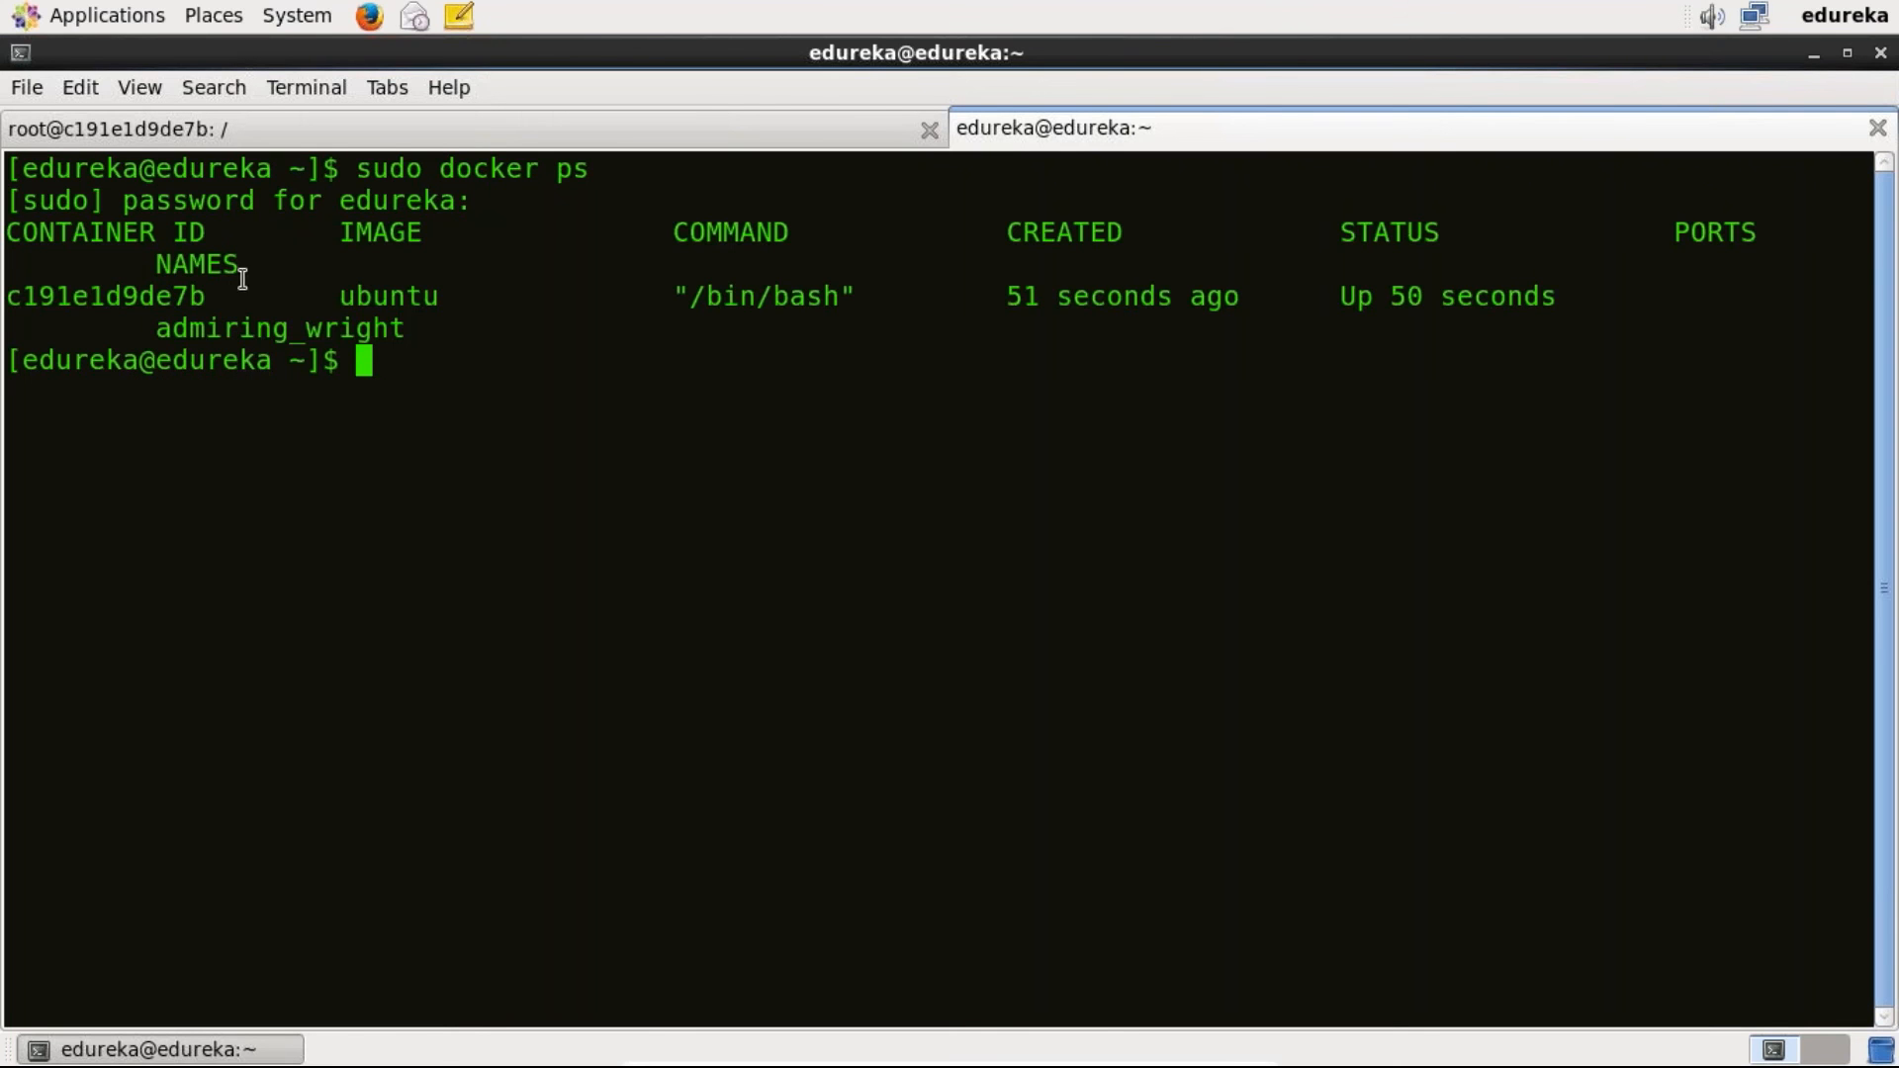
{"action": "double_click", "coordinate": [385, 295]}
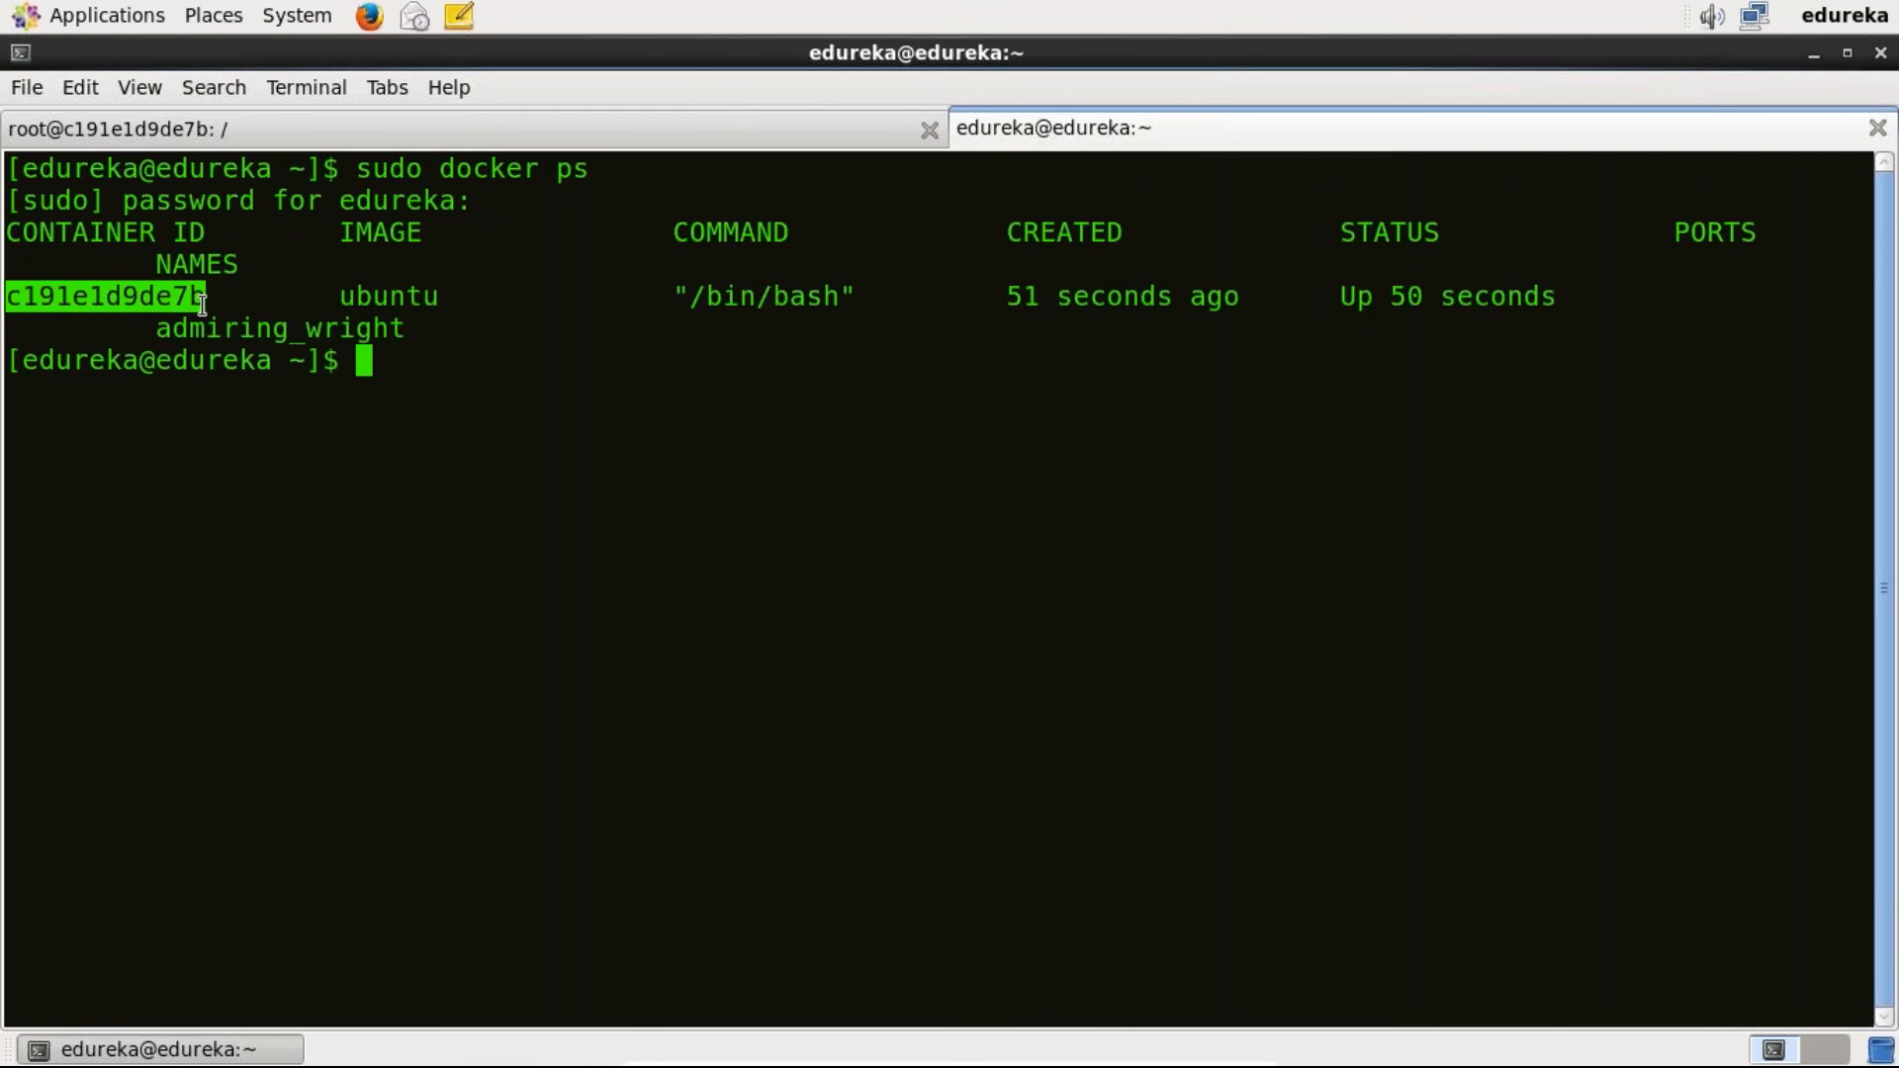
{"action": "type", "text": "clear"}
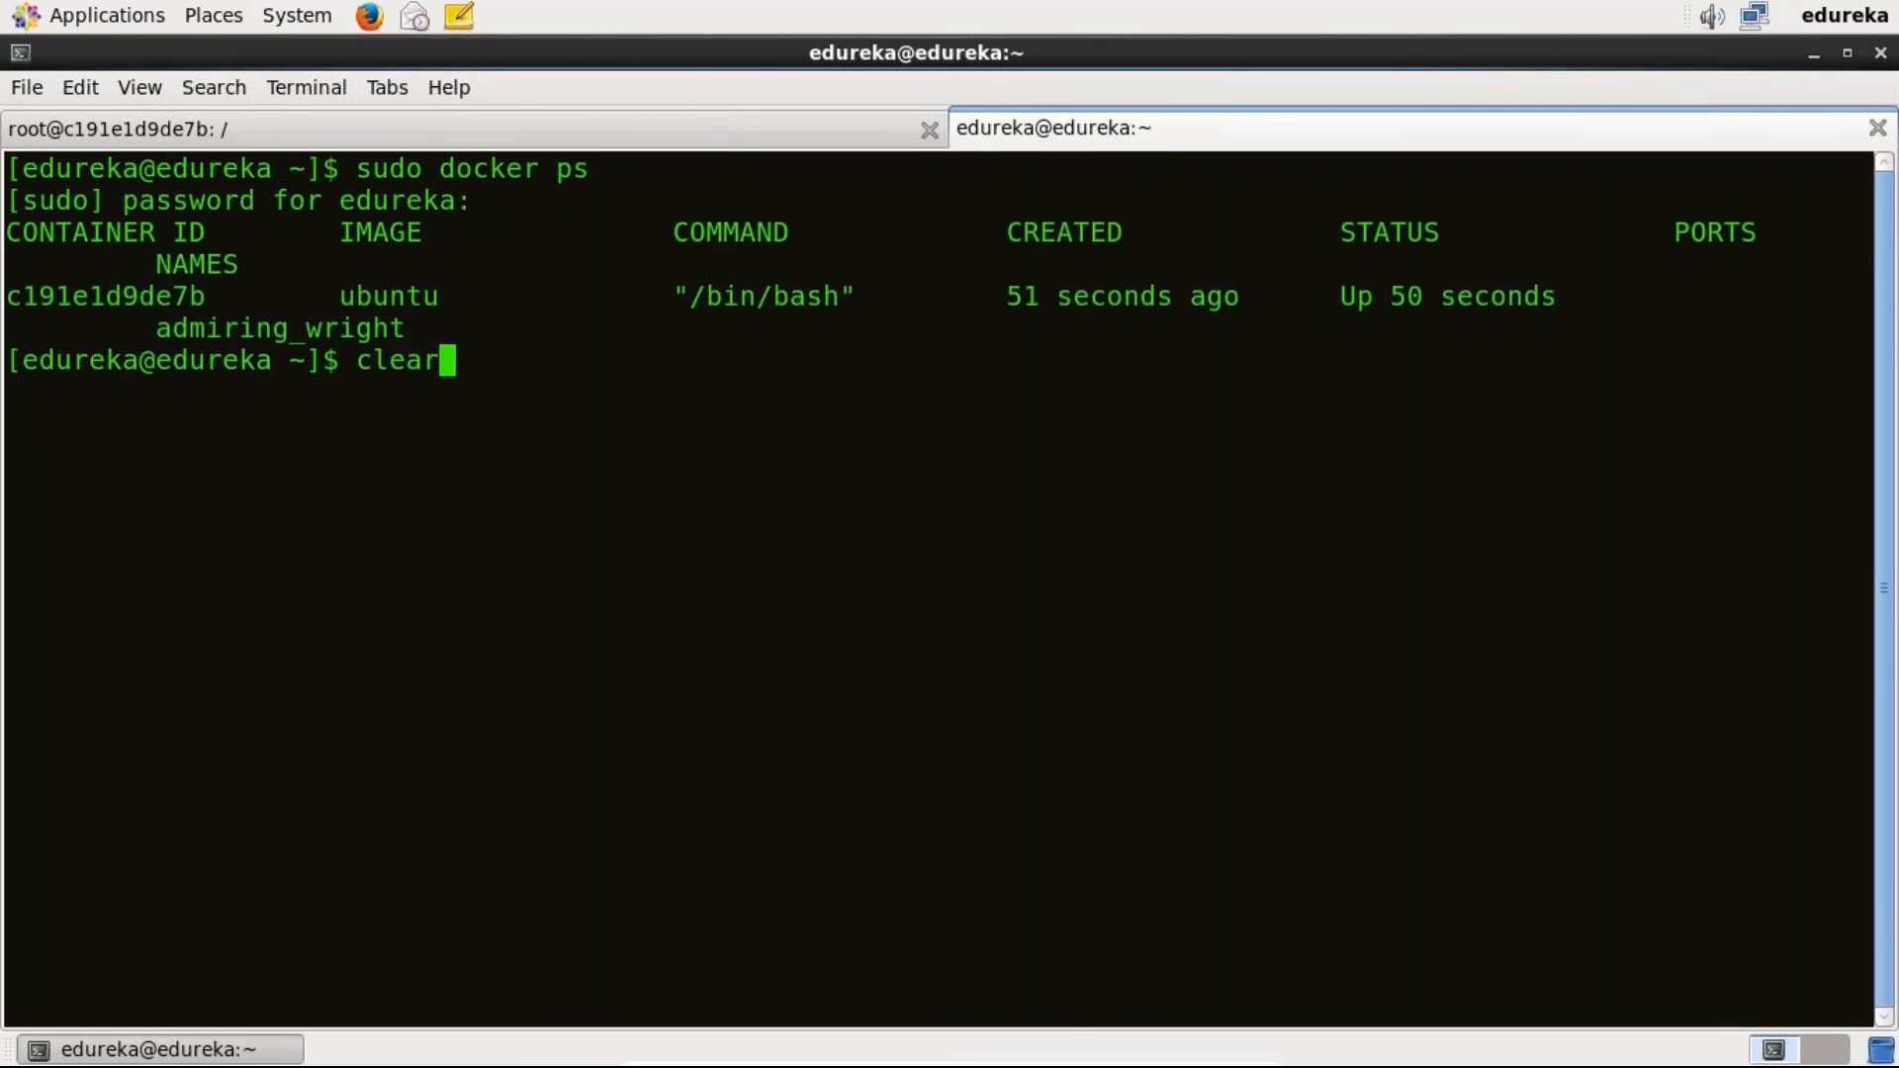